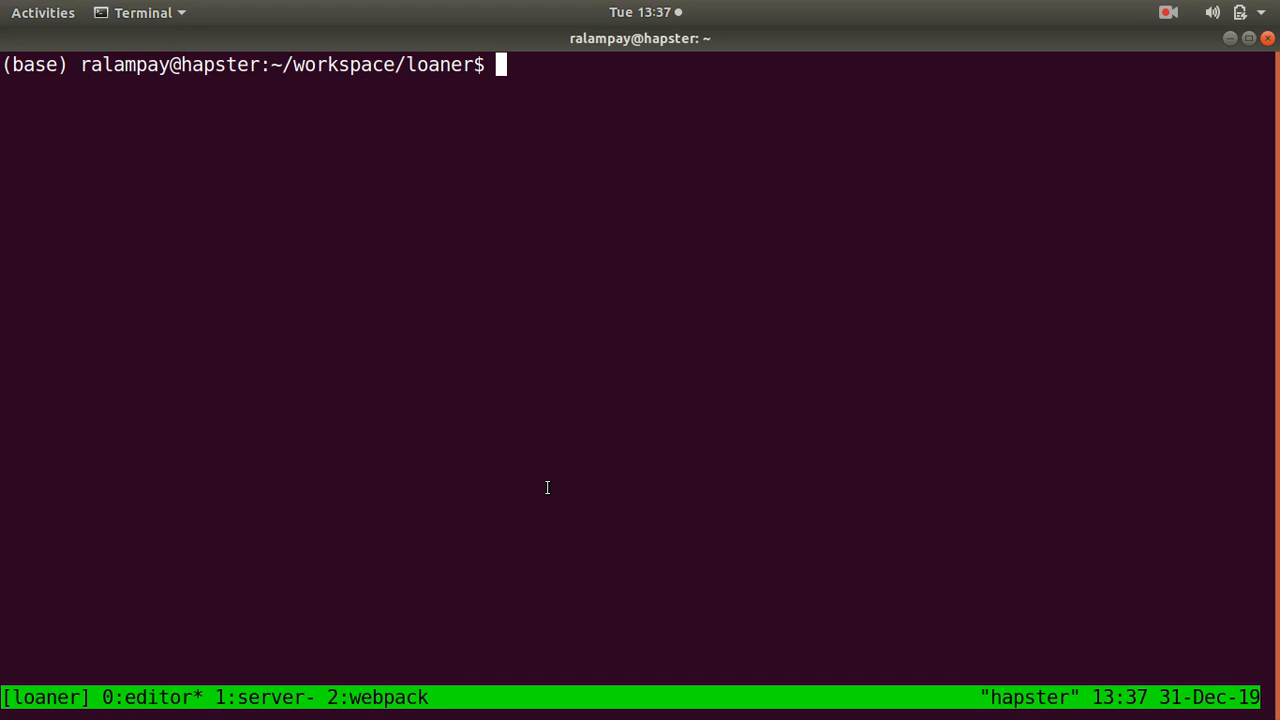
# - Discard a draft rake db:migrate, check routes, and start the Rails console
pyautogui.write('rake d')
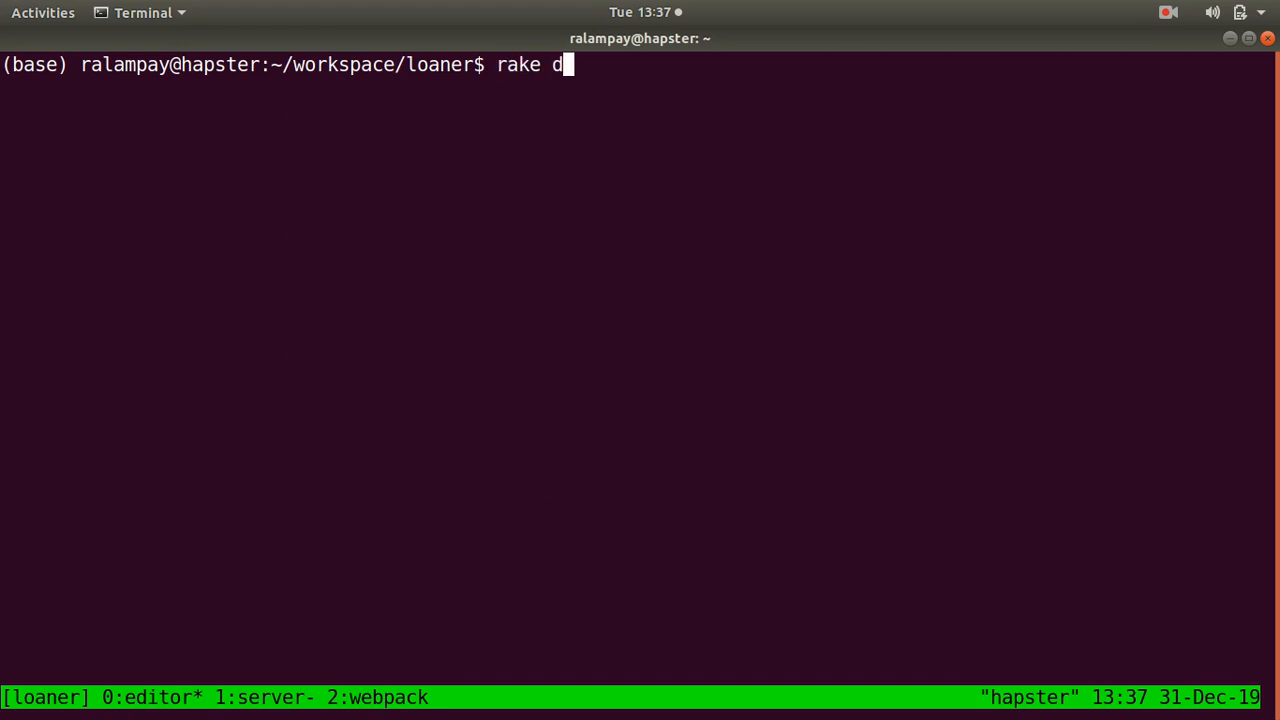
pyautogui.write('b:migrate')
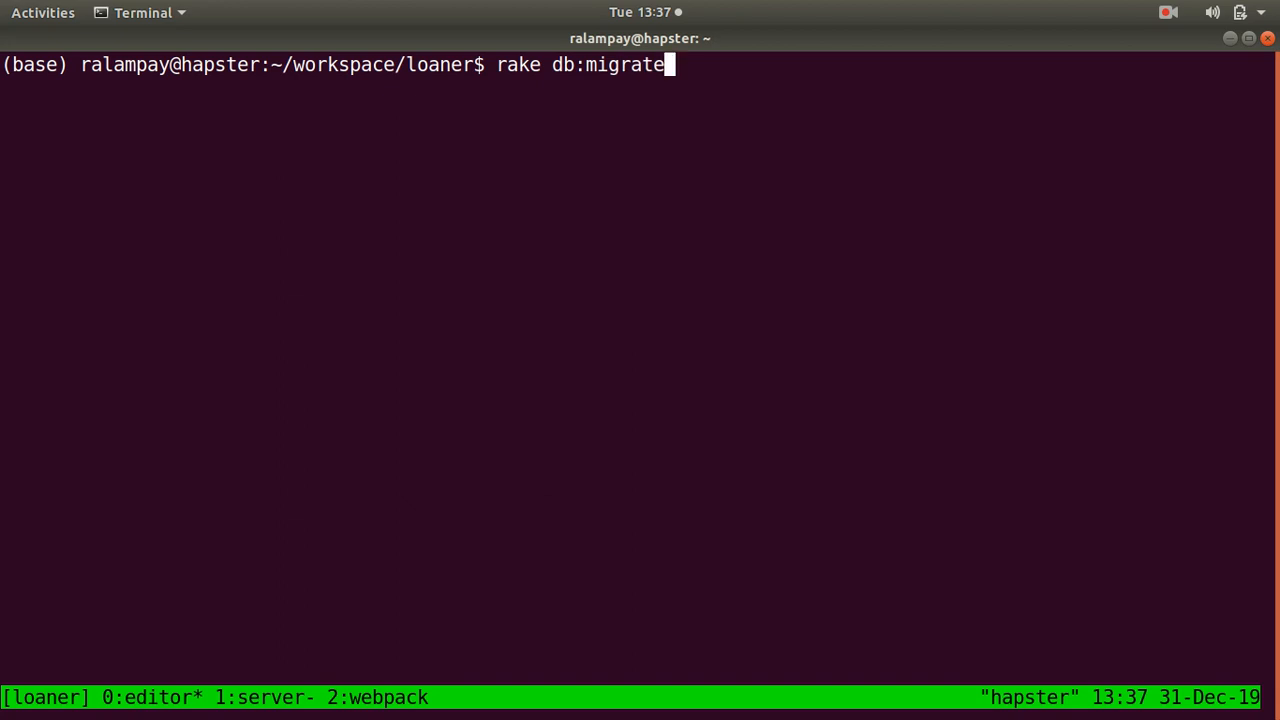
pyautogui.press('BackSpace')
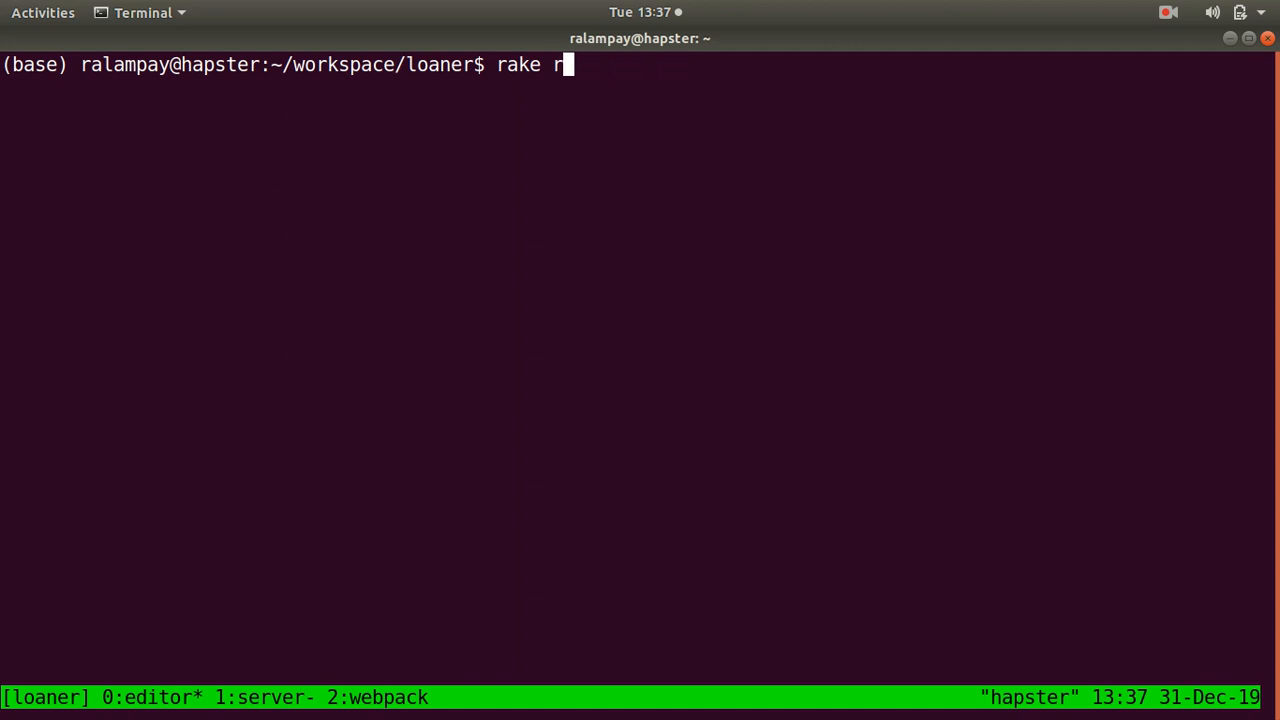
pyautogui.write('outes')
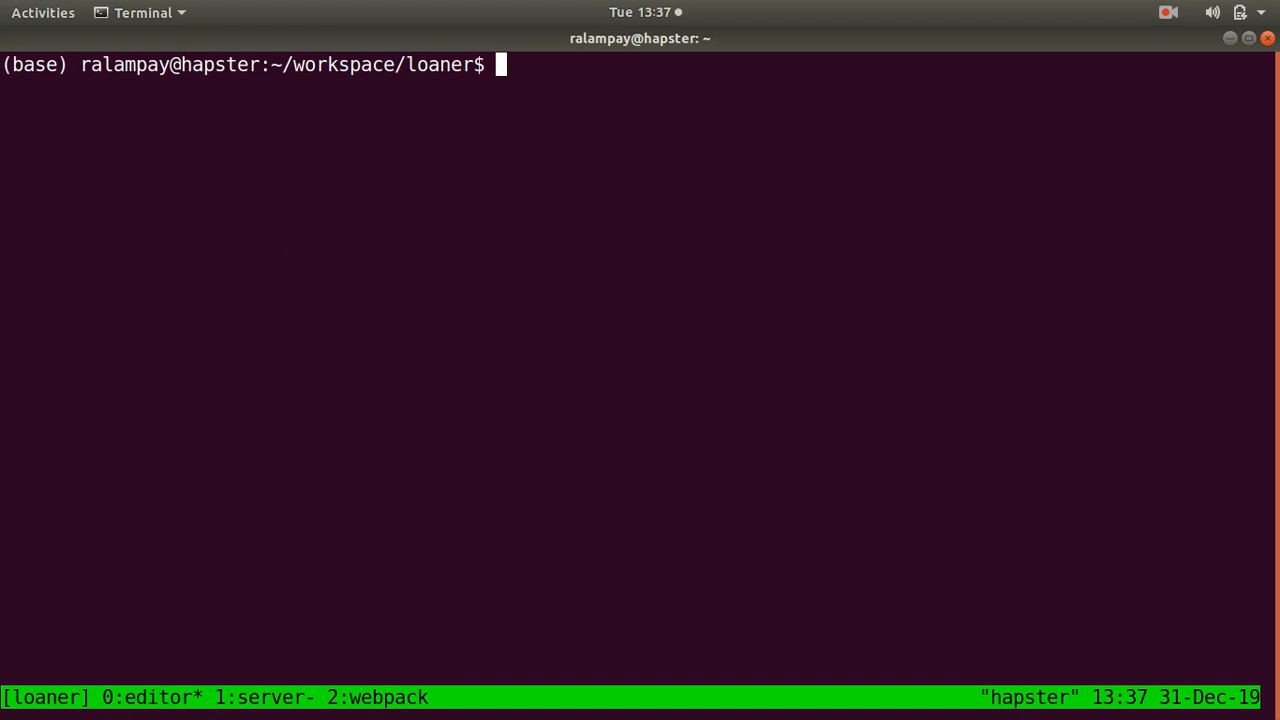
pyautogui.moveTo(128, 104)
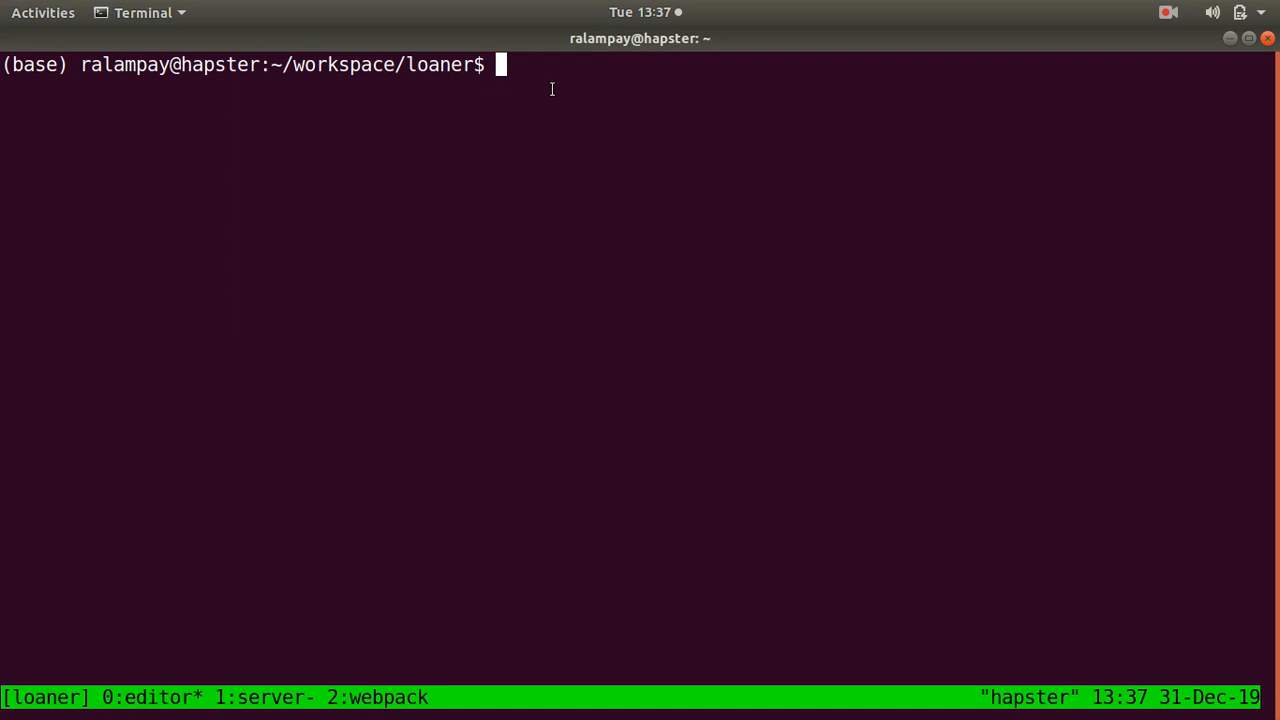
pyautogui.write('rails console')
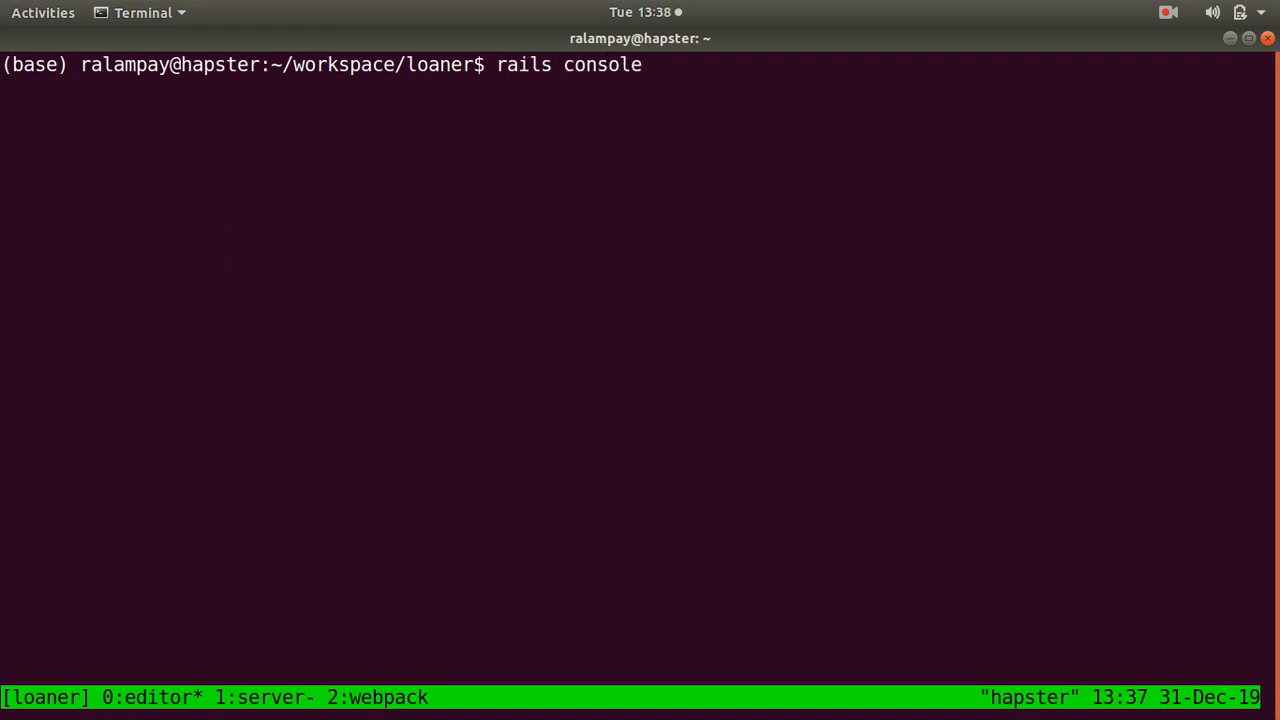
# - Count loans with status active or paid and date_released nil, returning 11
pyautogui.write('L')
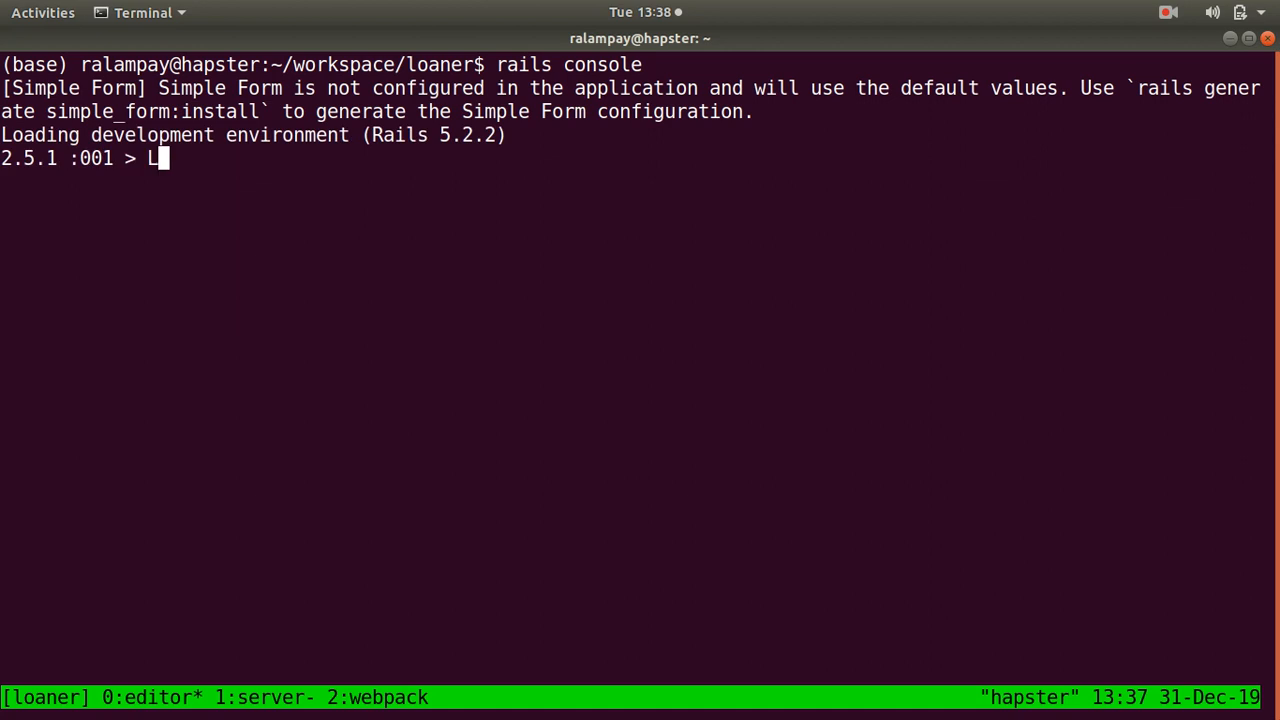
pyautogui.write("oan.where(status: ['")
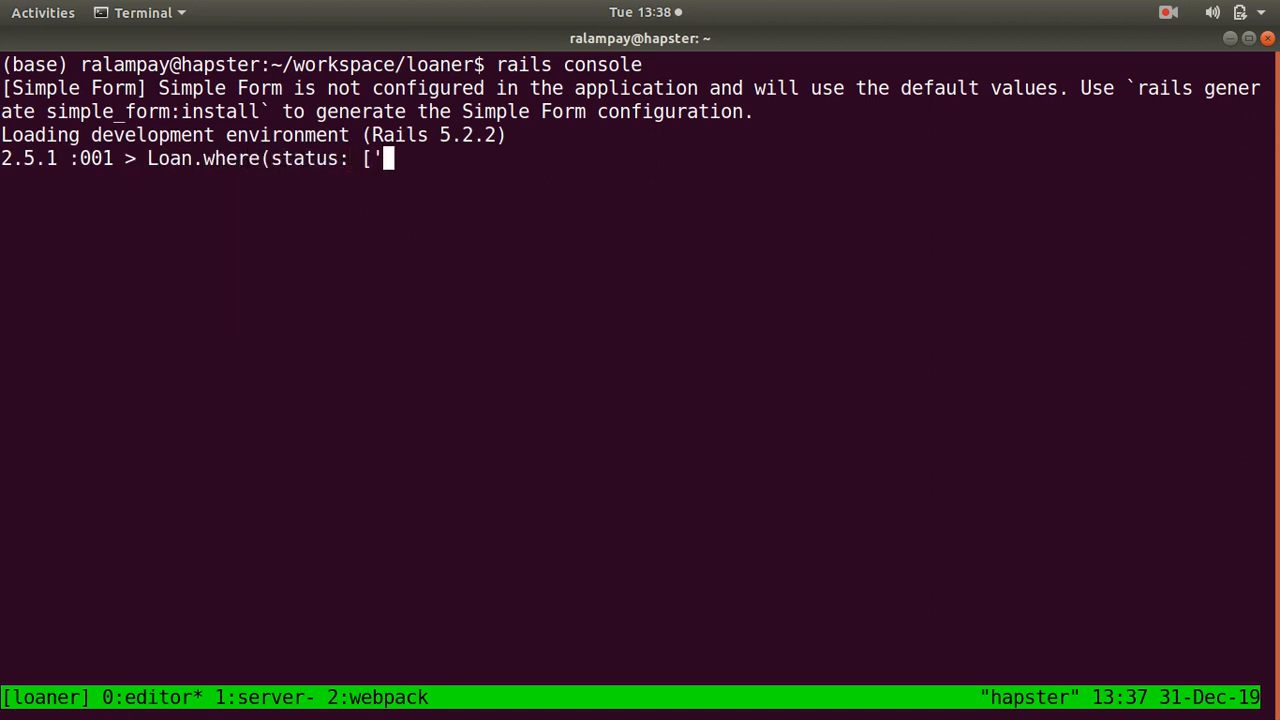
pyautogui.write("active',")
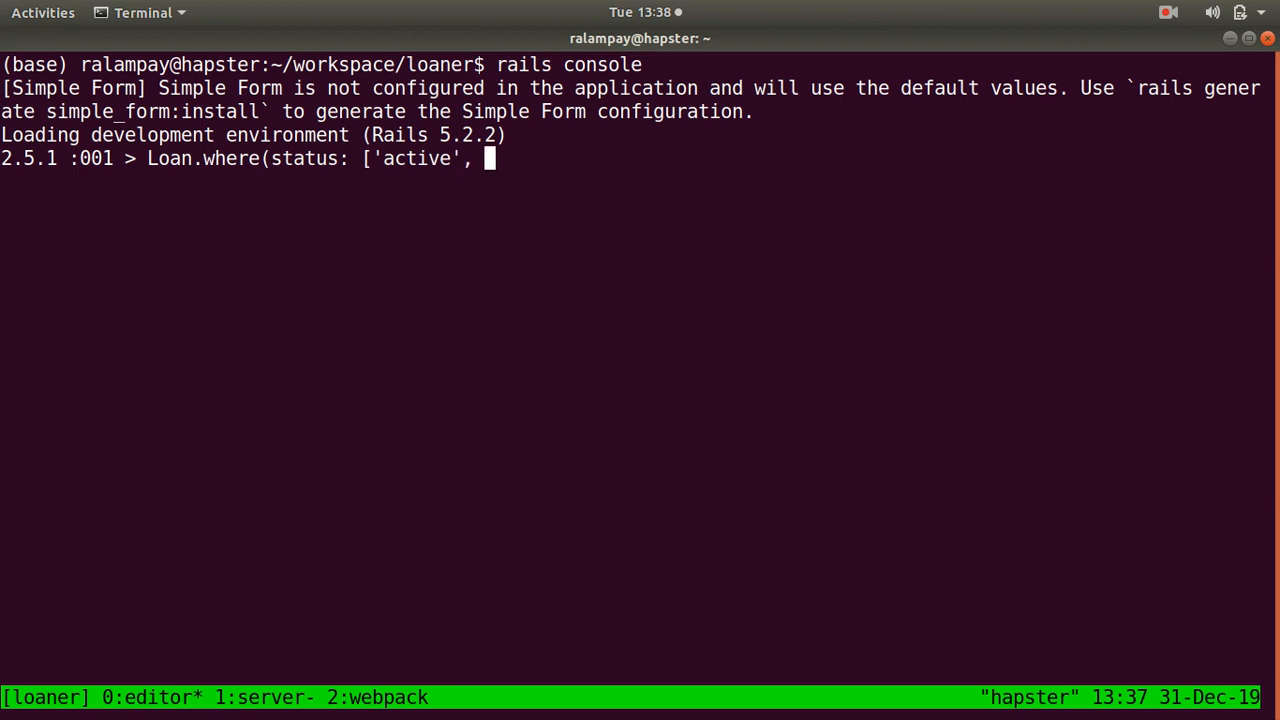
pyautogui.write("'paid'],")
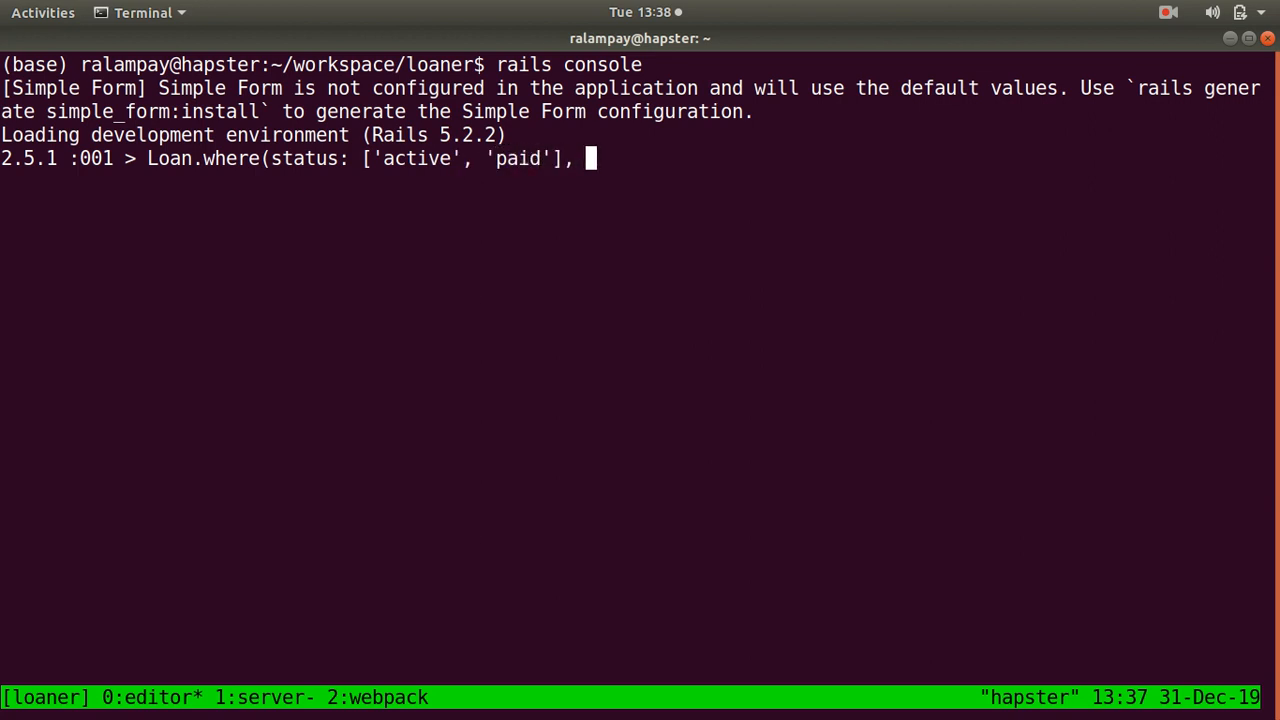
pyautogui.write('date_release')
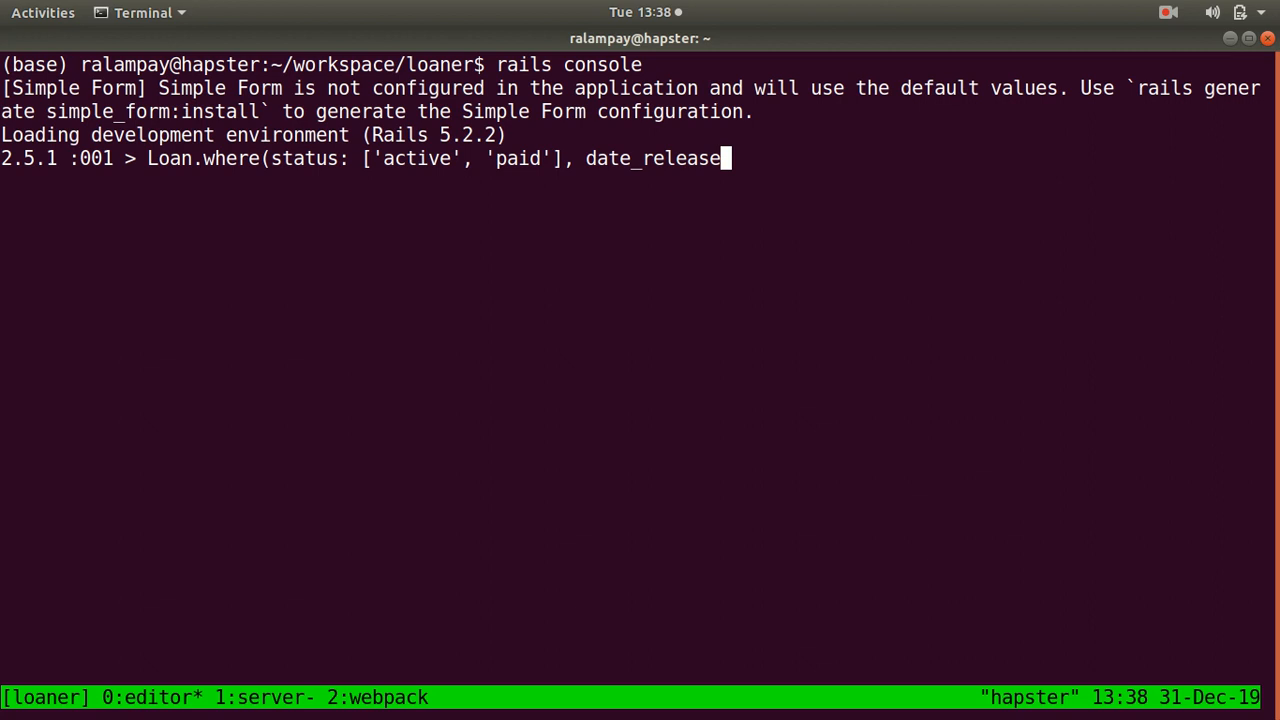
pyautogui.write('d: nil)')
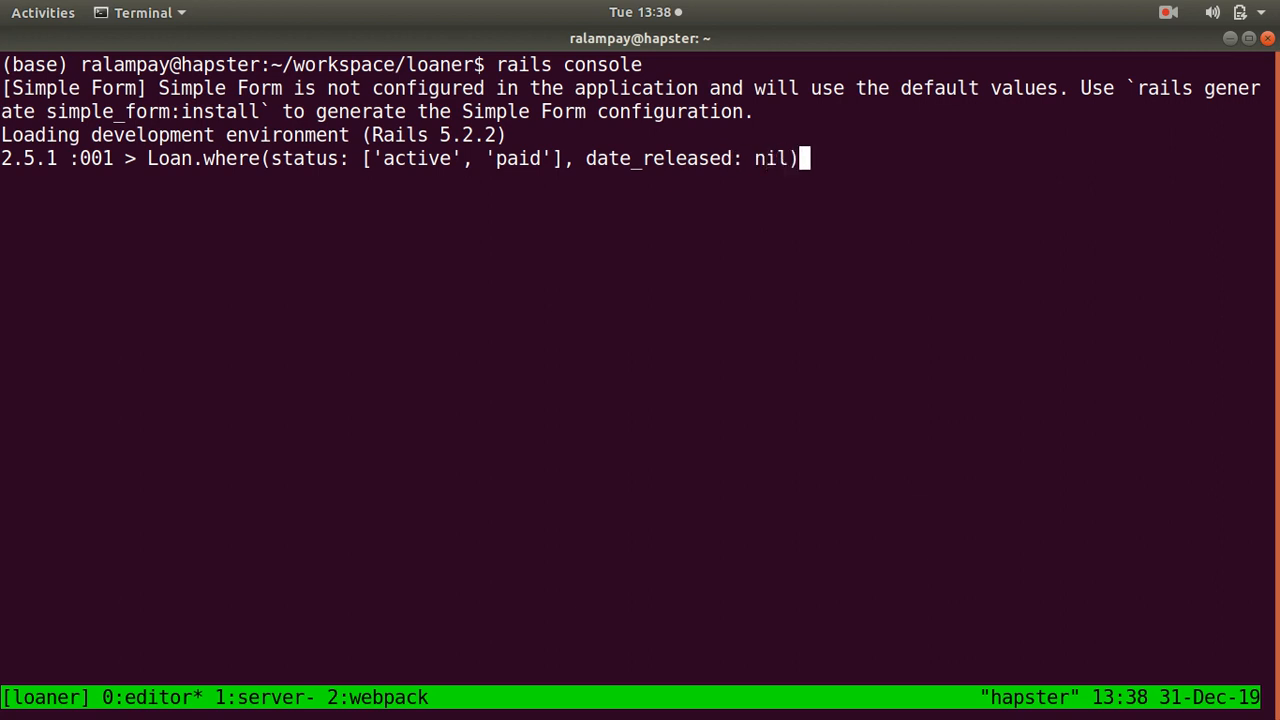
pyautogui.write('.count')
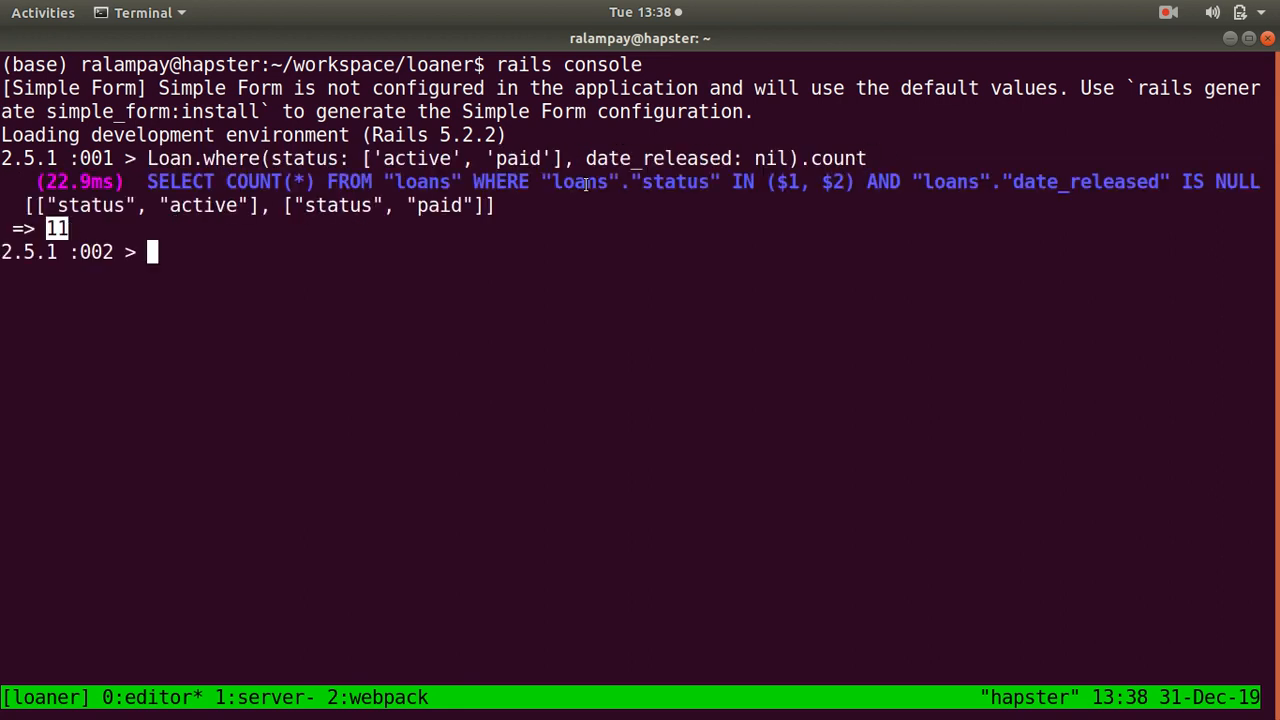
pyautogui.doubleClick(658, 158)
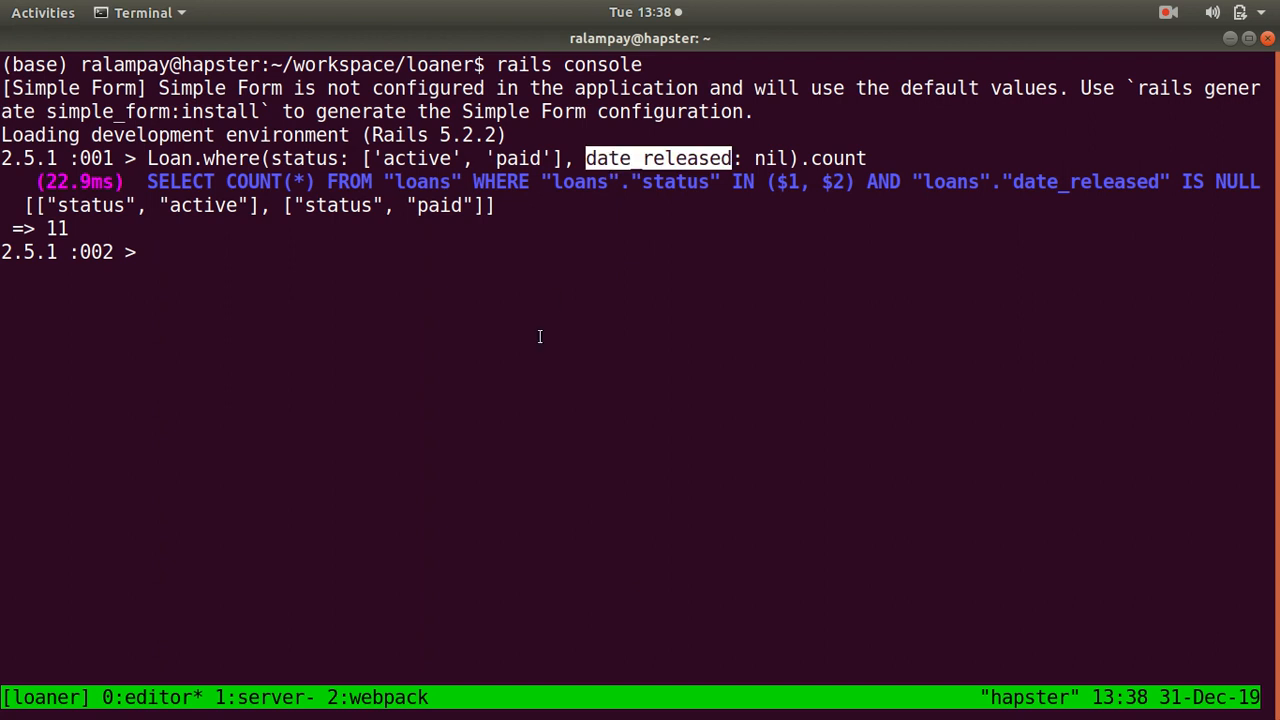
pyautogui.moveTo(800, 232)
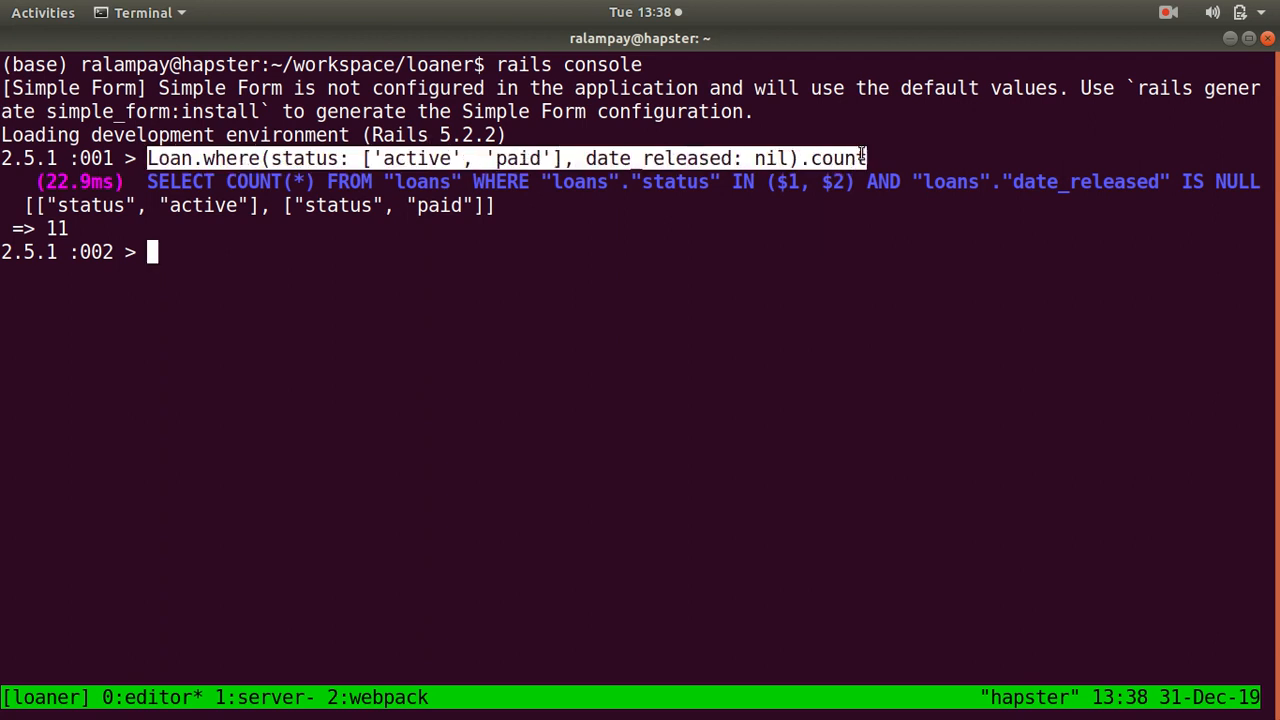
# - Draft an each loop setting date_released from date_approved, cancel it unrun, and launch the editor
pyautogui.write('L')
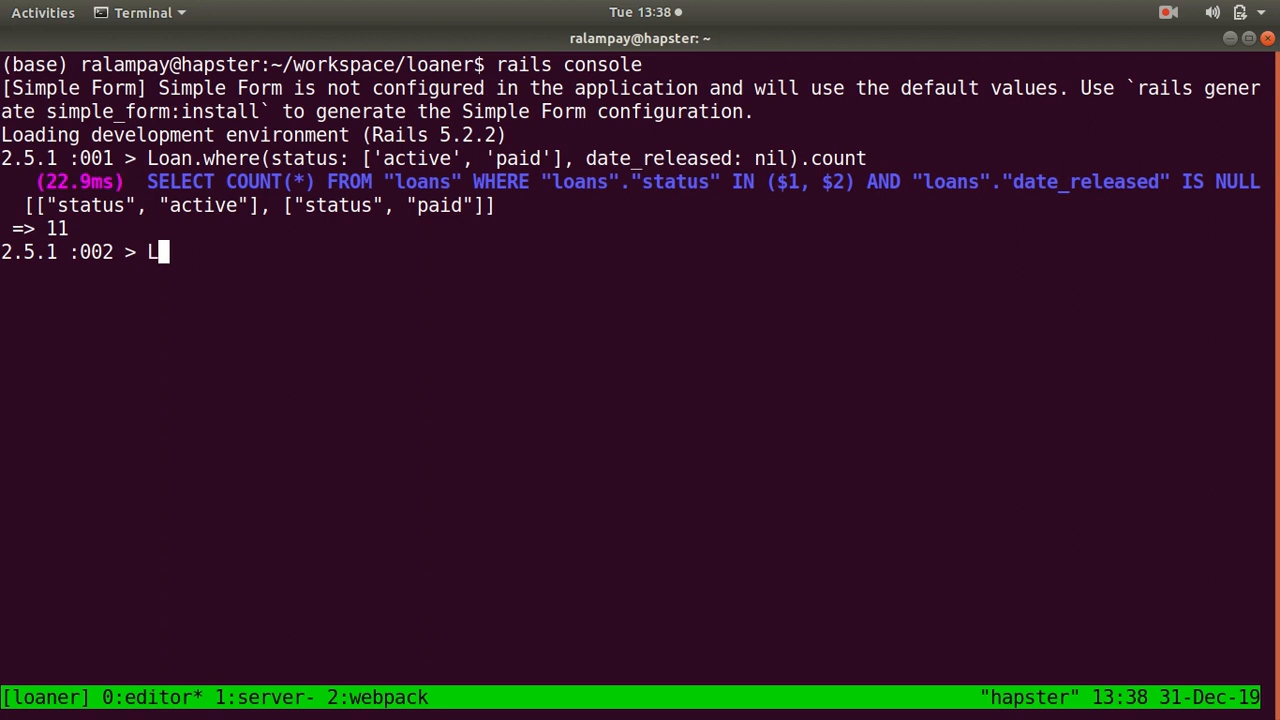
pyautogui.write("oan.where(status: ['active', 'paid'], date_released: nil).count")
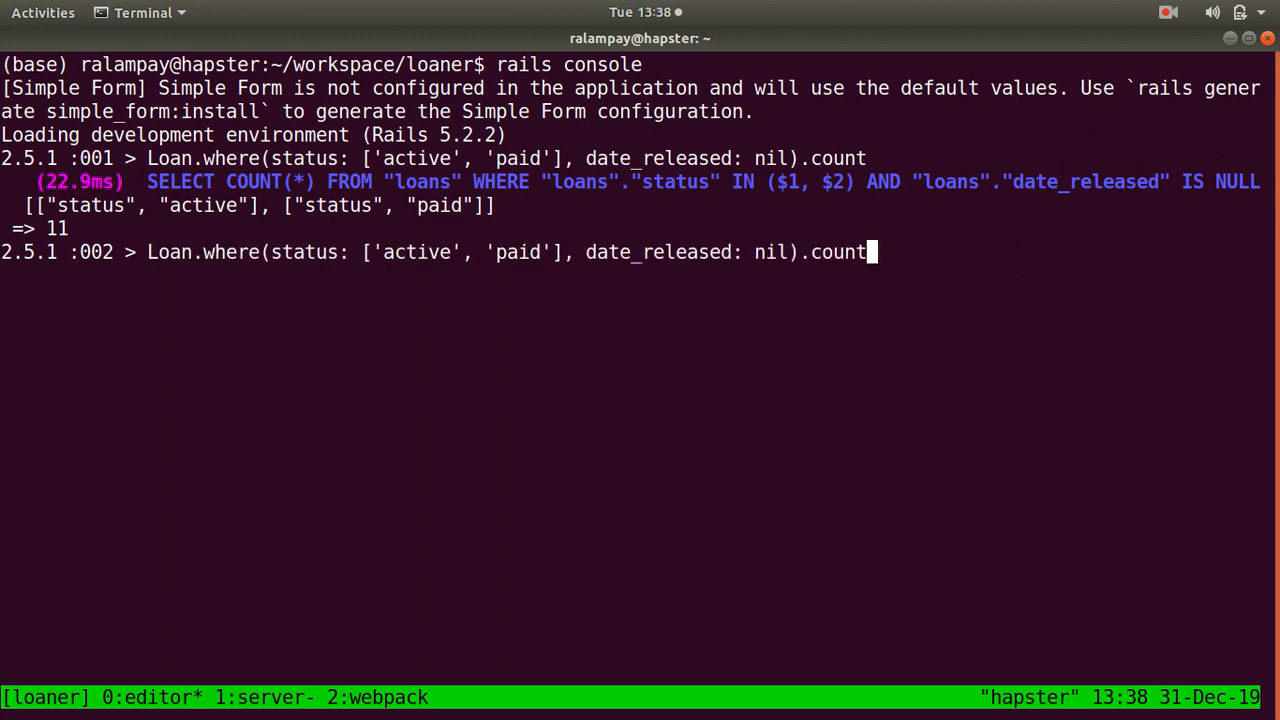
pyautogui.write('each do |')
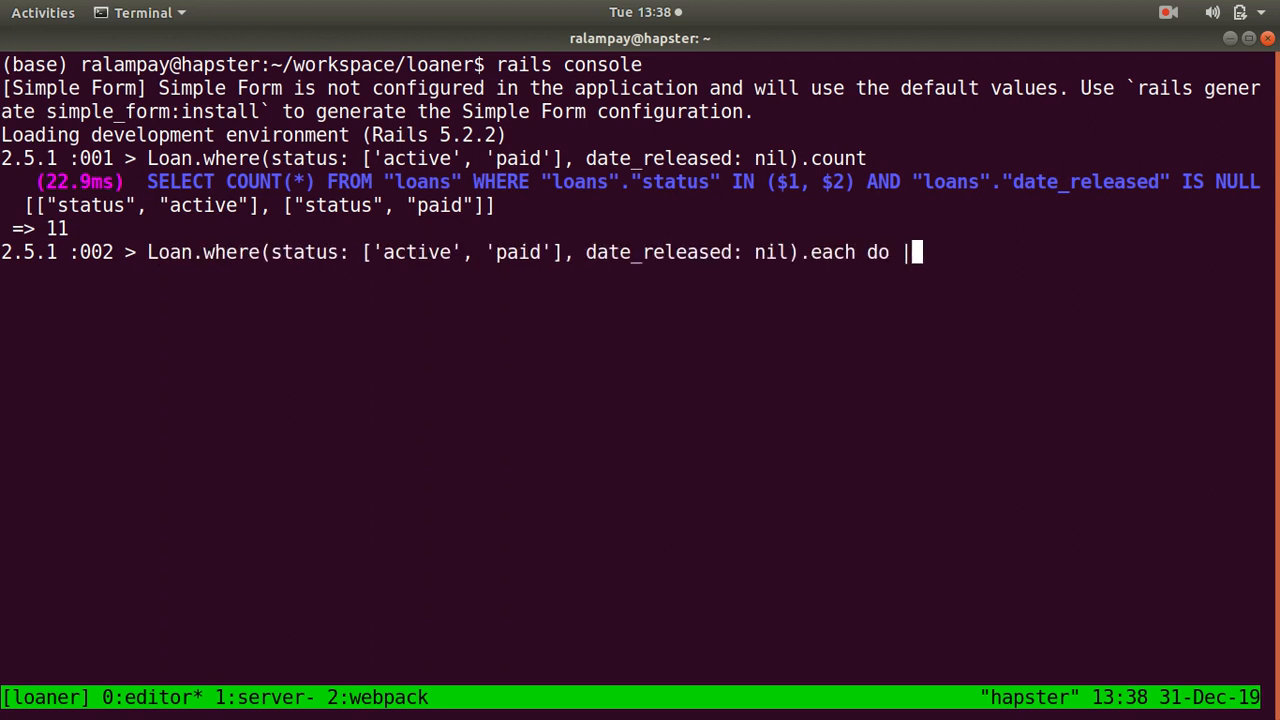
pyautogui.write('o|')
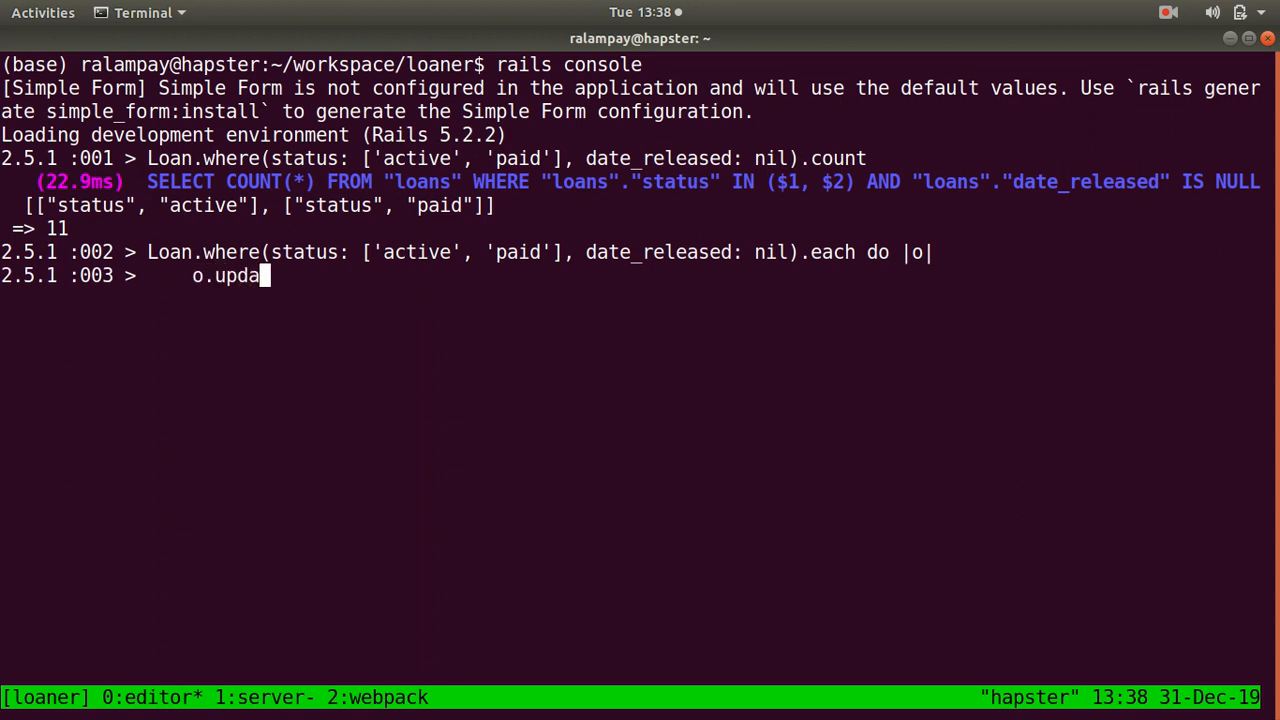
pyautogui.write('te!(dae')
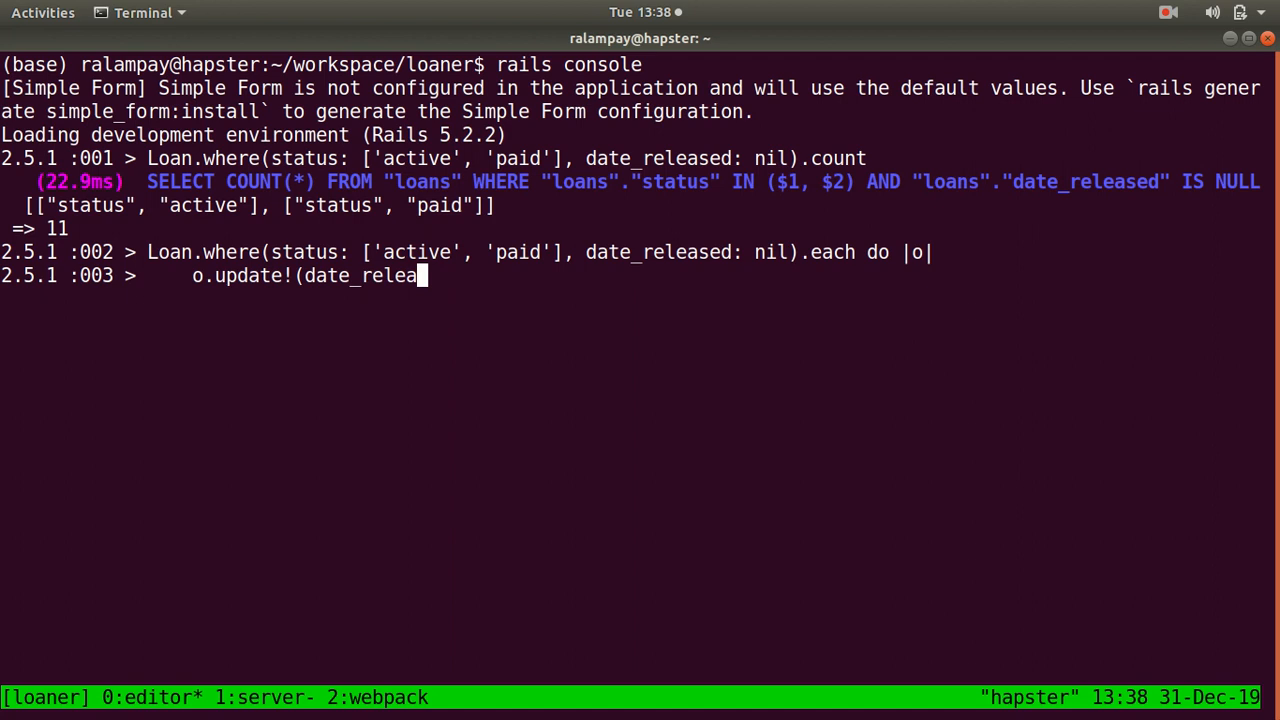
pyautogui.write('sed: o.date')
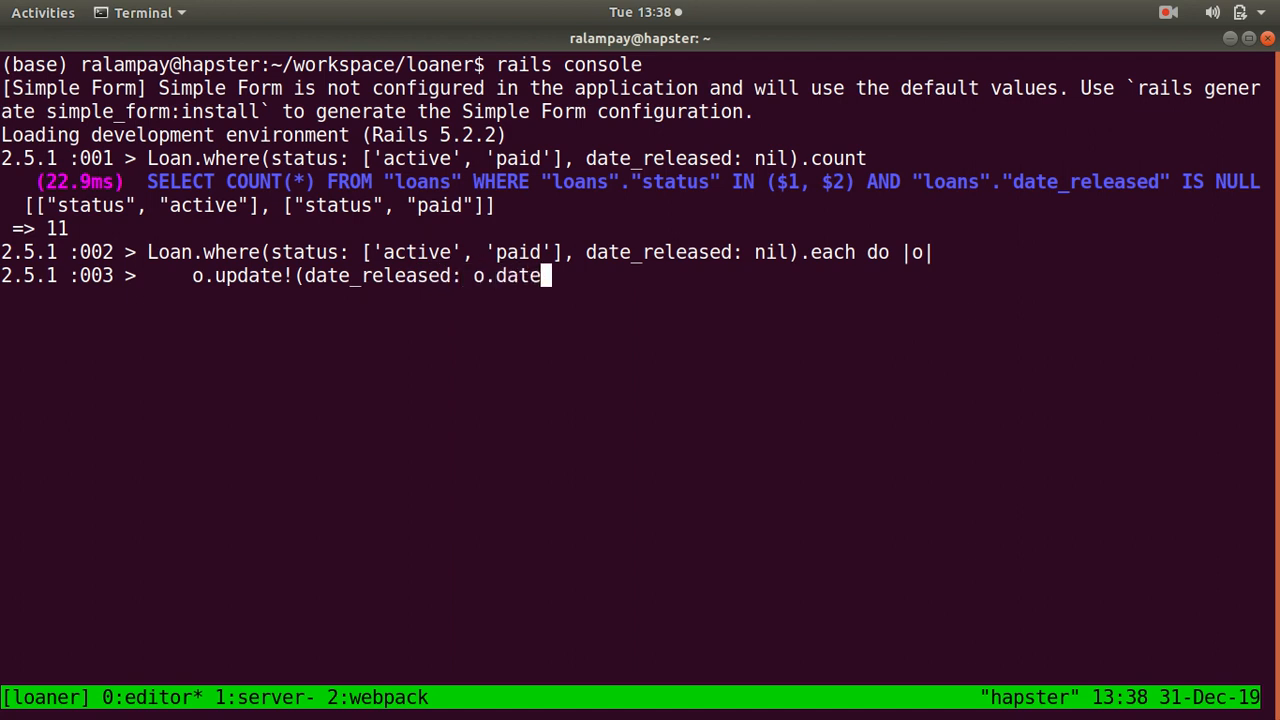
pyautogui.write('_approved)')
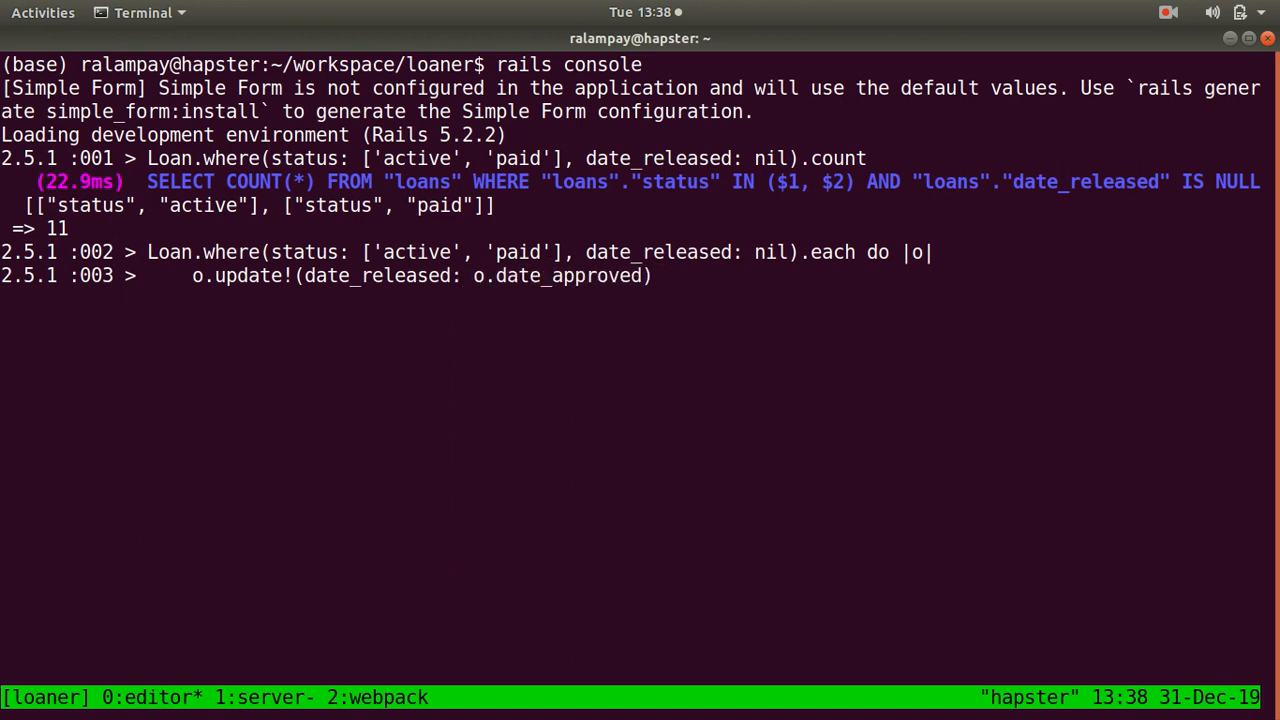
pyautogui.press('ctrl+c')
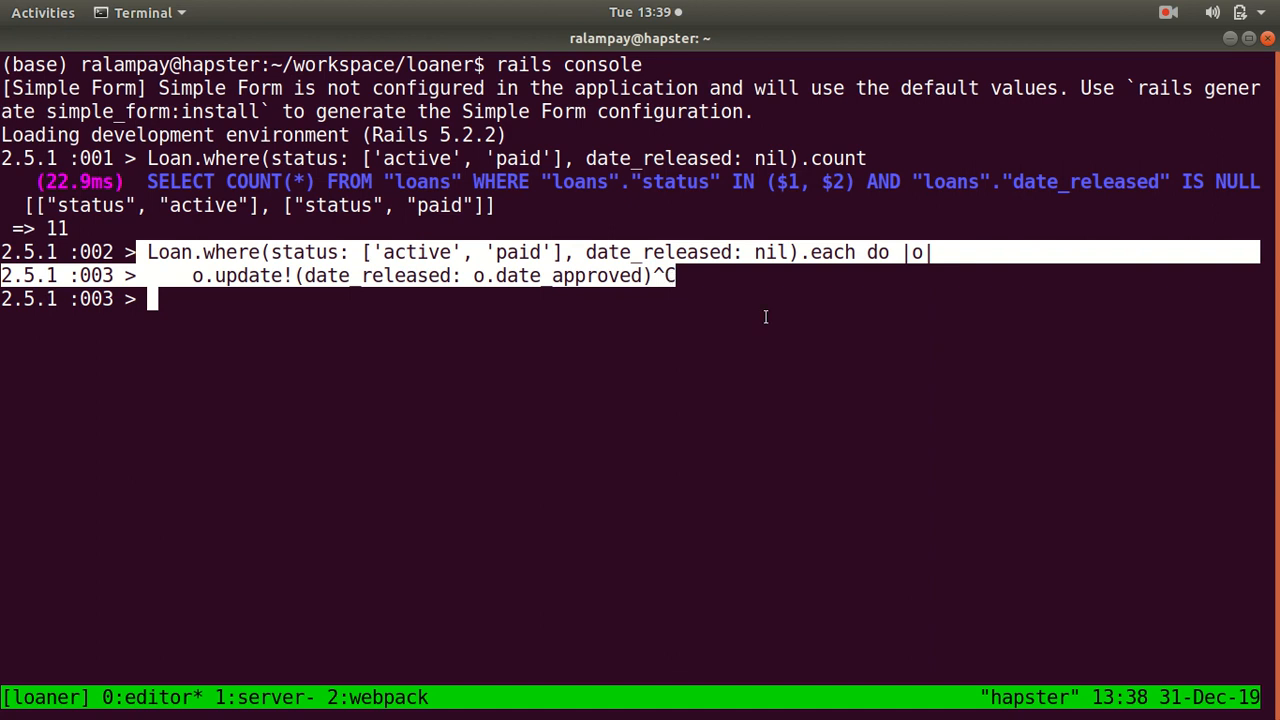
pyautogui.write('e')
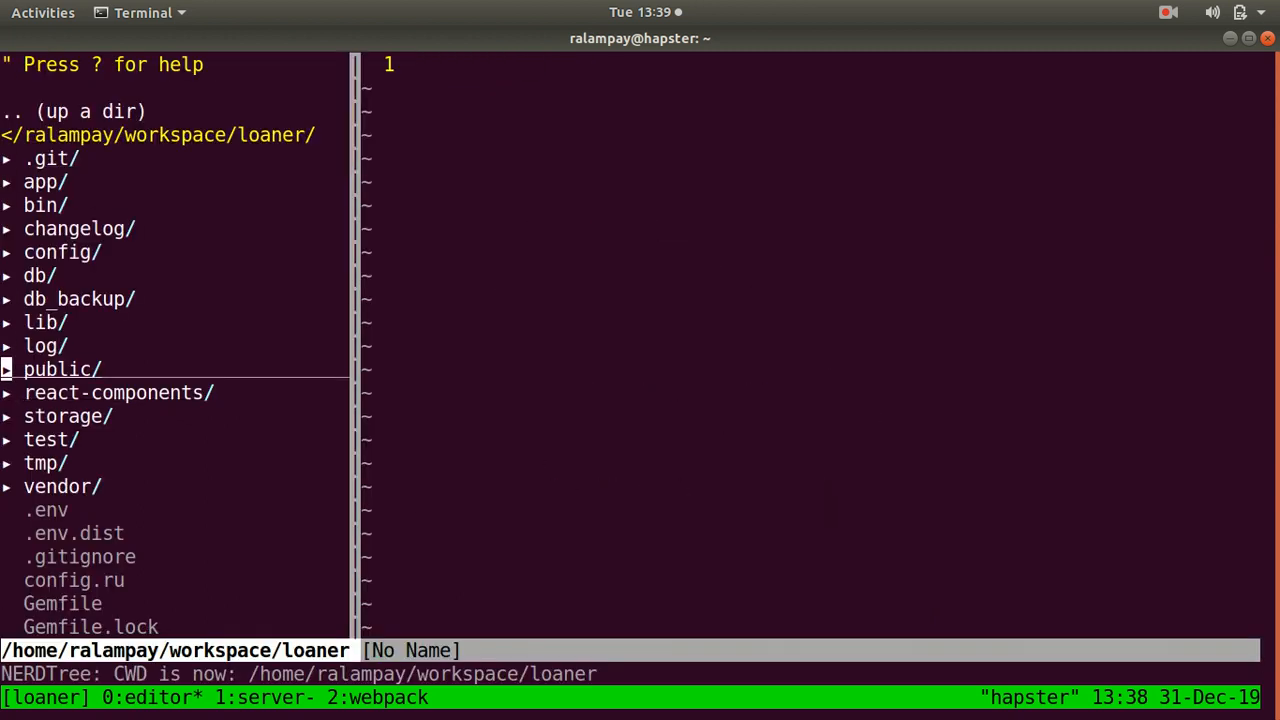
# - Create correction.rake under lib/tasks via NERDTree and open it
pyautogui.click(40, 322)
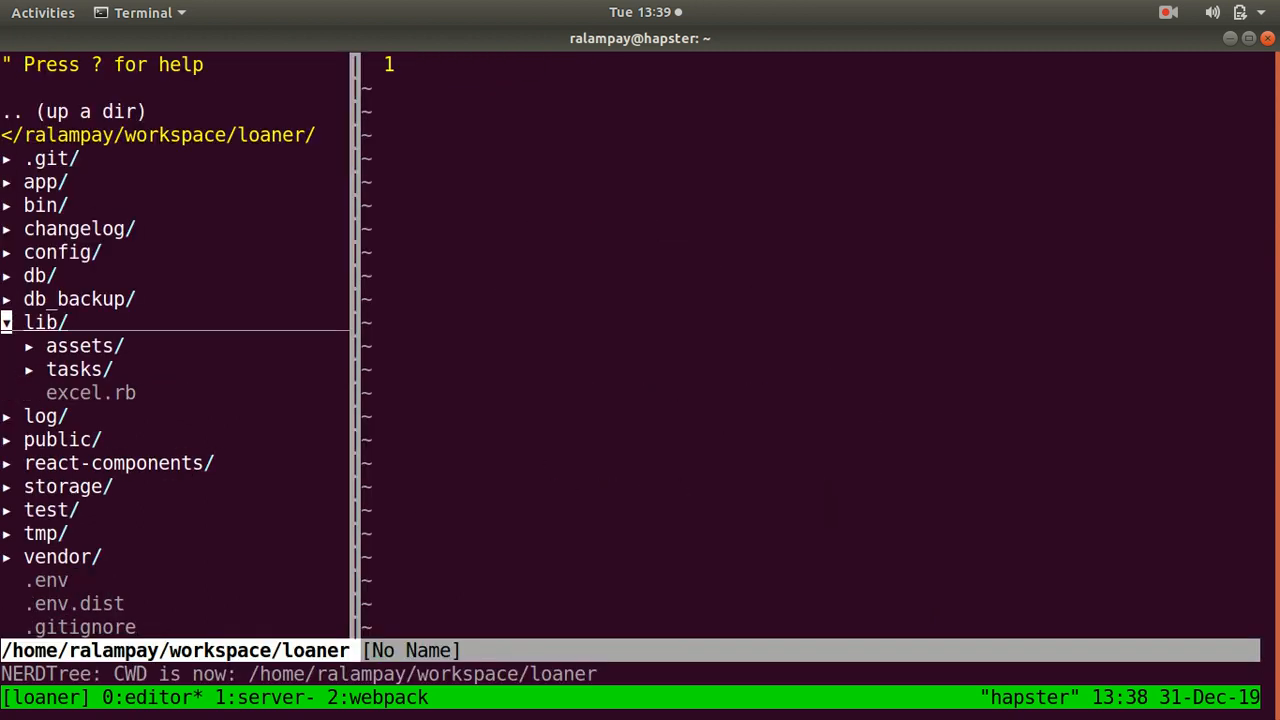
pyautogui.click(78, 368)
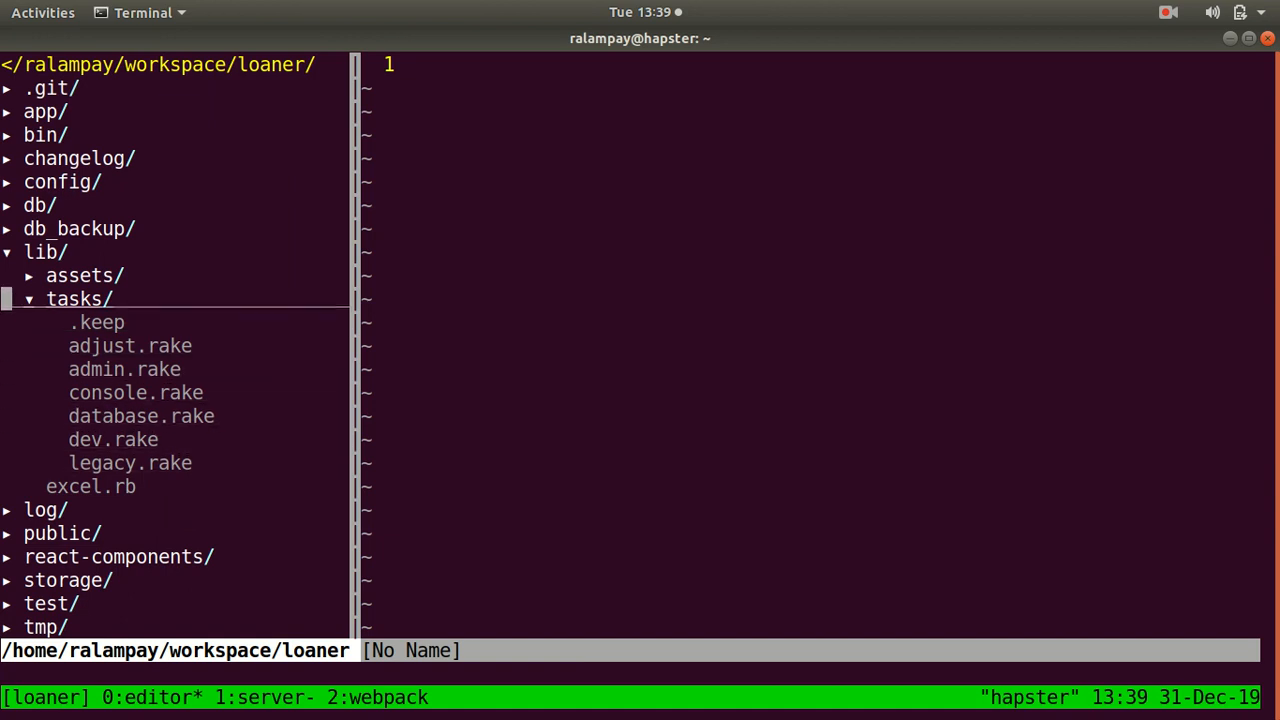
pyautogui.press('m')
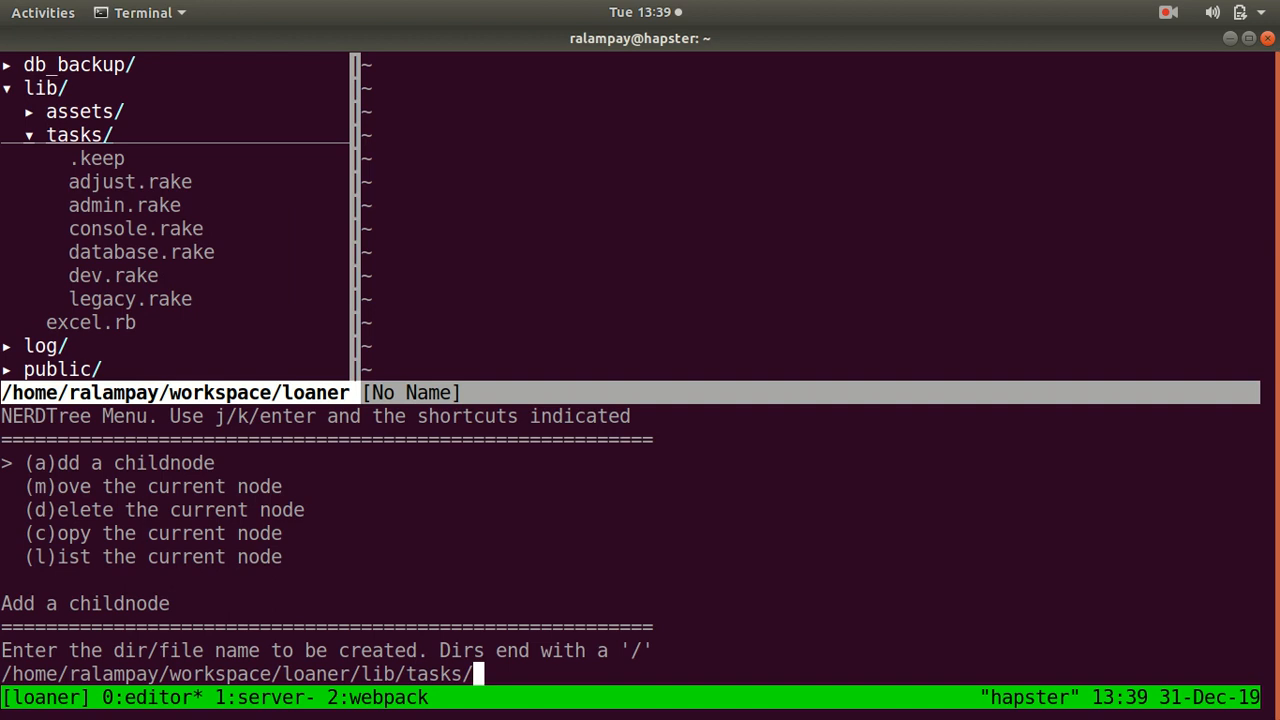
pyautogui.write('corre')
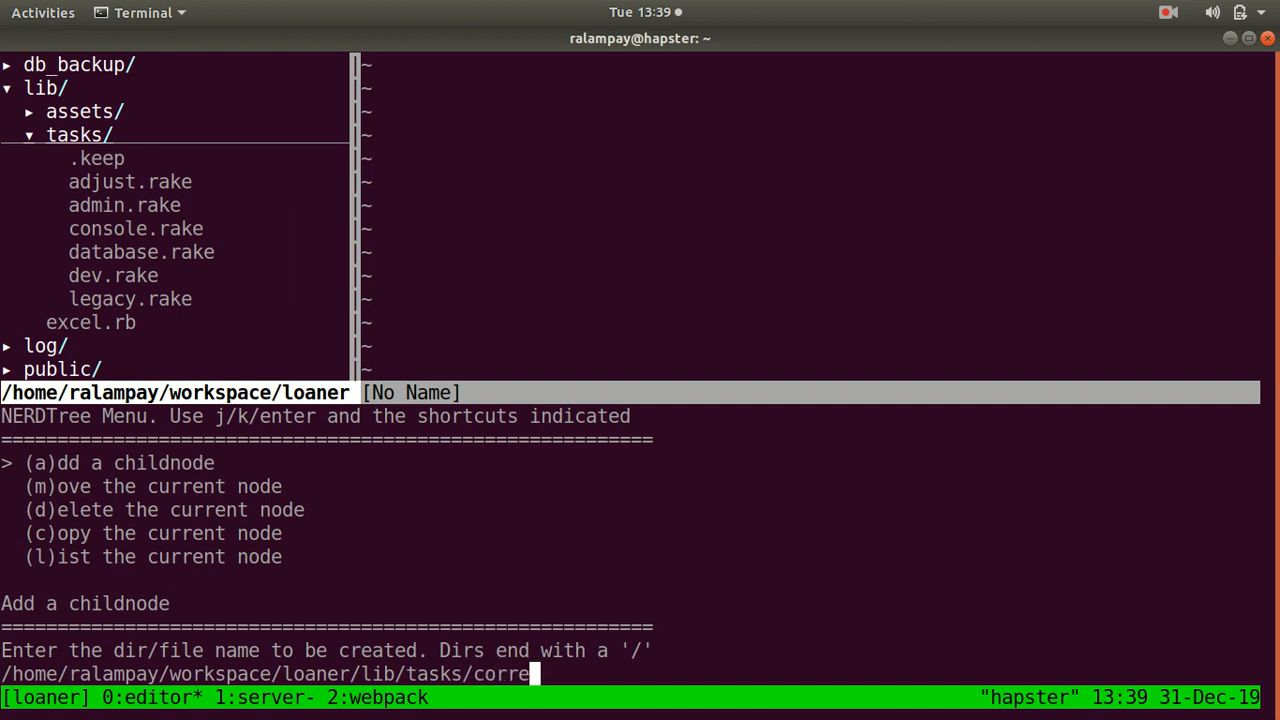
pyautogui.write('ction.rake')
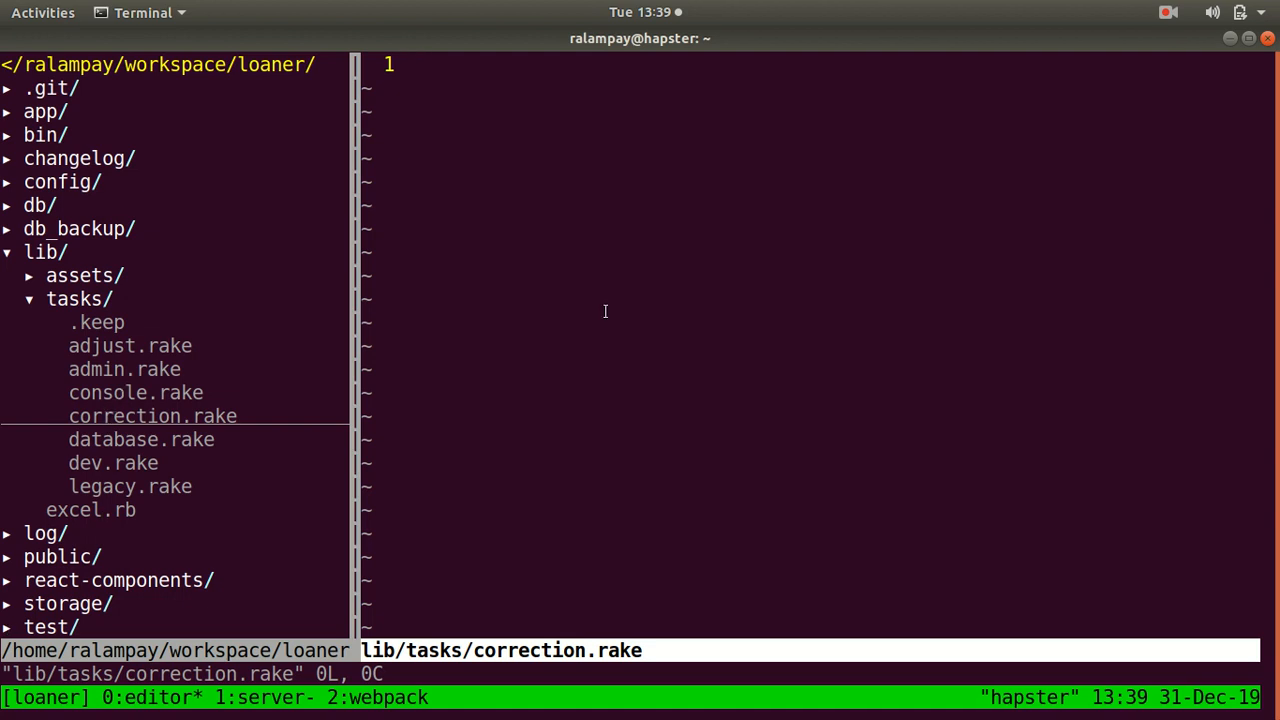
# - Write the namespace :correction and task :fill_date_released => :environment skeleton
pyautogui.write('namespace')
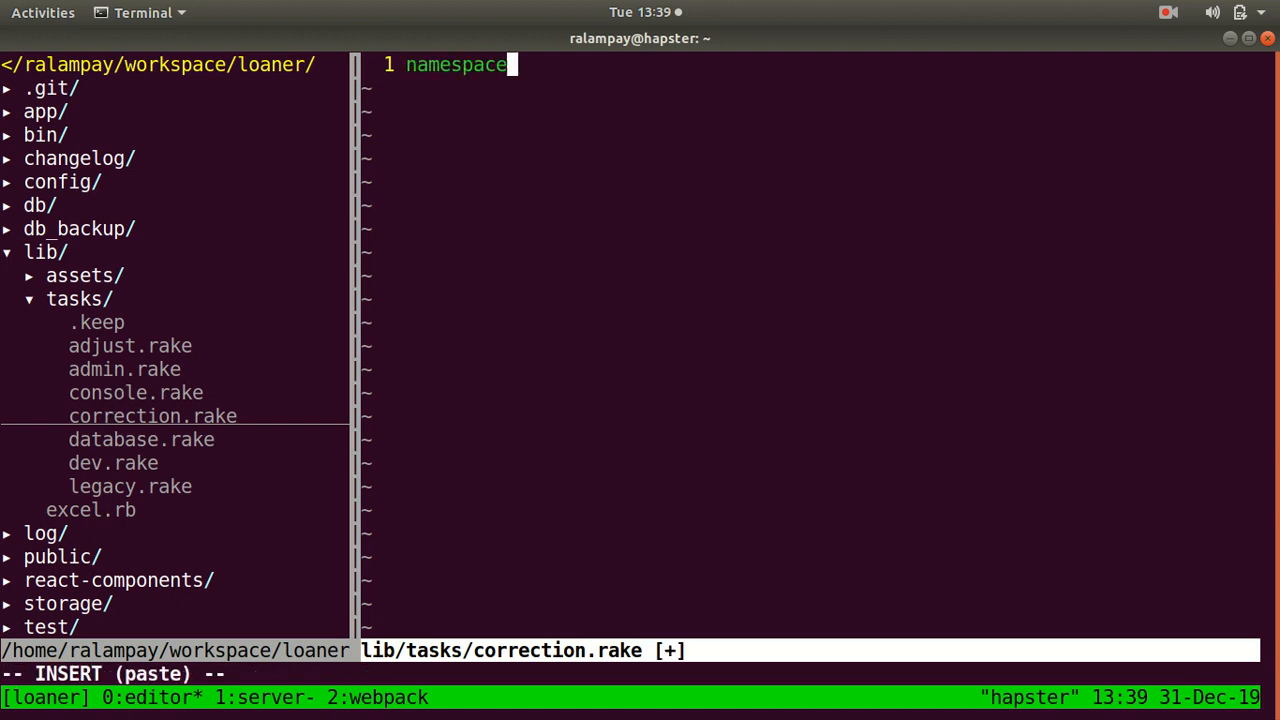
pyautogui.write(':correction do')
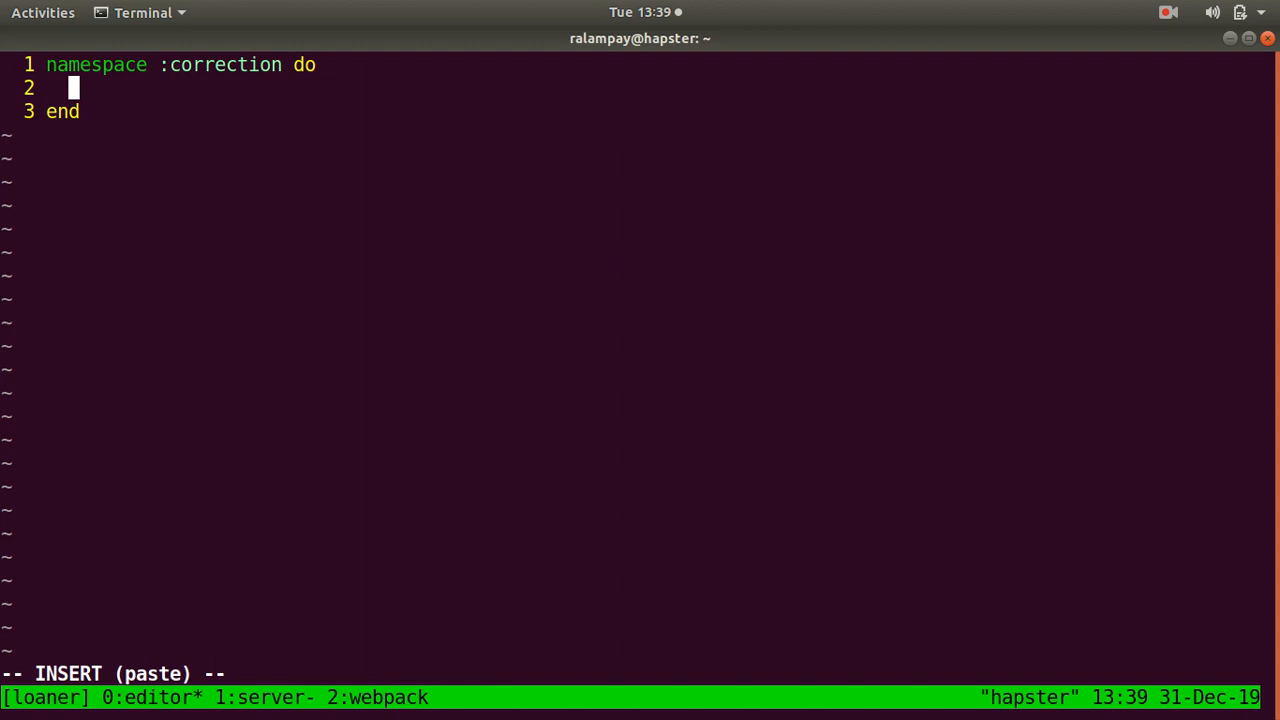
pyautogui.write('task')
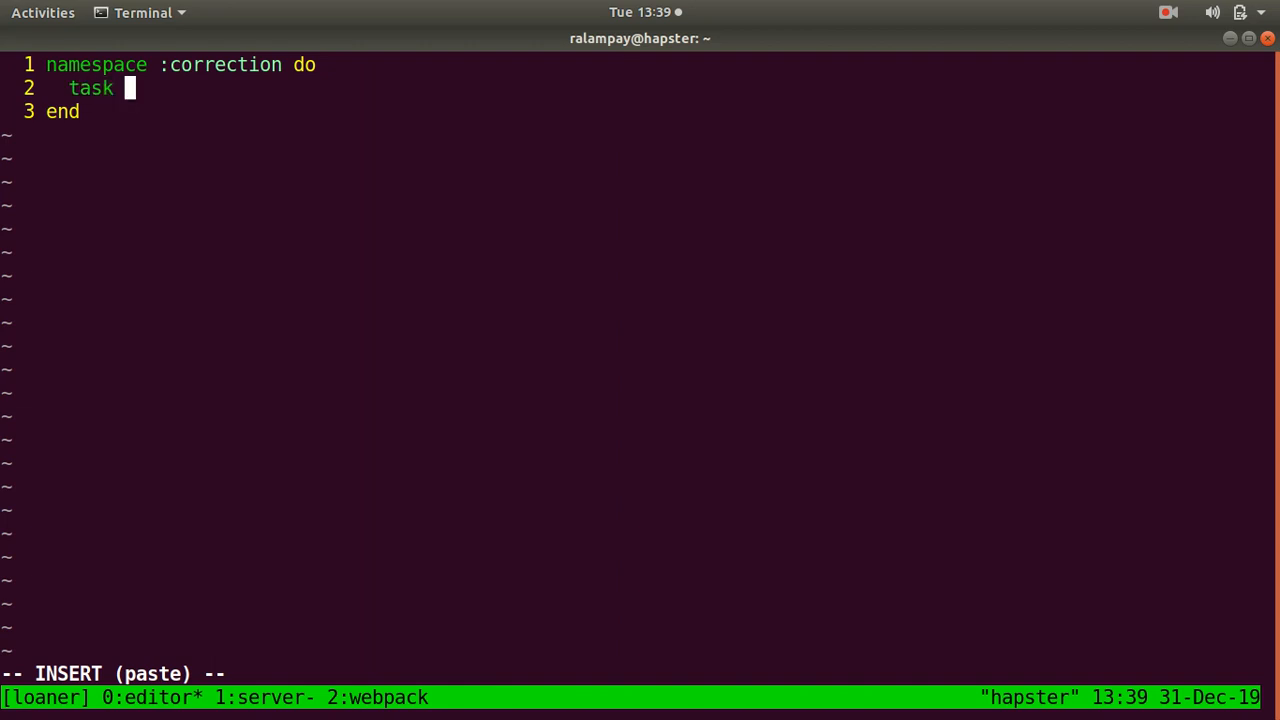
pyautogui.write(':')
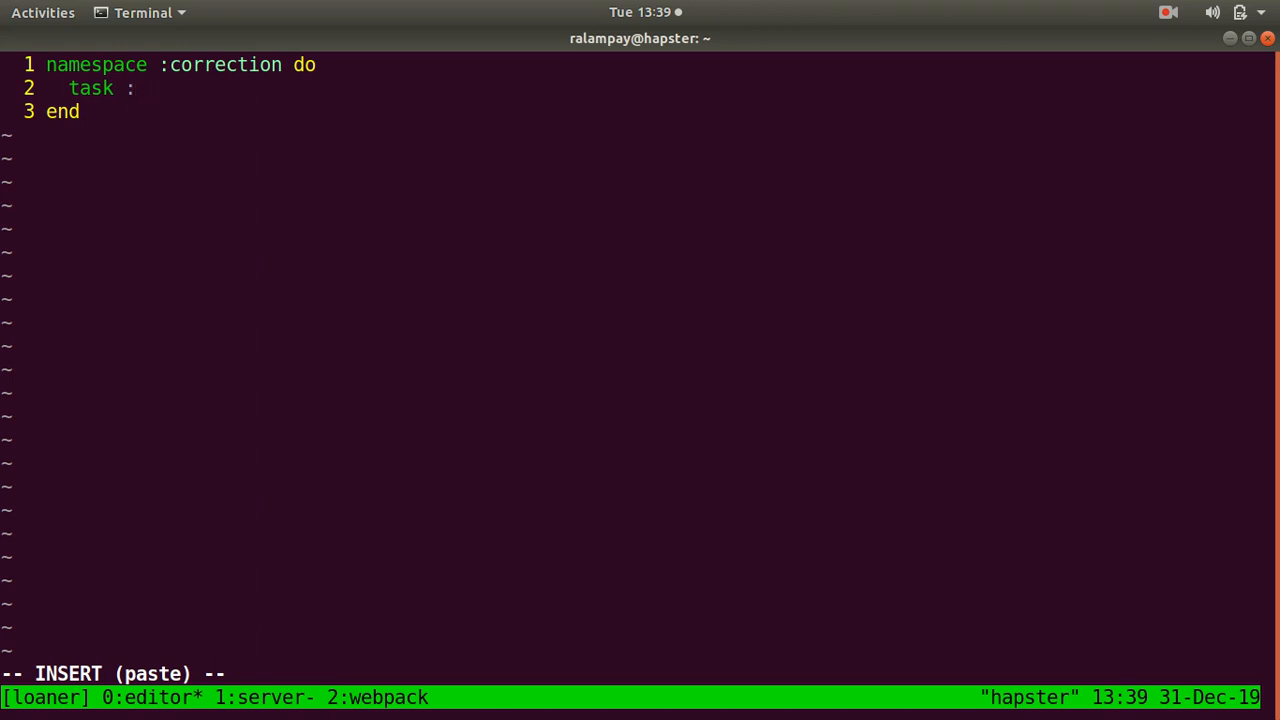
pyautogui.write(':fill_date_')
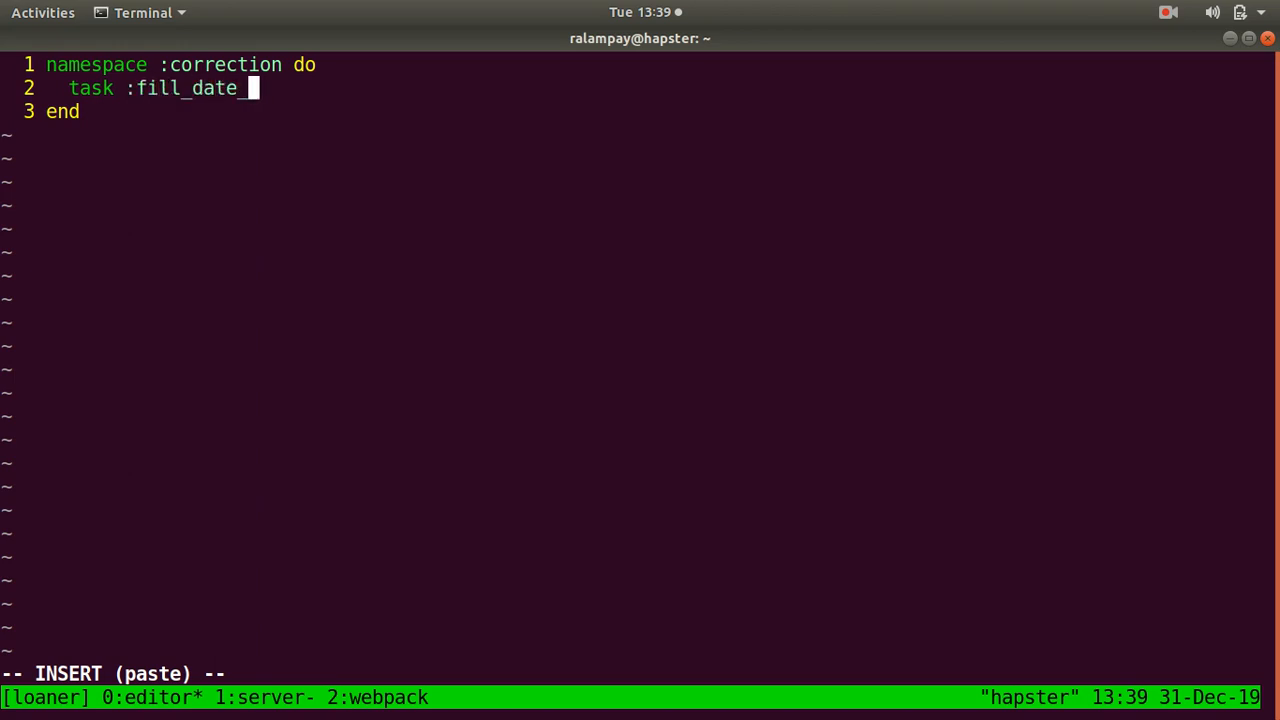
pyautogui.write('released')
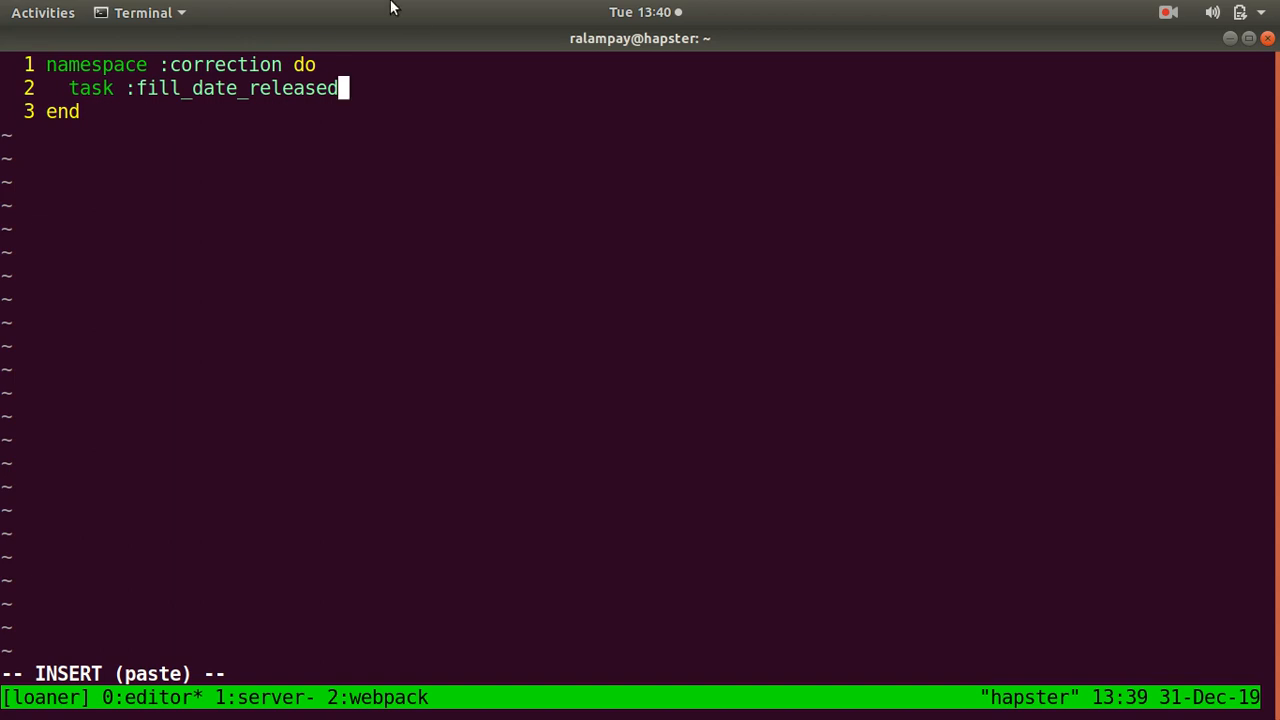
pyautogui.moveTo(488, 300)
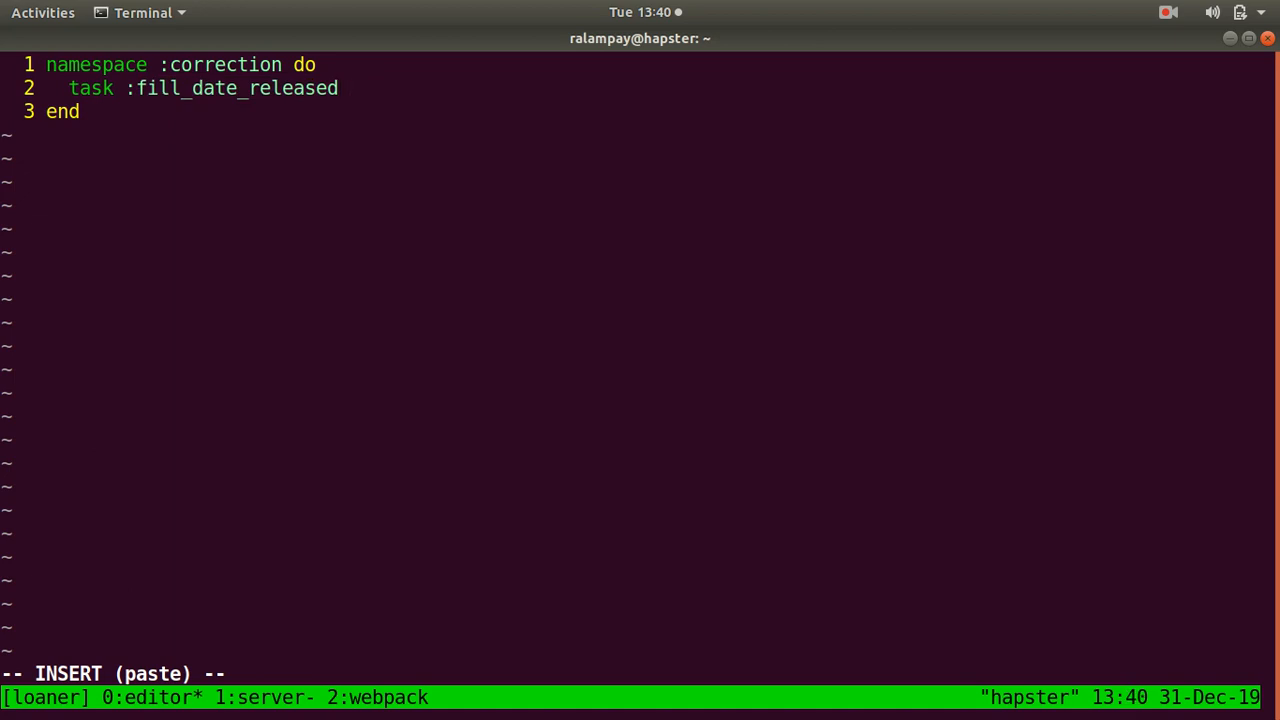
pyautogui.write('=>')
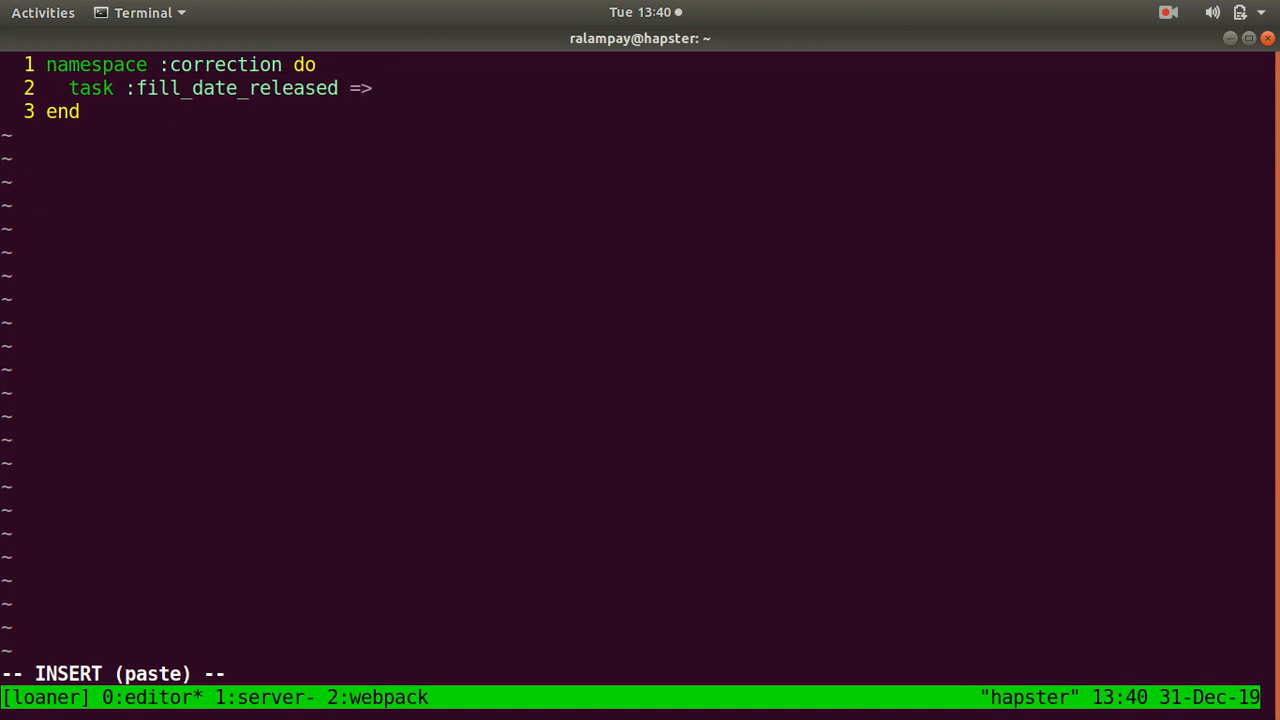
pyautogui.write(':environment do')
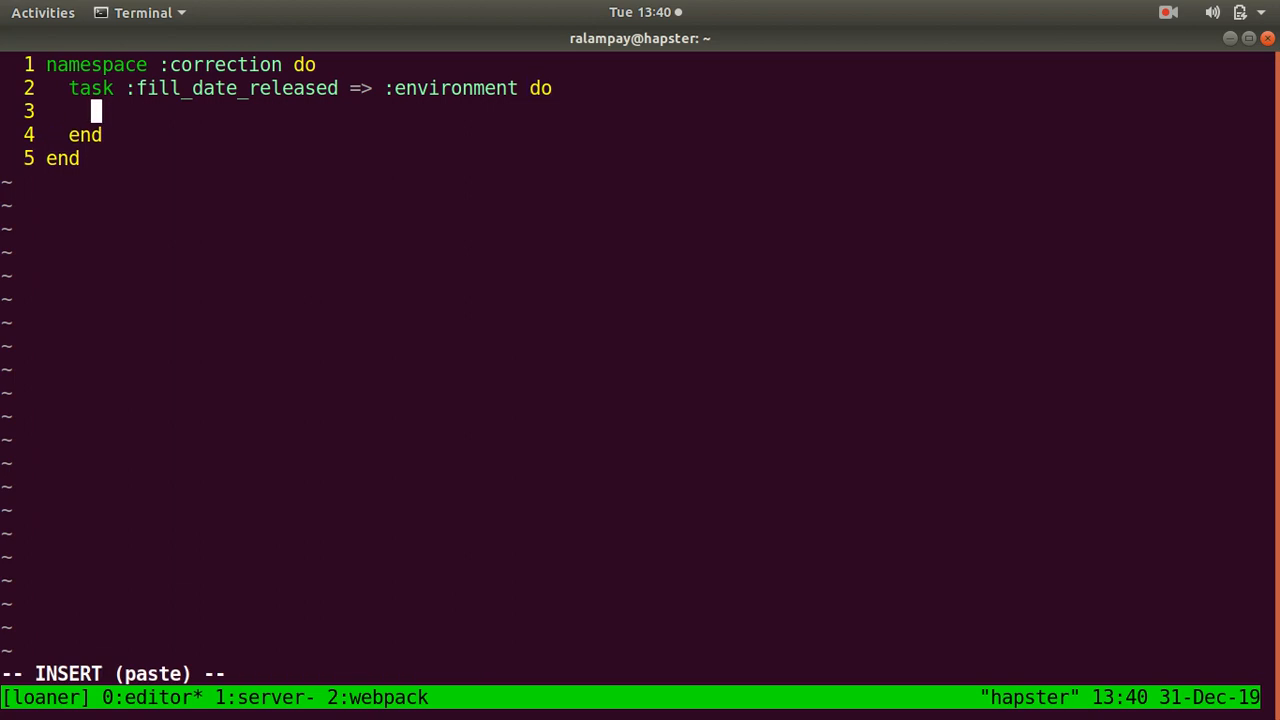
# - Query active or paid loans with nil date_released and update! each with date_approved
pyautogui.write('loans = Lo')
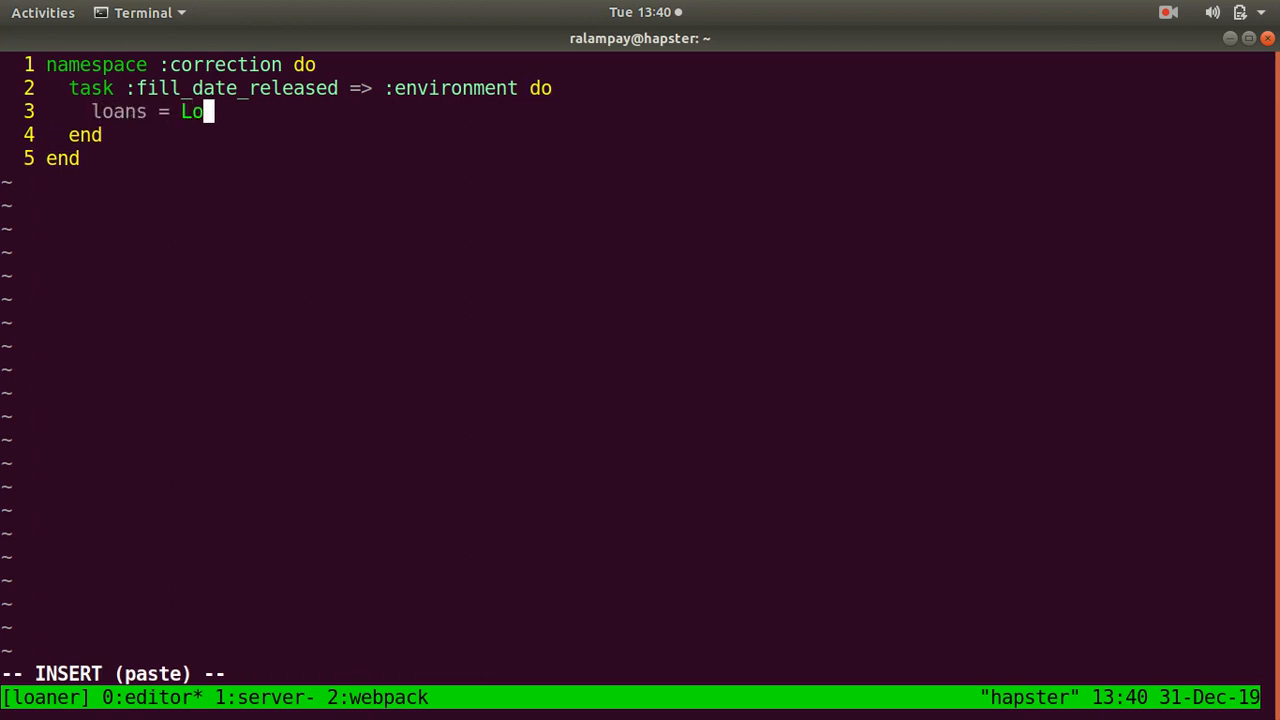
pyautogui.write('an.where(statu')
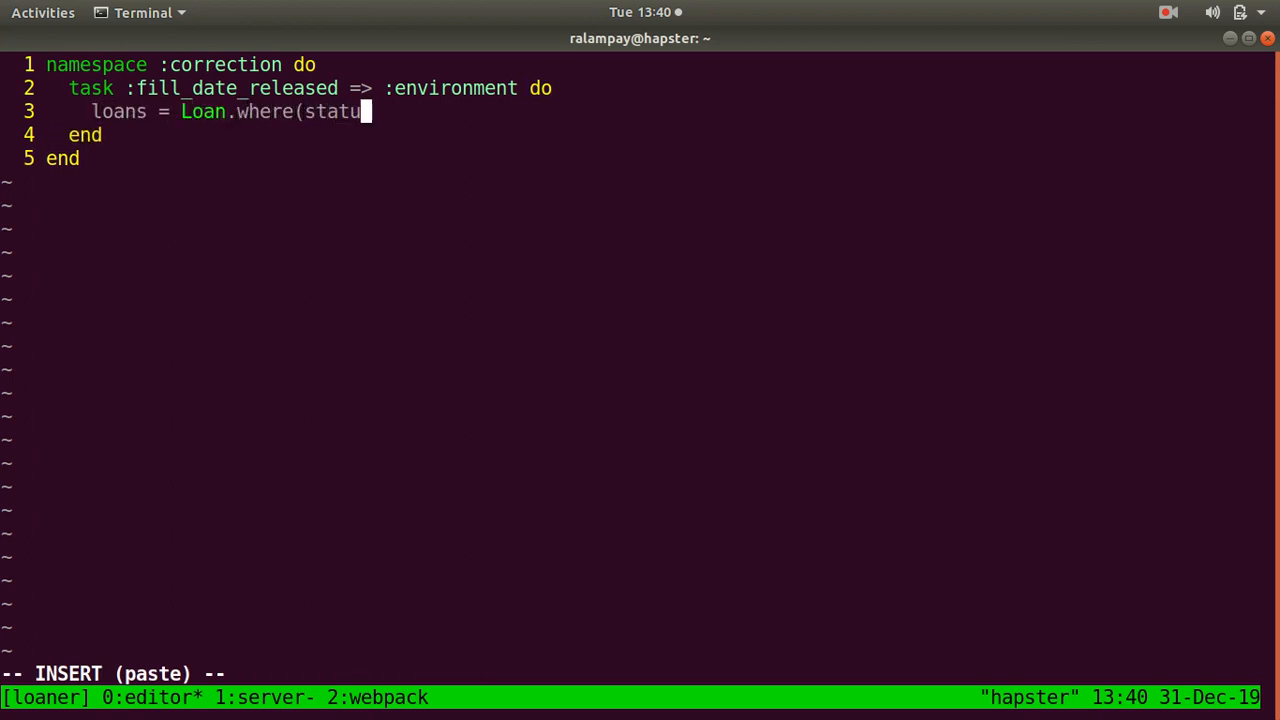
pyautogui.write("s: ['active',")
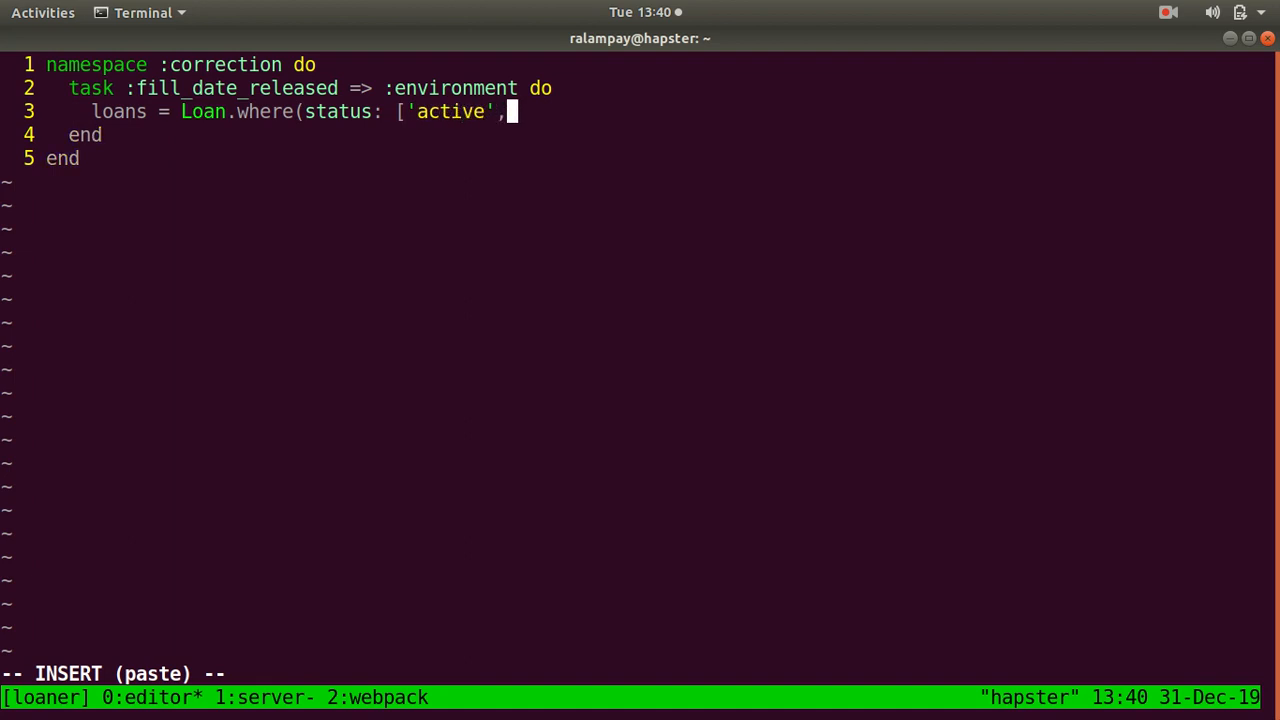
pyautogui.write("'paid'],")
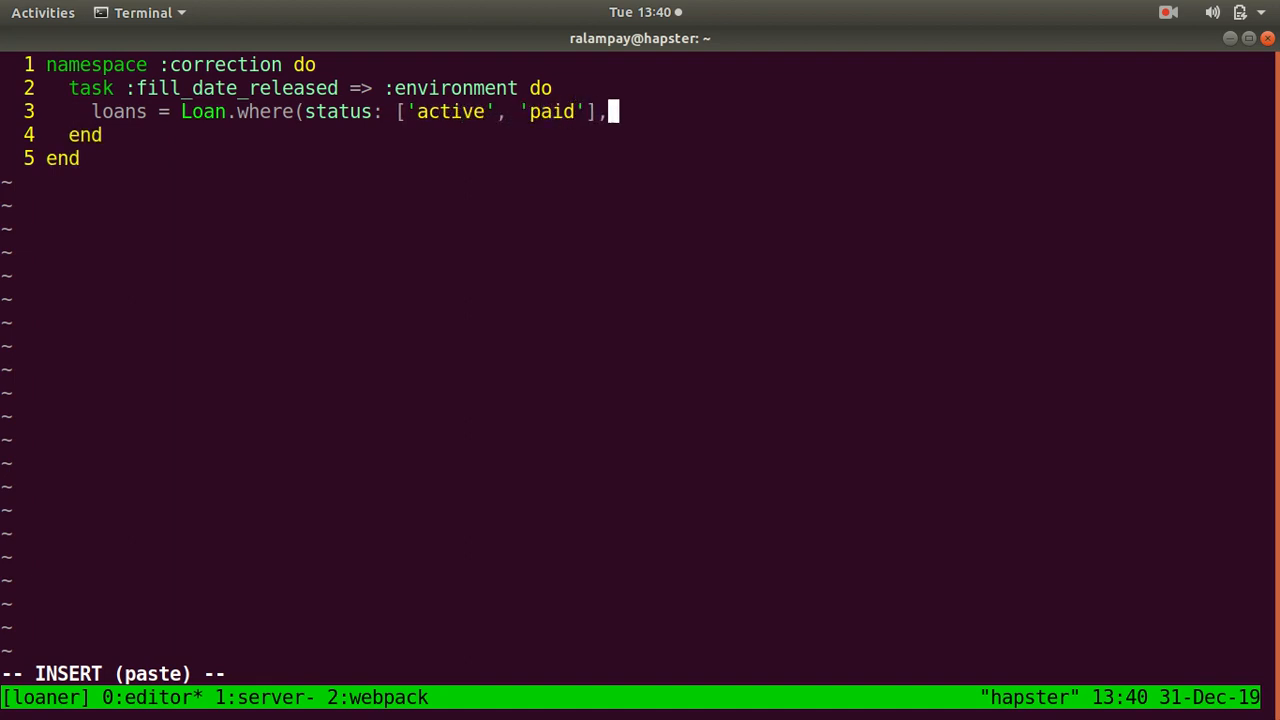
pyautogui.write('date_')
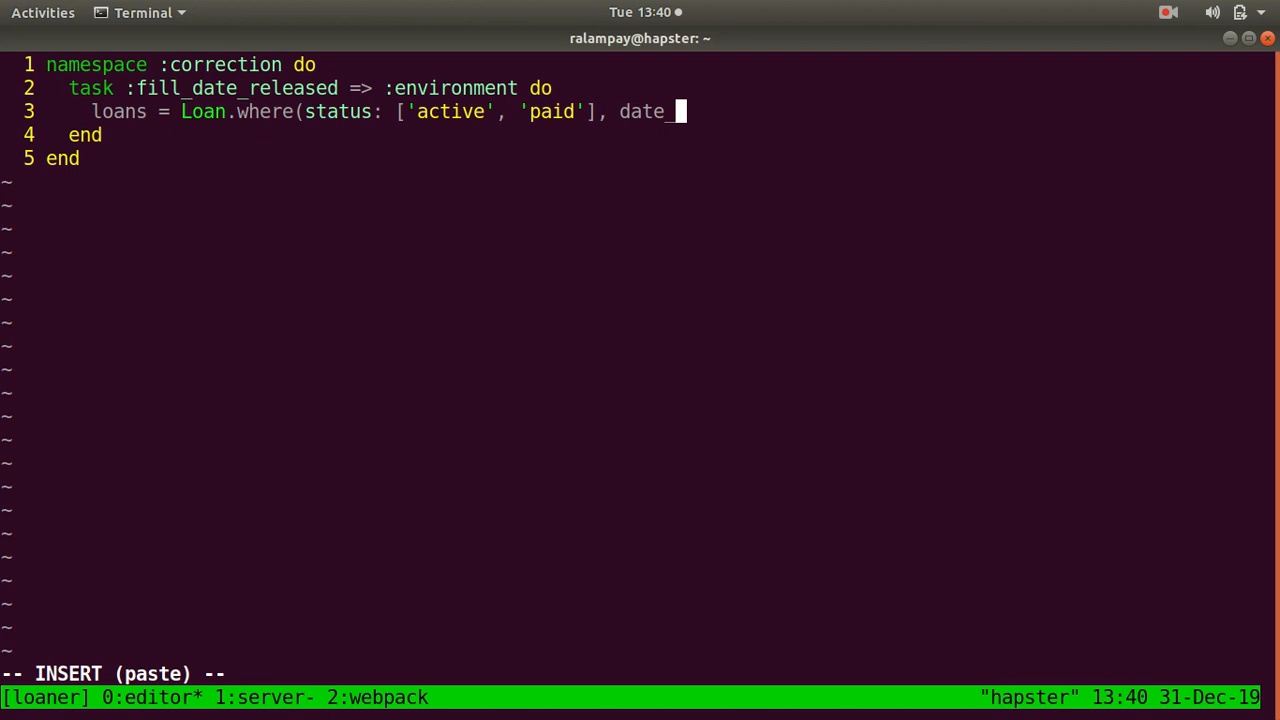
pyautogui.write('released: nil')
pyautogui.write('loans.each do |o|')
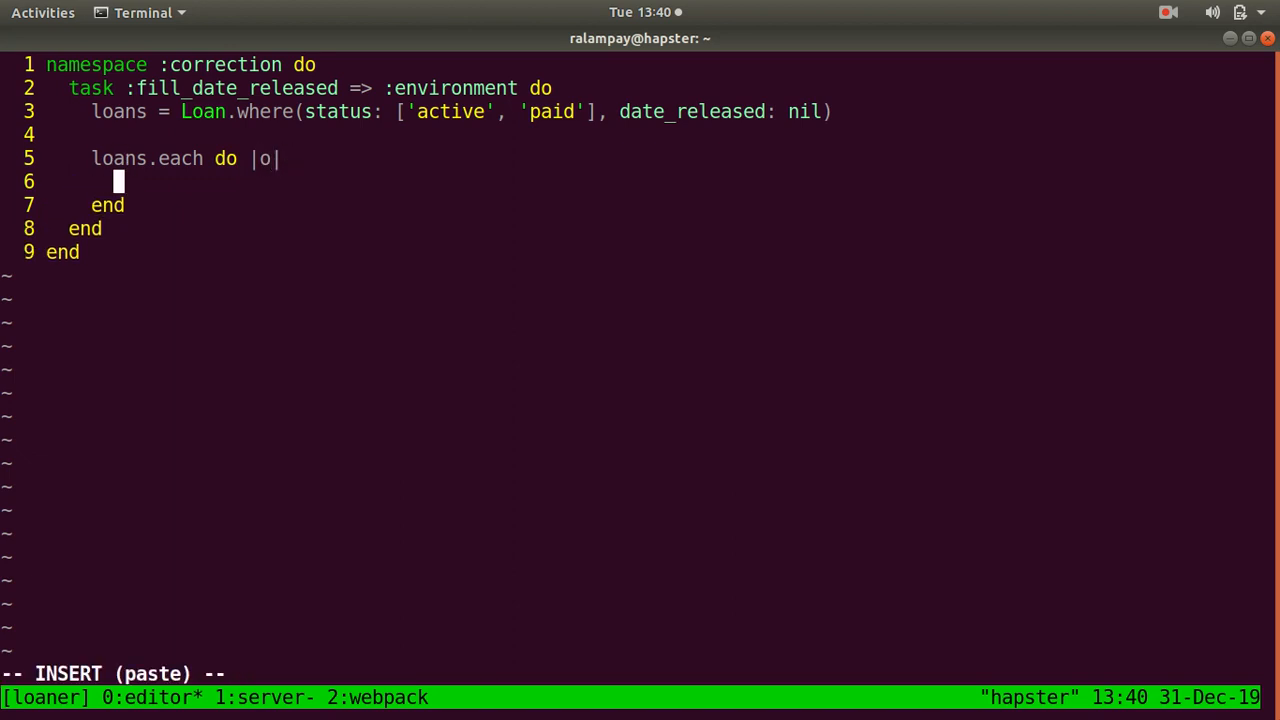
pyautogui.write('o.update!(')
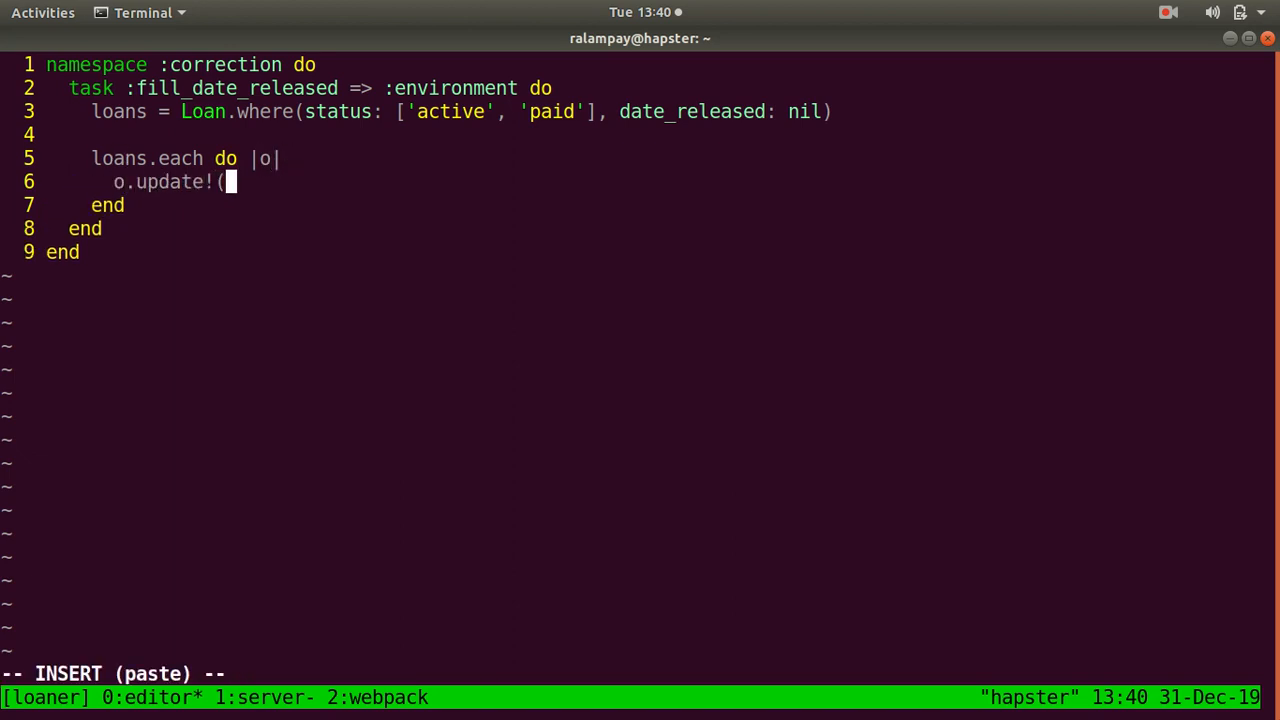
pyautogui.write('d')
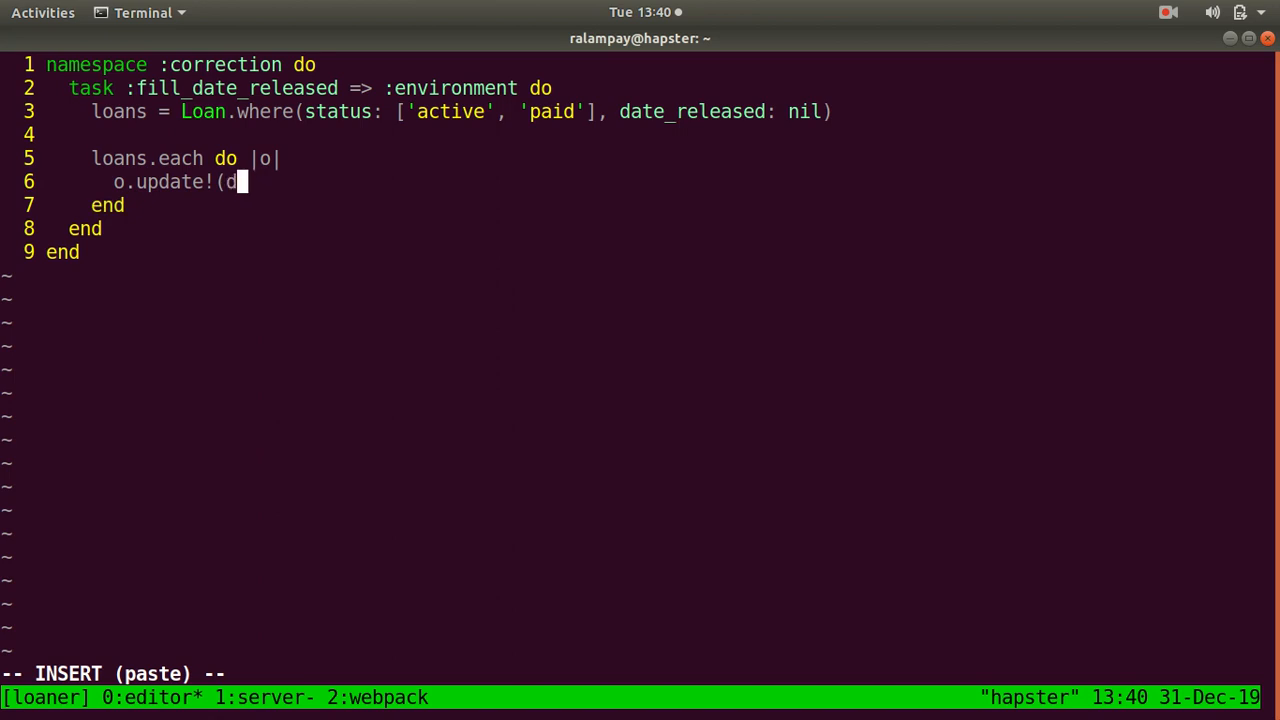
pyautogui.write('ate_approve')
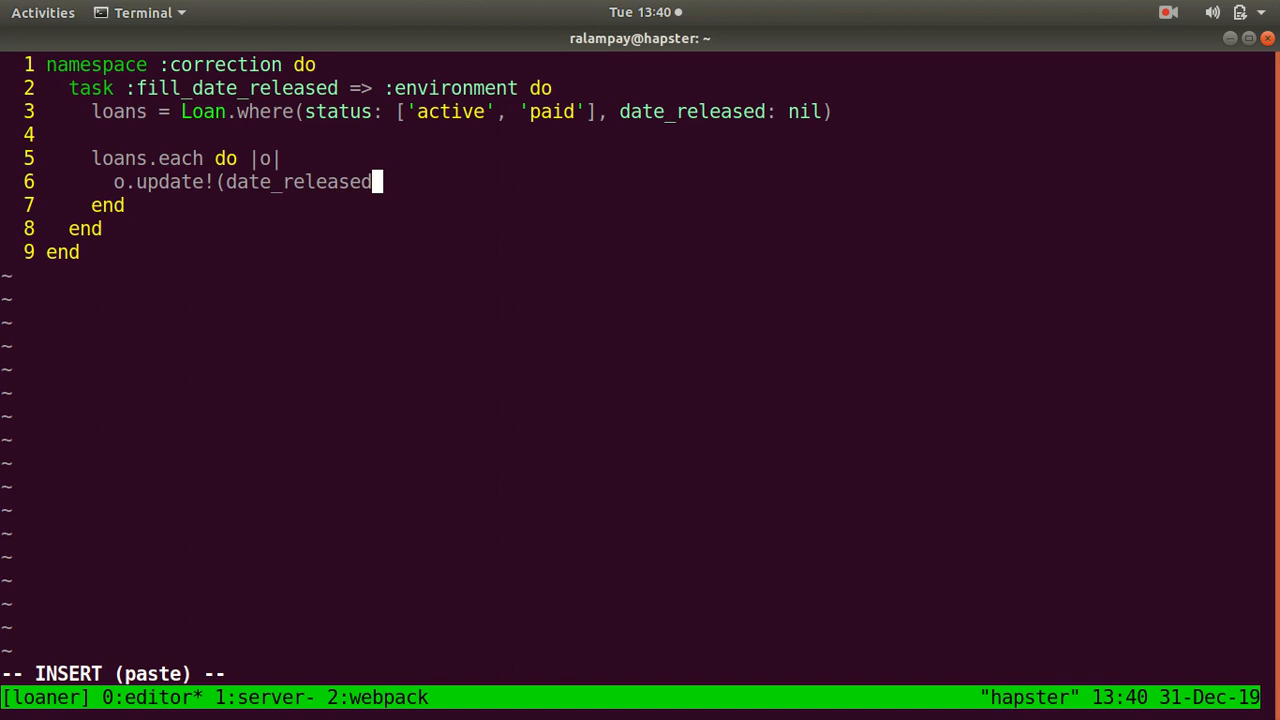
pyautogui.write(': o.date_approved')
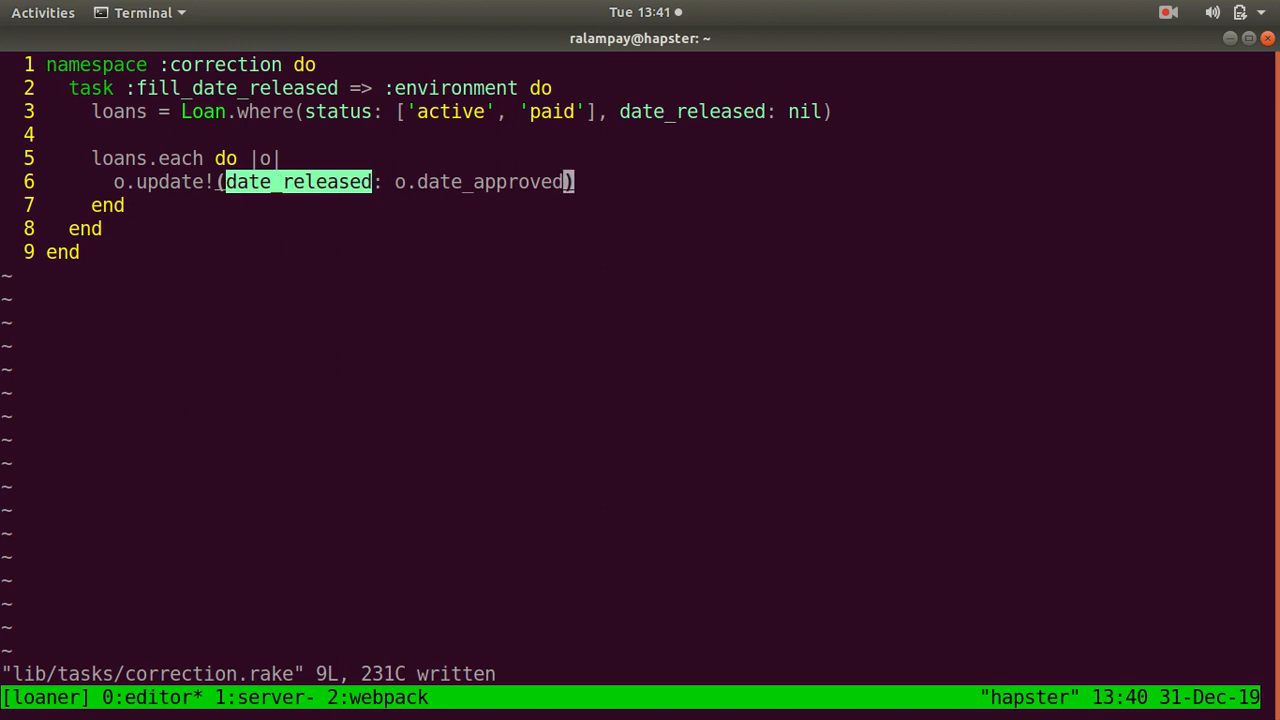
# - Comment out the loan update lines with s/^/#/, add puts "Hello World!", and split a shell pane
pyautogui.press('V')
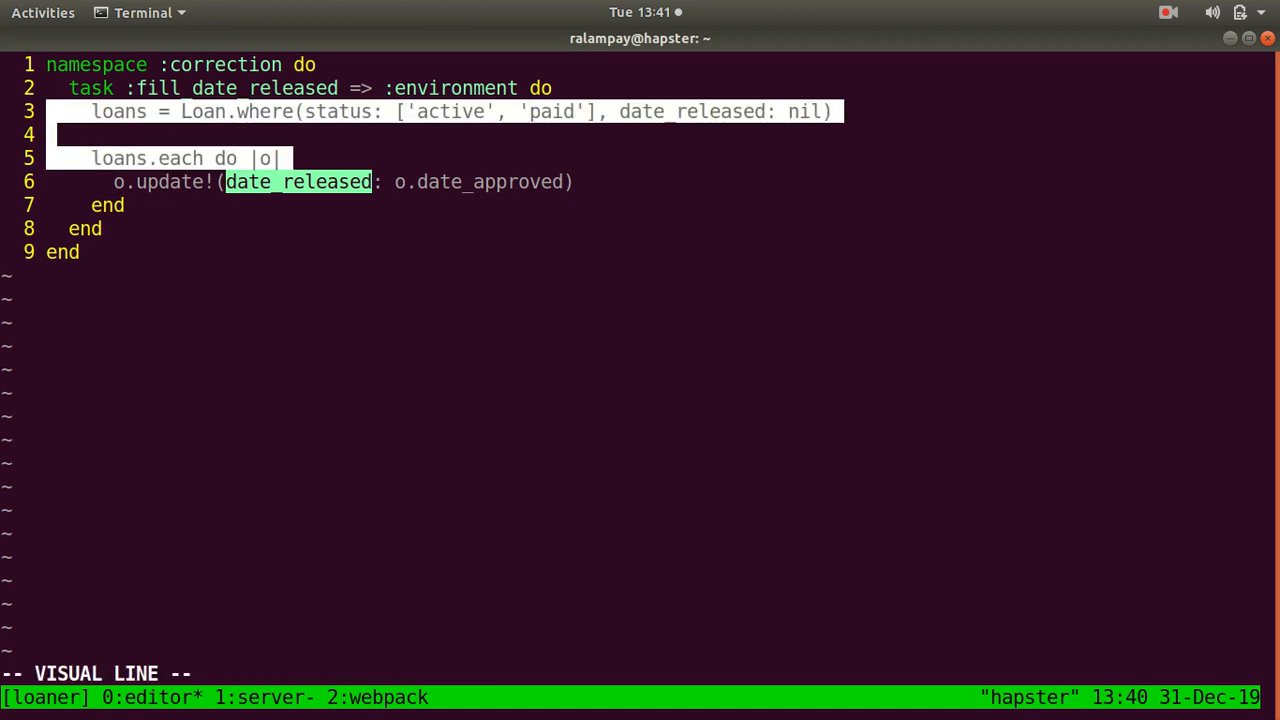
pyautogui.press('Escape')
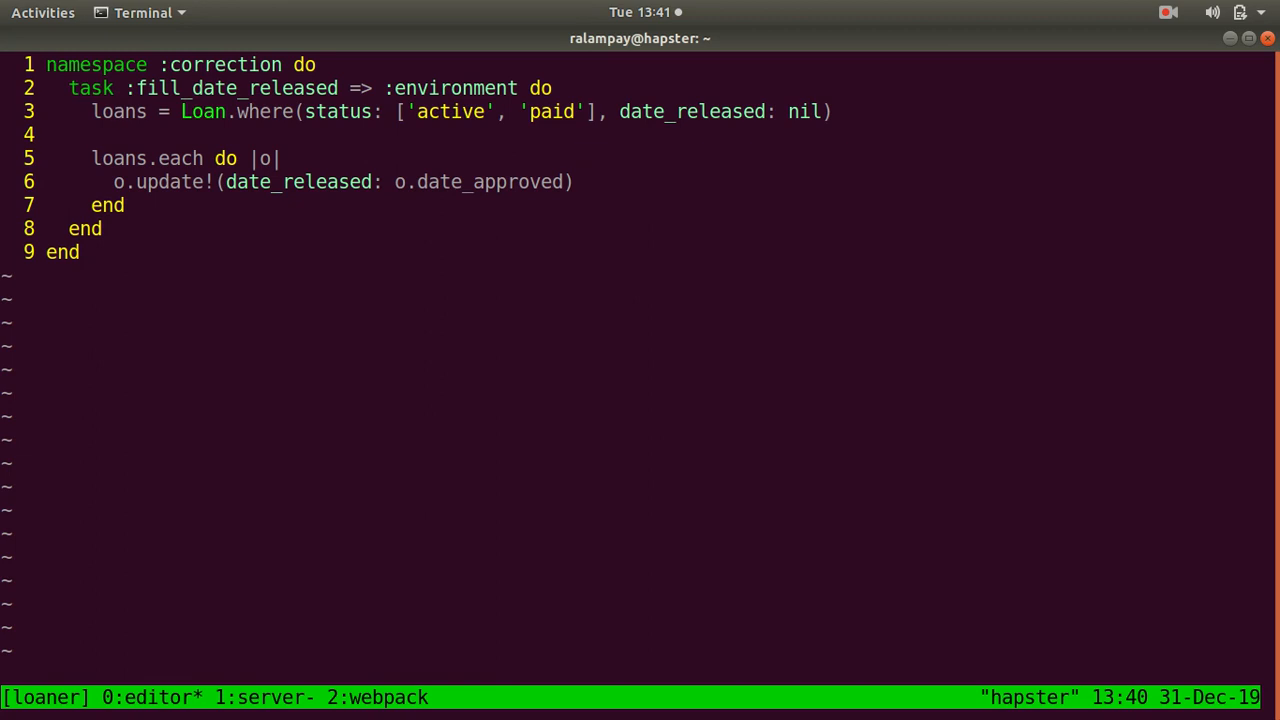
pyautogui.write(":'<,'>s/")
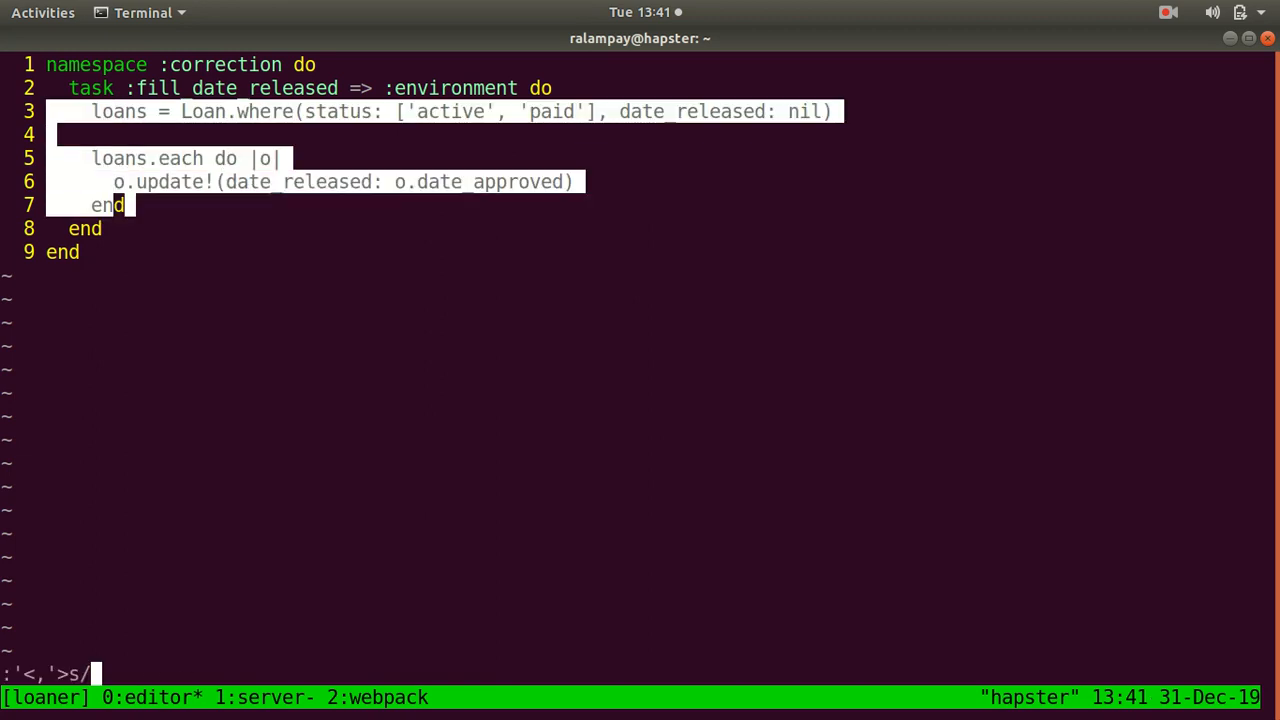
pyautogui.write('#/')
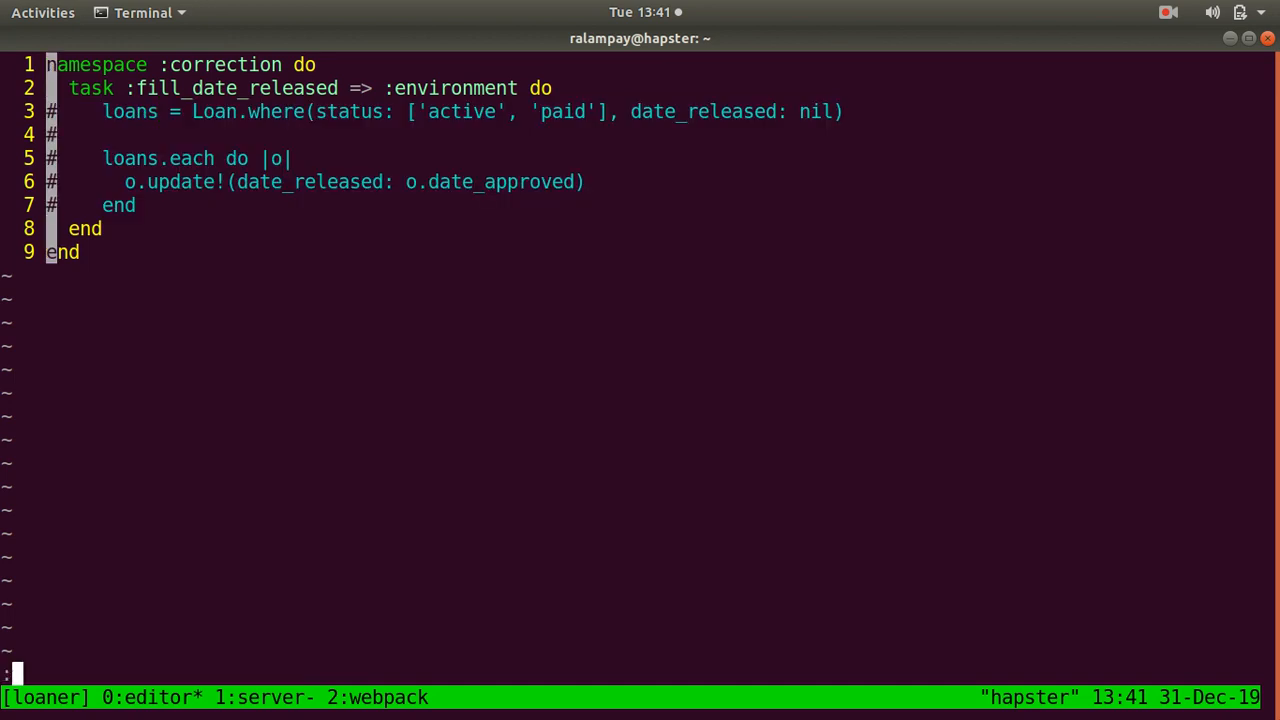
pyautogui.write('puts "Hello World!')
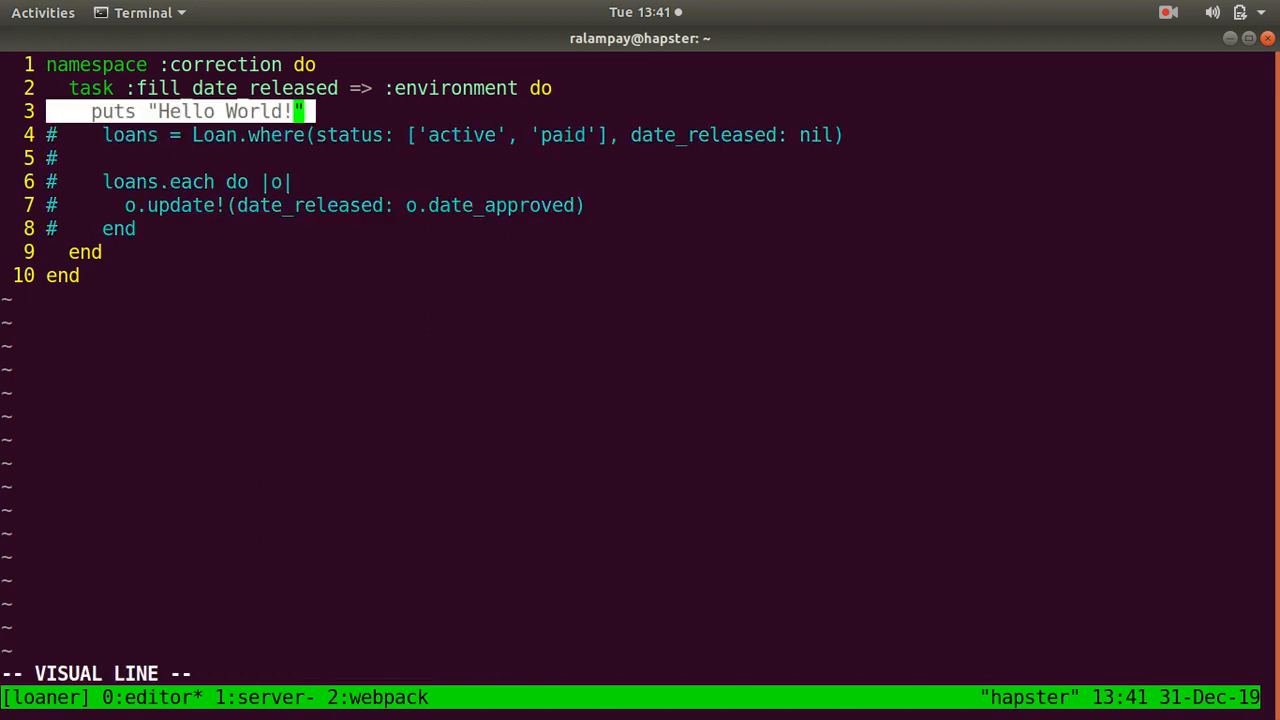
pyautogui.press('Escape')
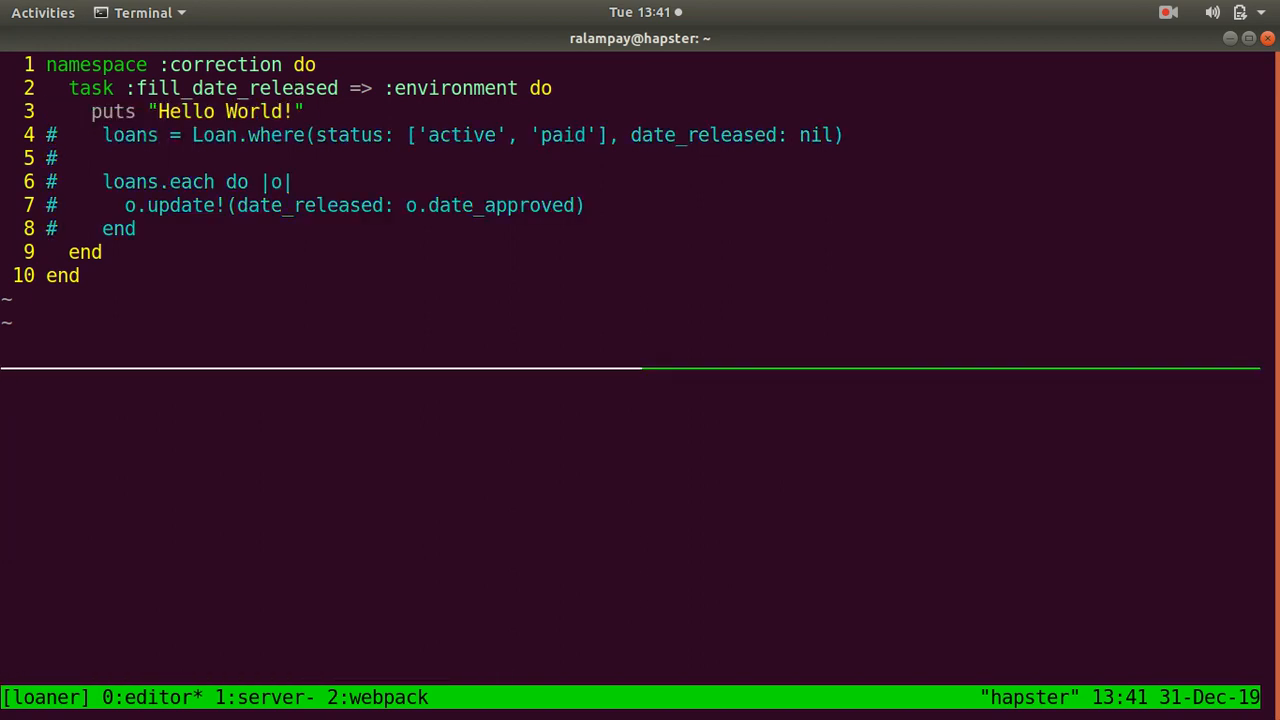
# - Enter rake correction:fill_date_released and highlight the task name
pyautogui.write('rake correction:fill')
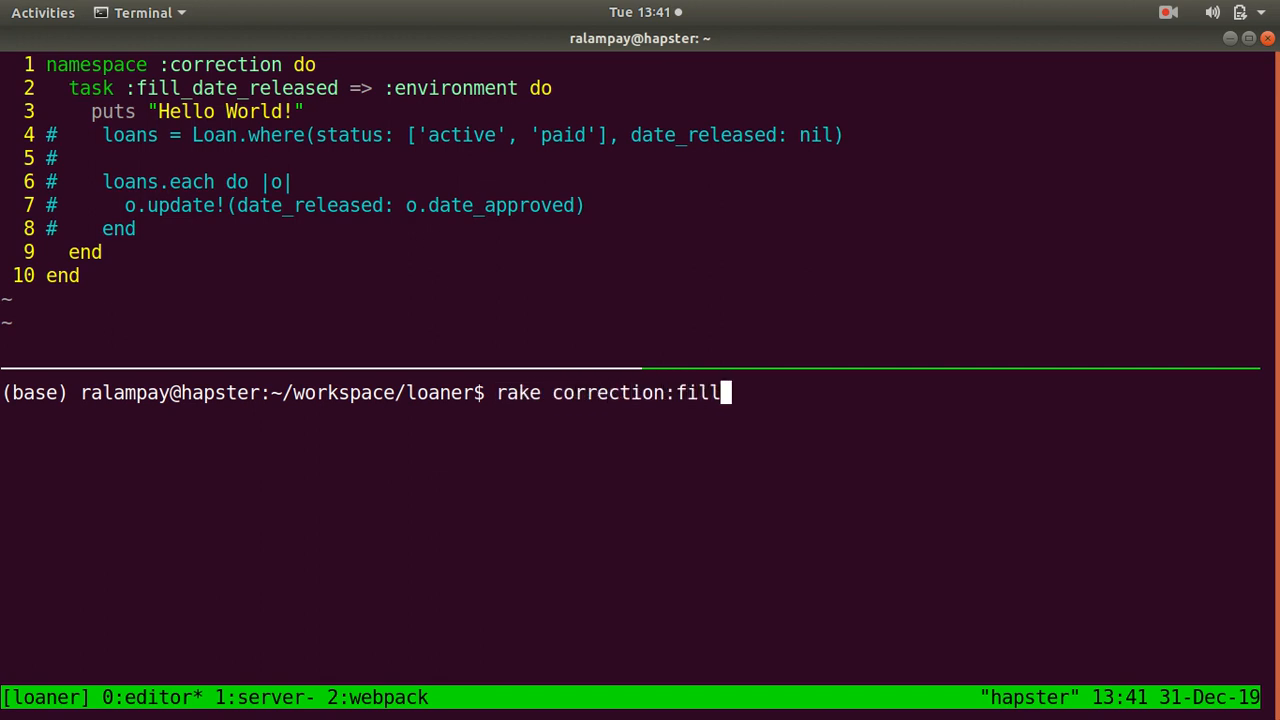
pyautogui.write('_date_re')
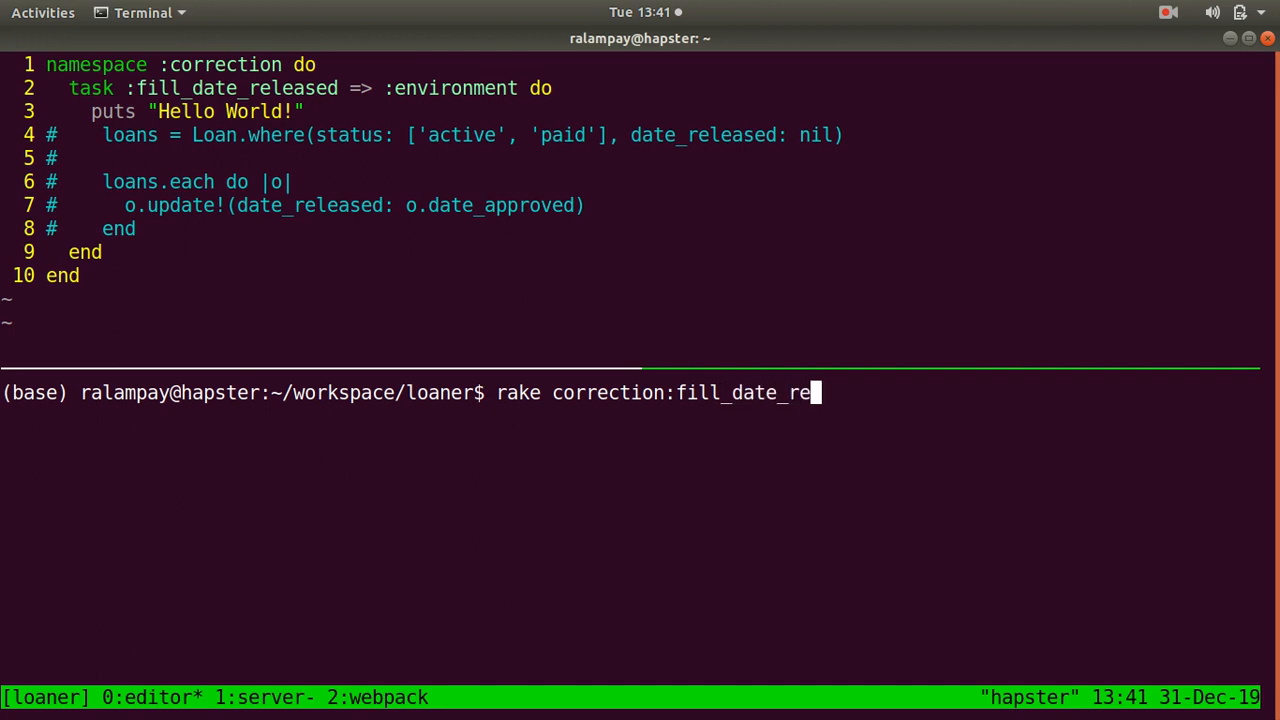
pyautogui.write('leased')
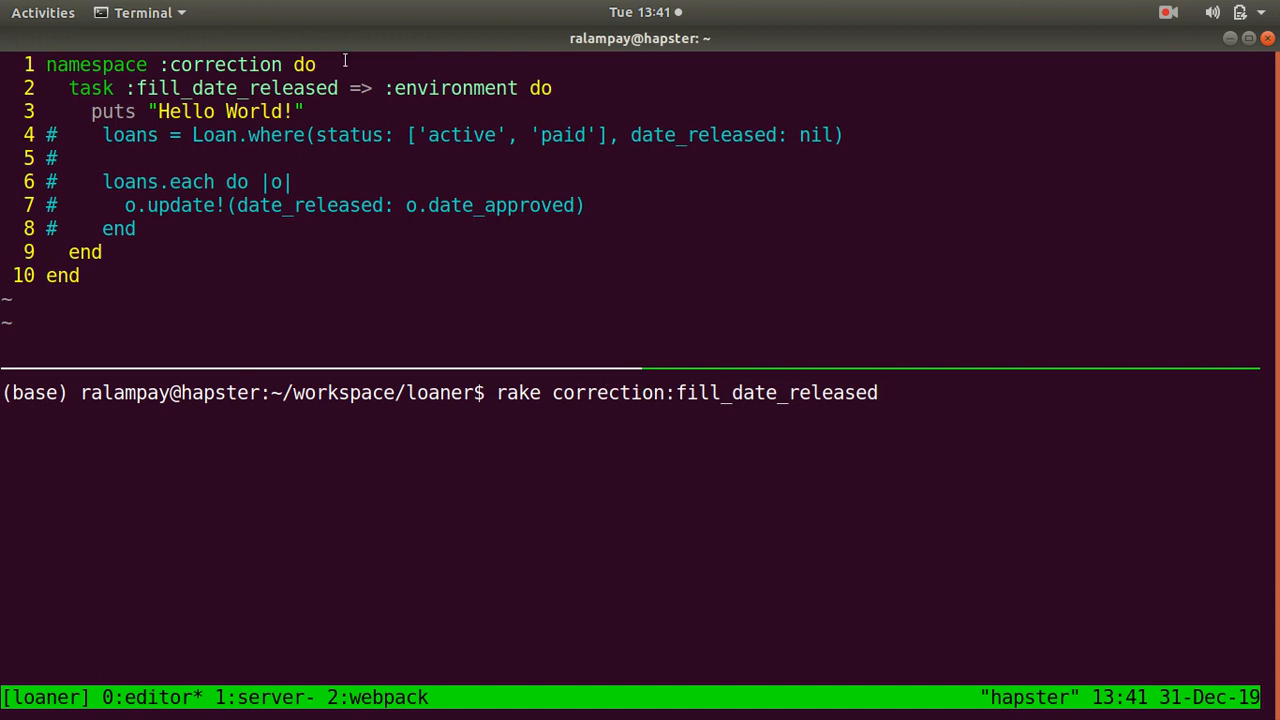
pyautogui.doubleClick(608, 392)
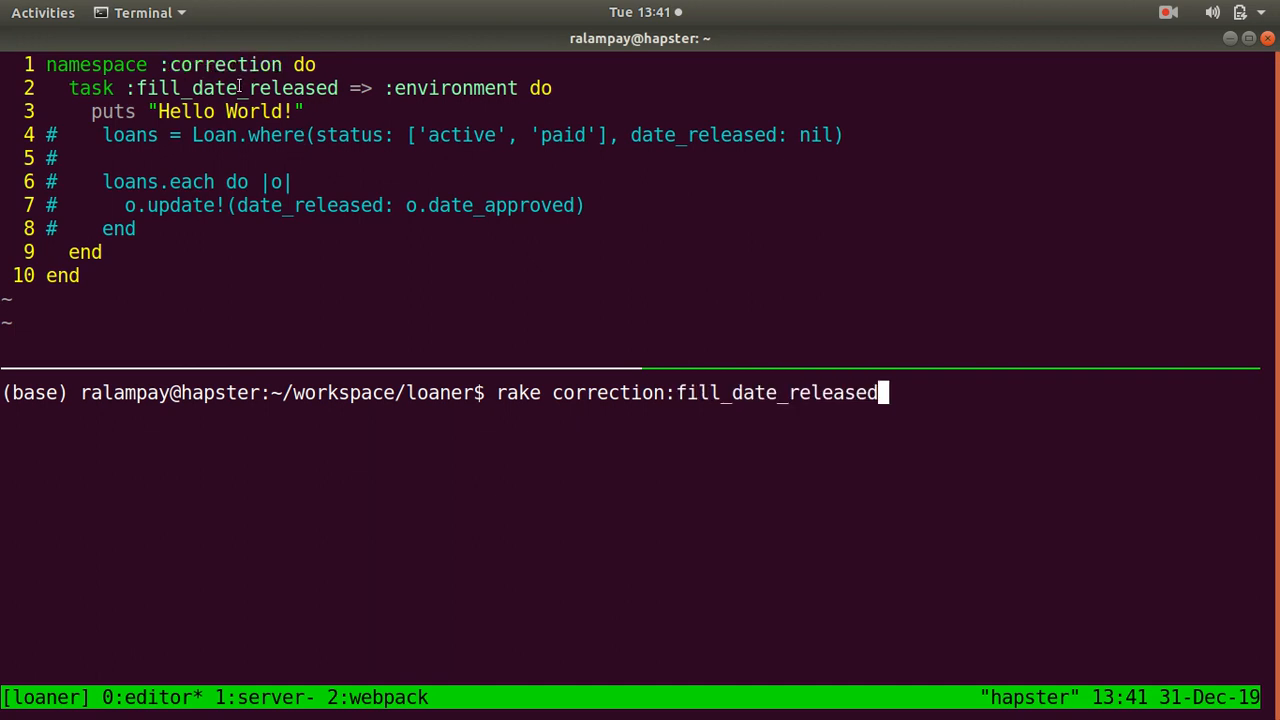
pyautogui.doubleClick(236, 88)
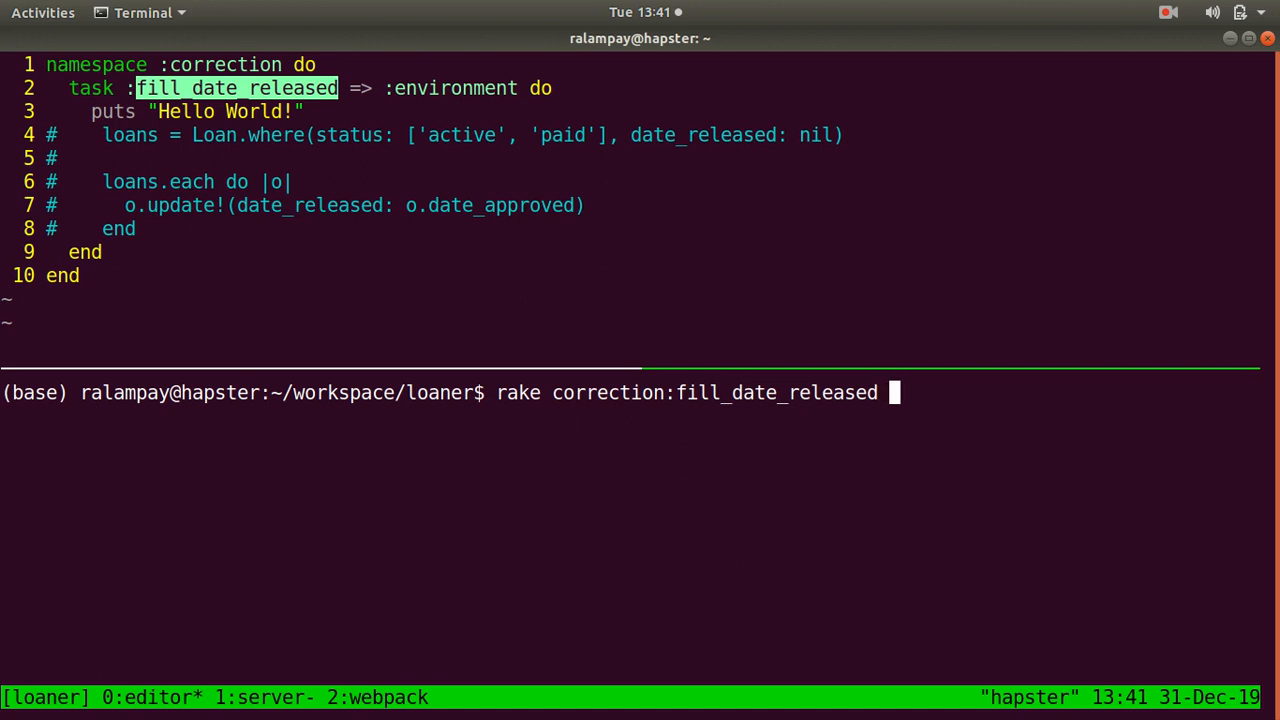
# - Try a RAILS_ENV=production prefix, remove it, and run the task to print Hello World!
pyautogui.write('RAILS_ENV=pr')
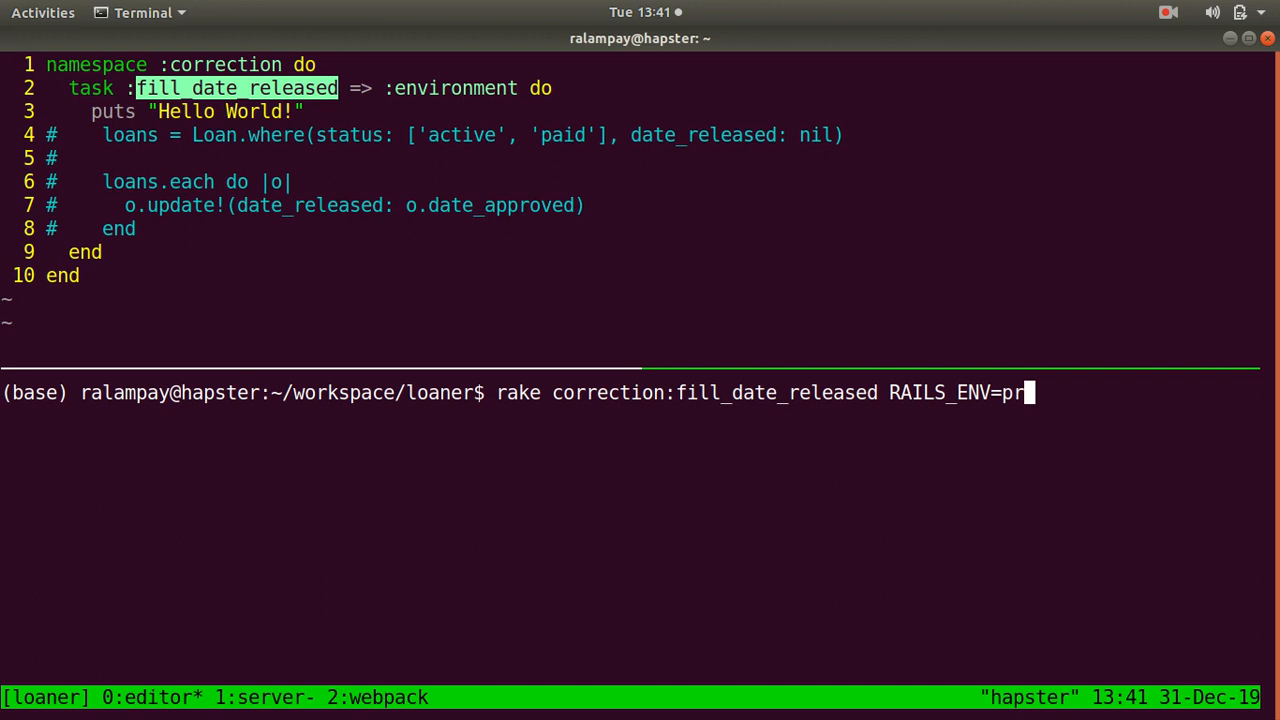
pyautogui.write('oduction')
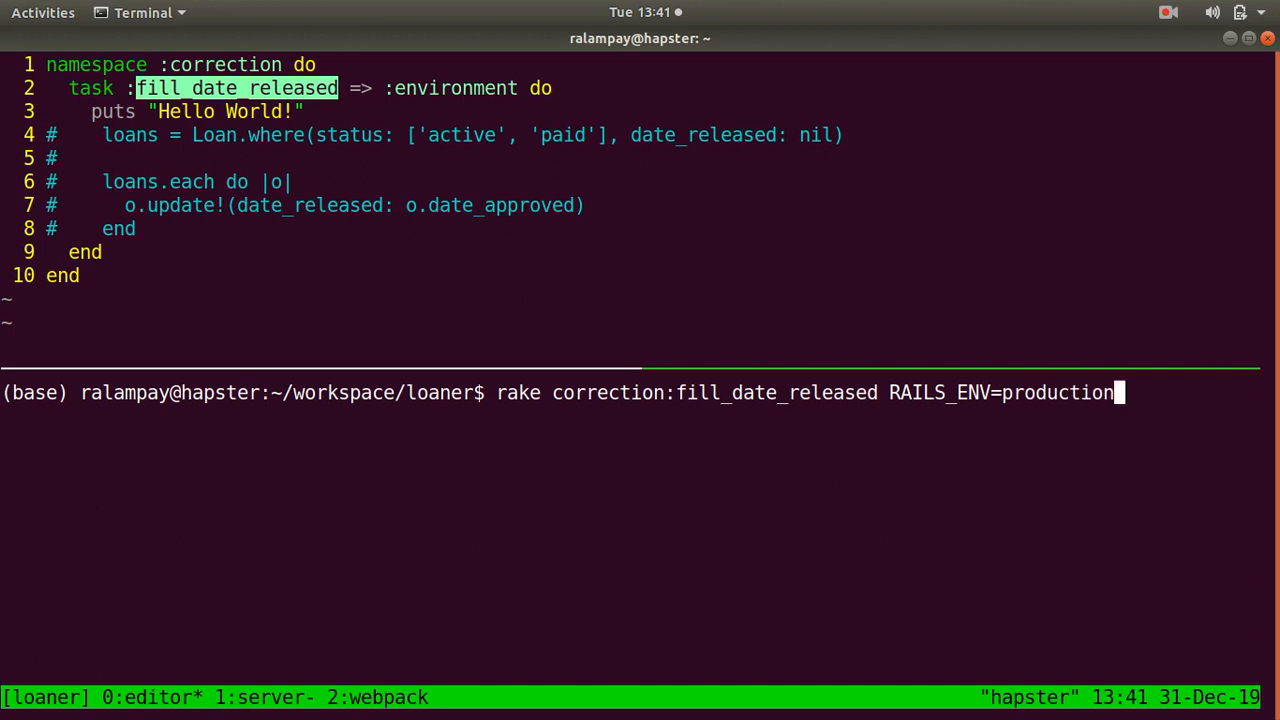
pyautogui.press('BackSpace')
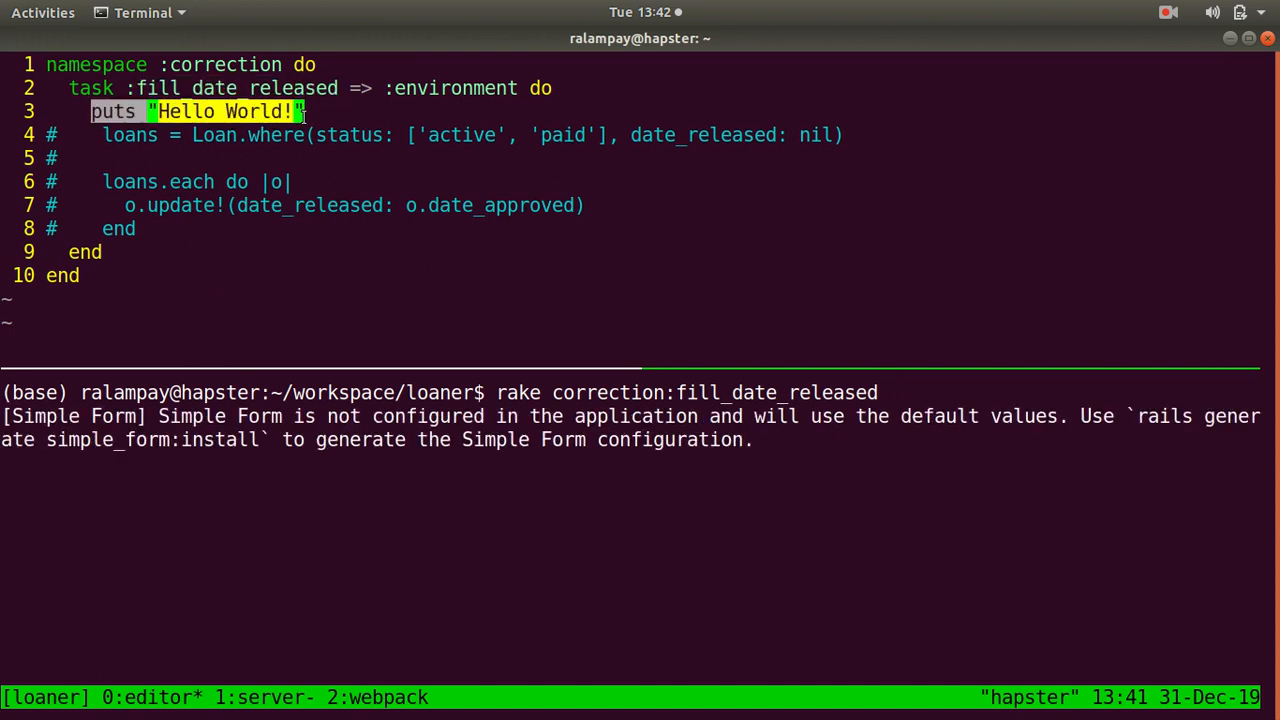
pyautogui.press('Return')
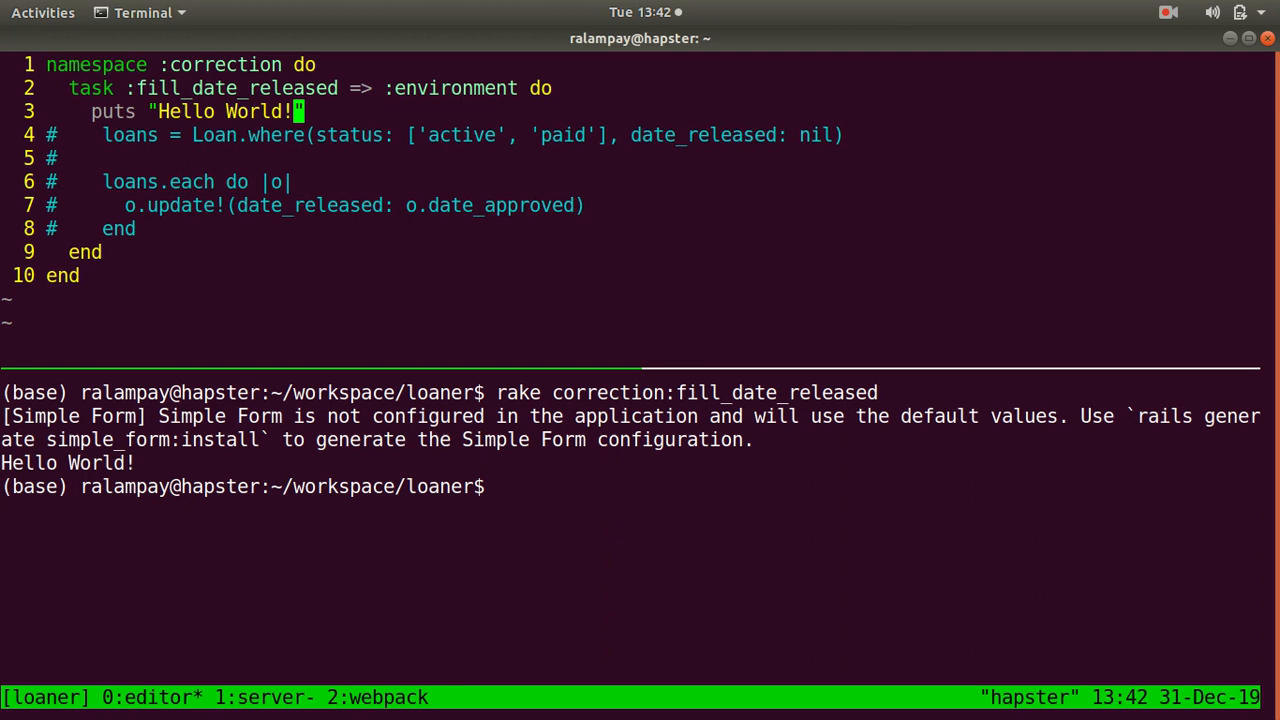
# - Uncomment the loan update lines with s/#// and change the print to "Fixing loans..."
pyautogui.write(":'<,'>s/#")
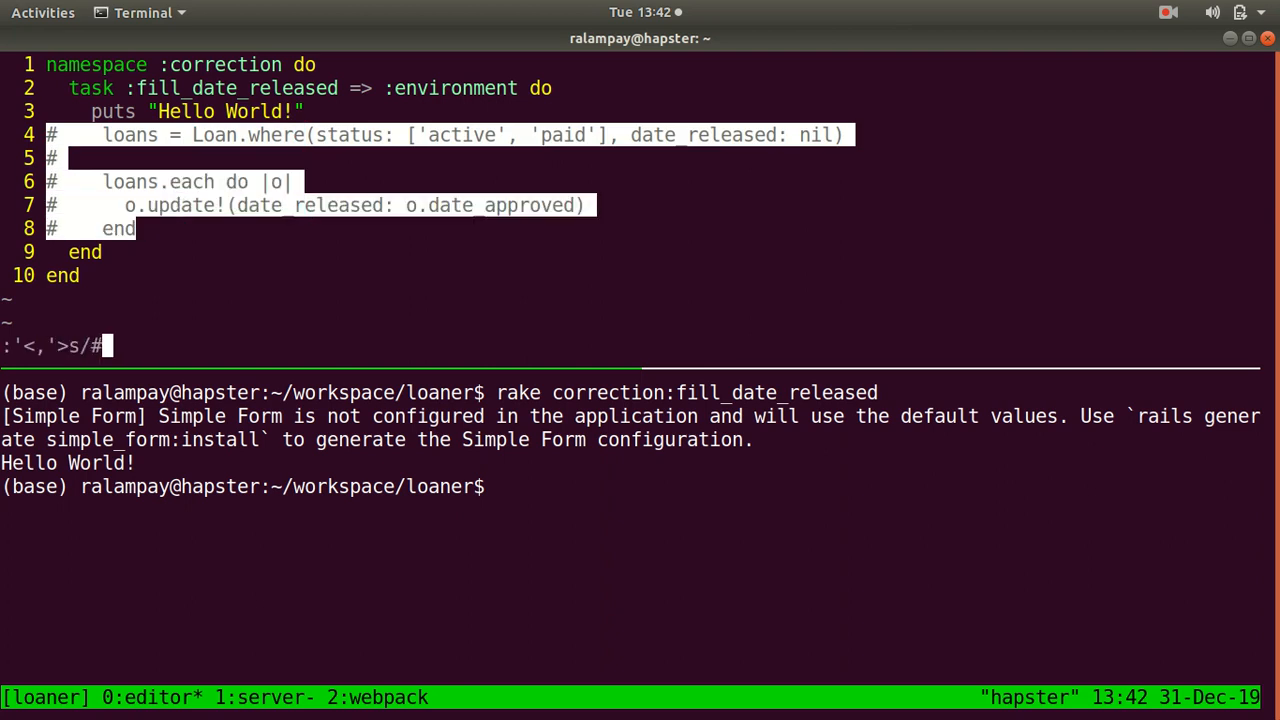
pyautogui.press('Return')
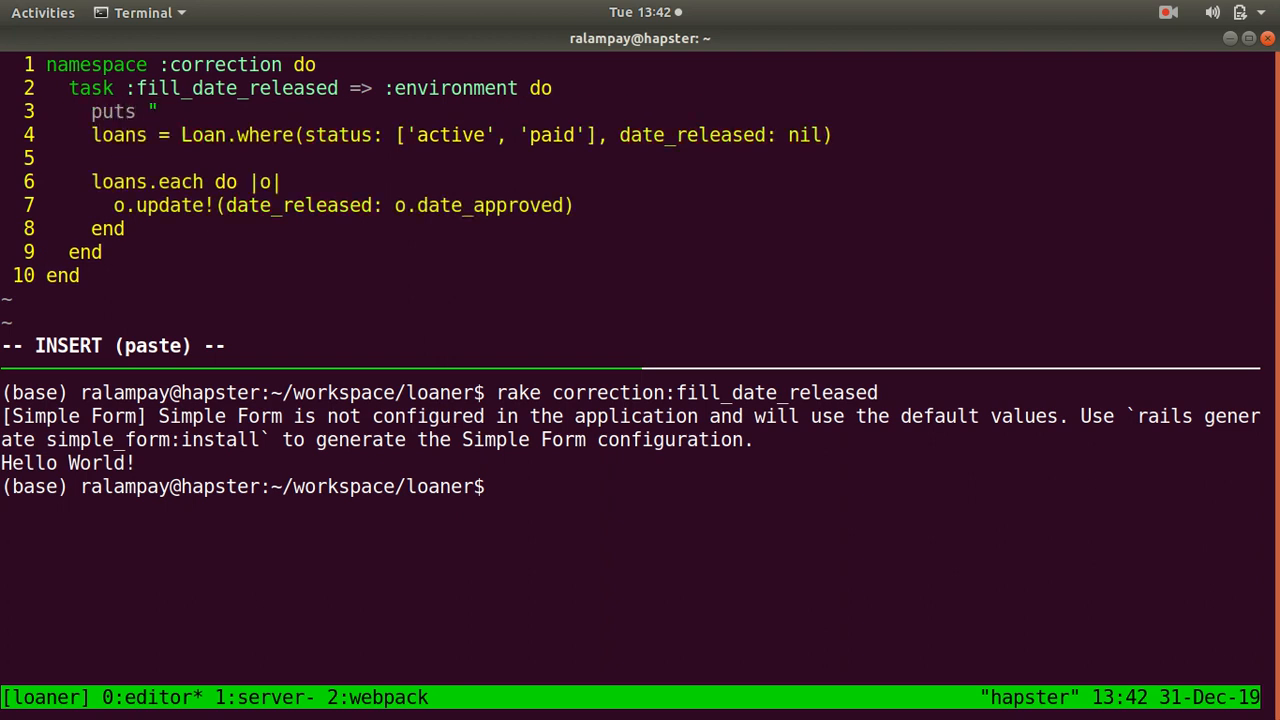
pyautogui.write('Fixing loans..."')
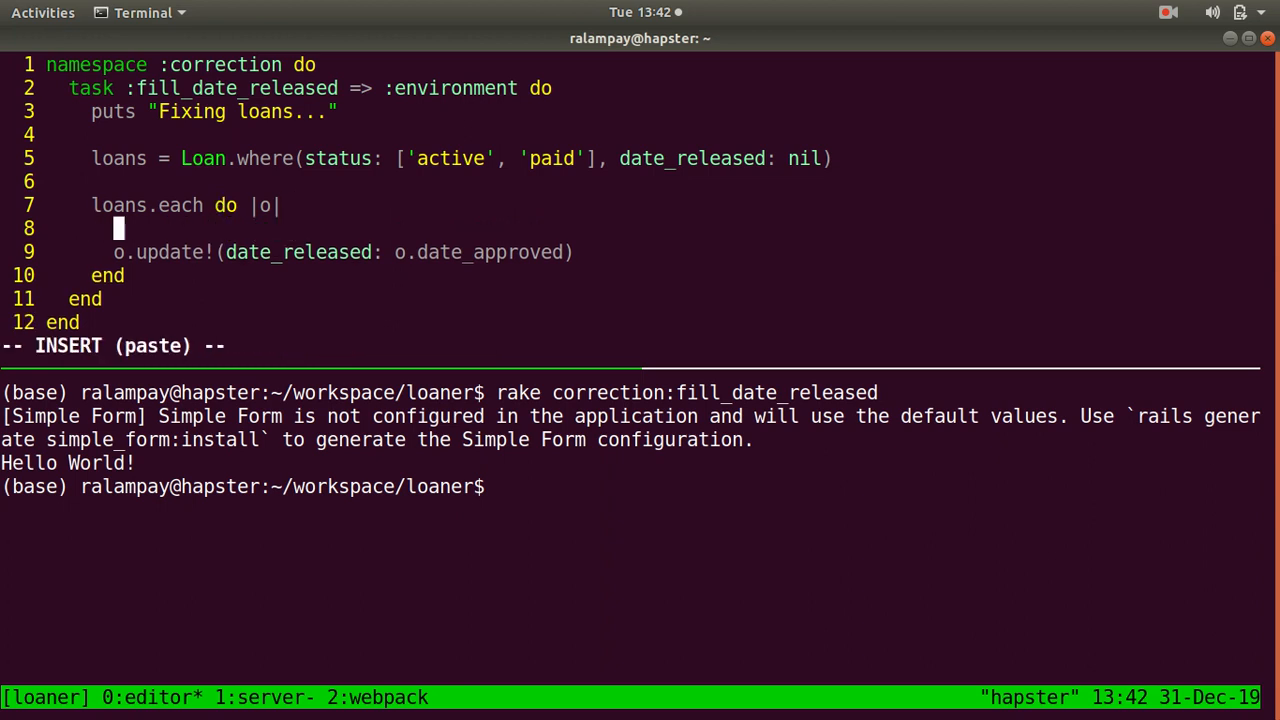
# - Add a puts progress line inside the loop and begin a size variable
pyautogui.write('puts "Progress: x%')
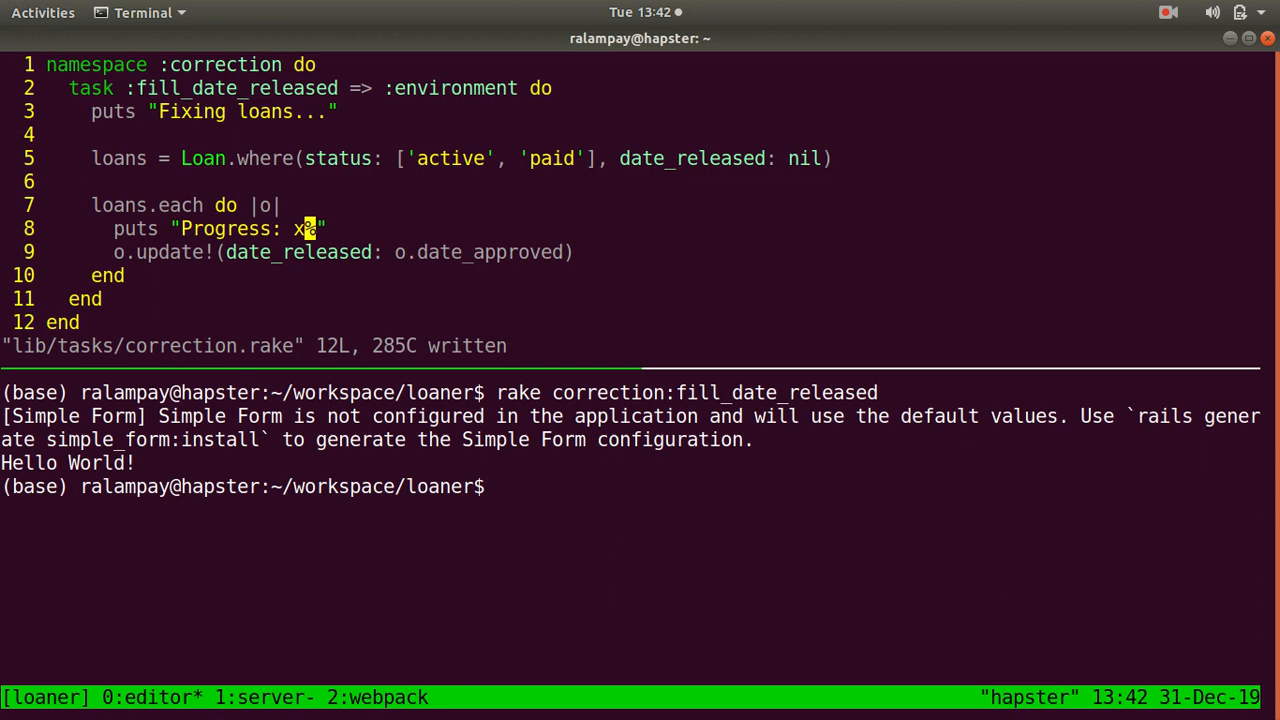
pyautogui.press('V')
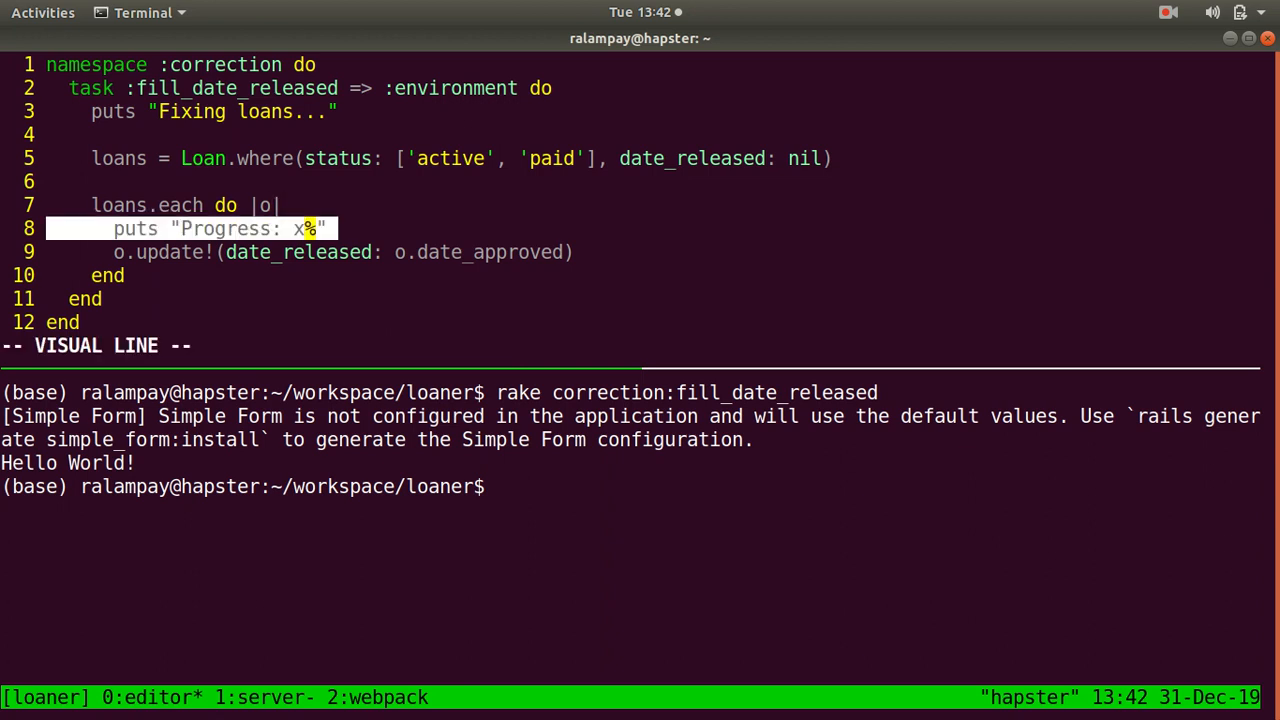
pyautogui.press('Escape')
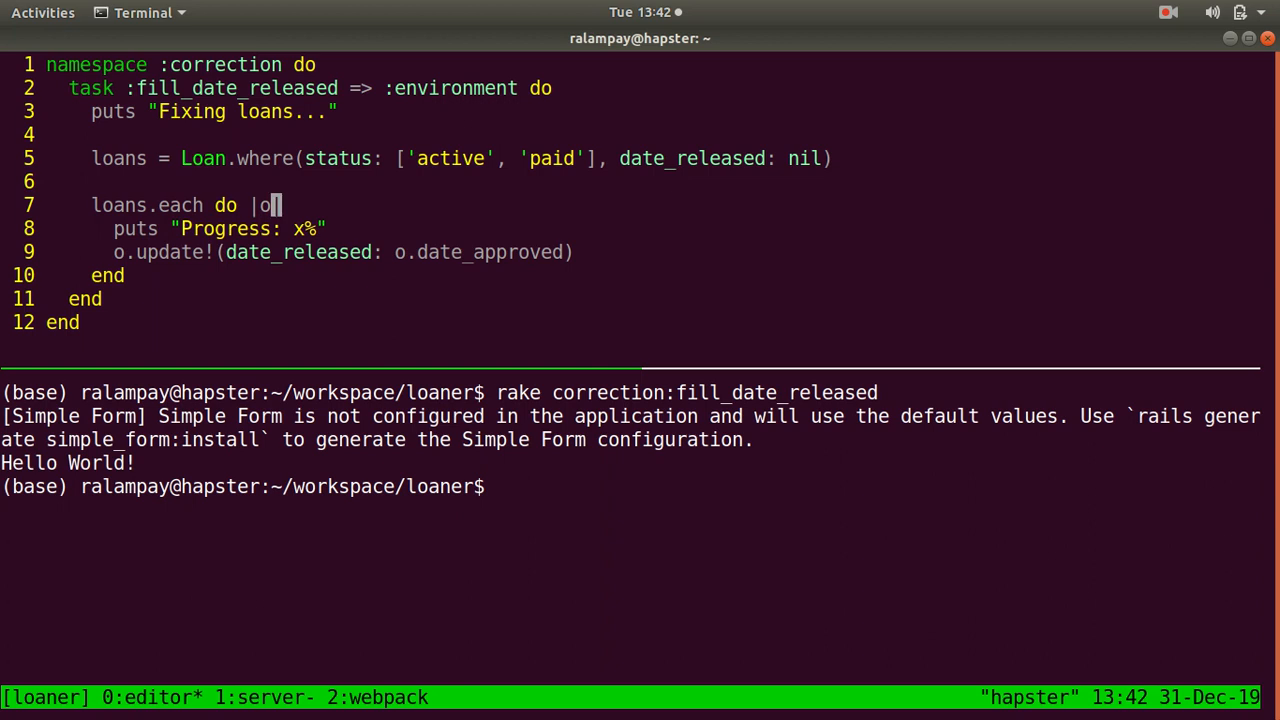
pyautogui.write('sz')
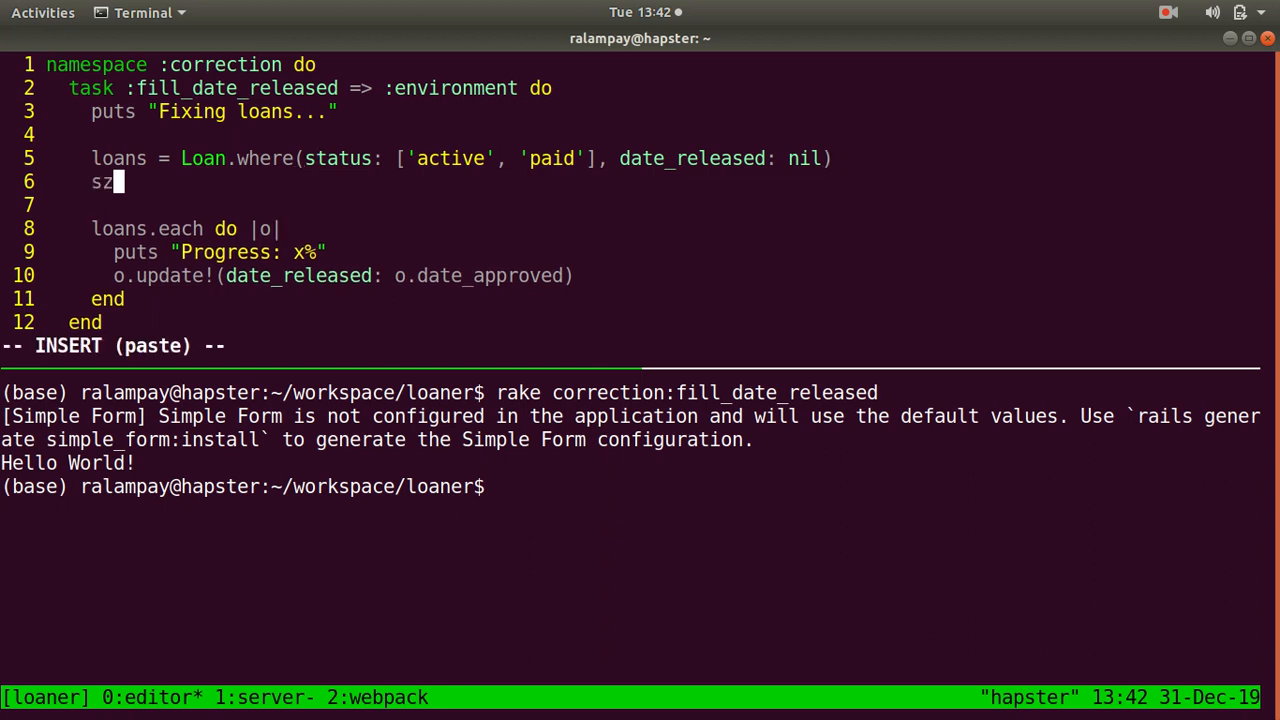
# - Store size = loans.size and compute progress = (i / size) * 100 in the loop
pyautogui.write('ize  = loans.size')
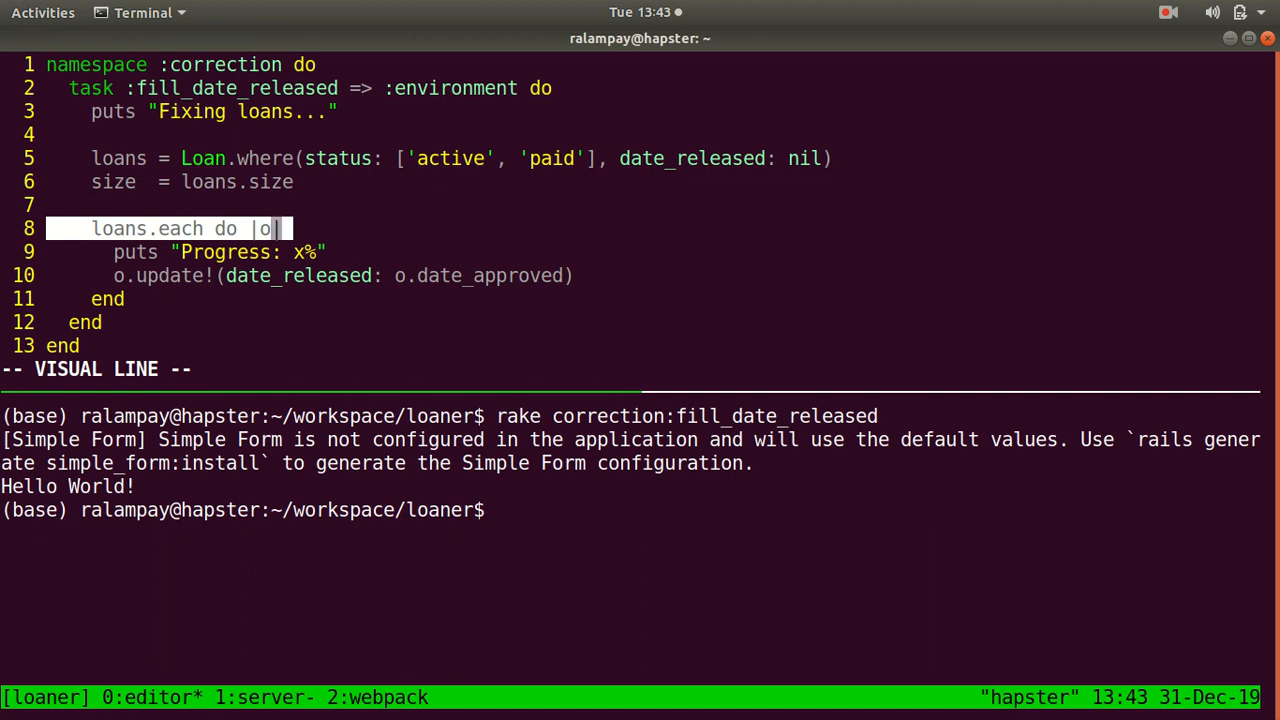
pyautogui.press('Escape')
pyautogui.write('progress  = i')
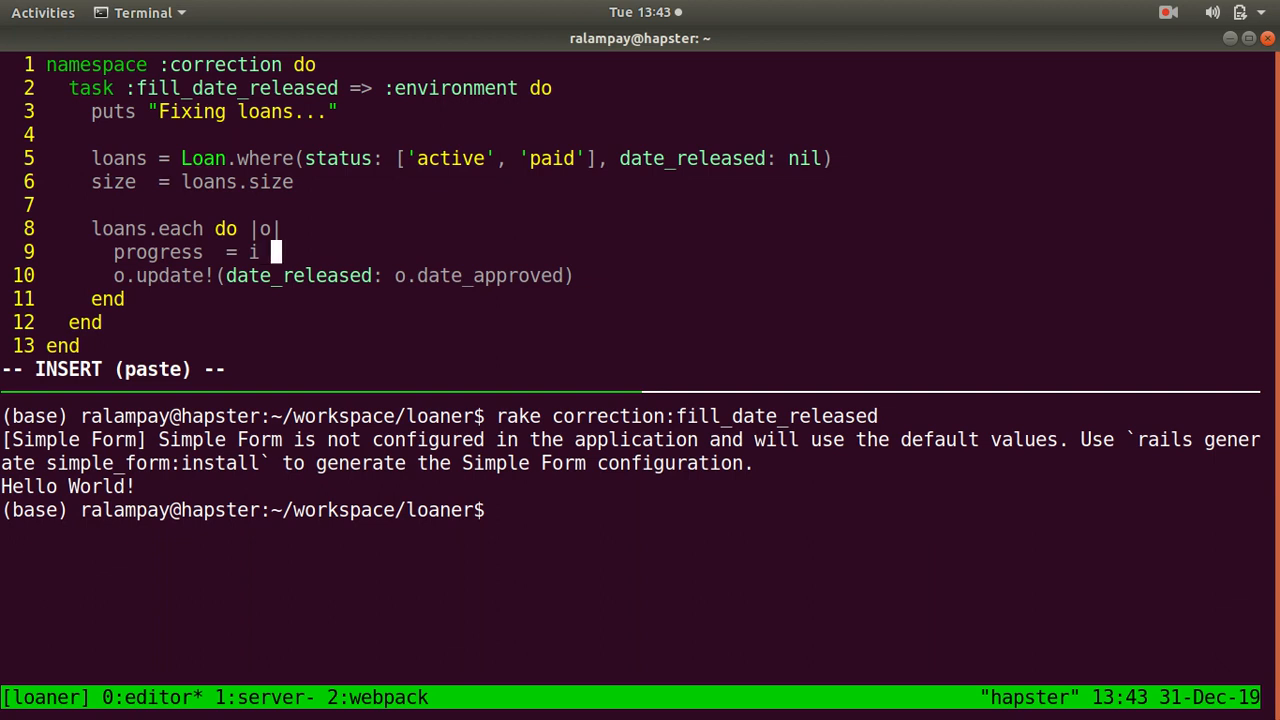
pyautogui.write('/ size)')
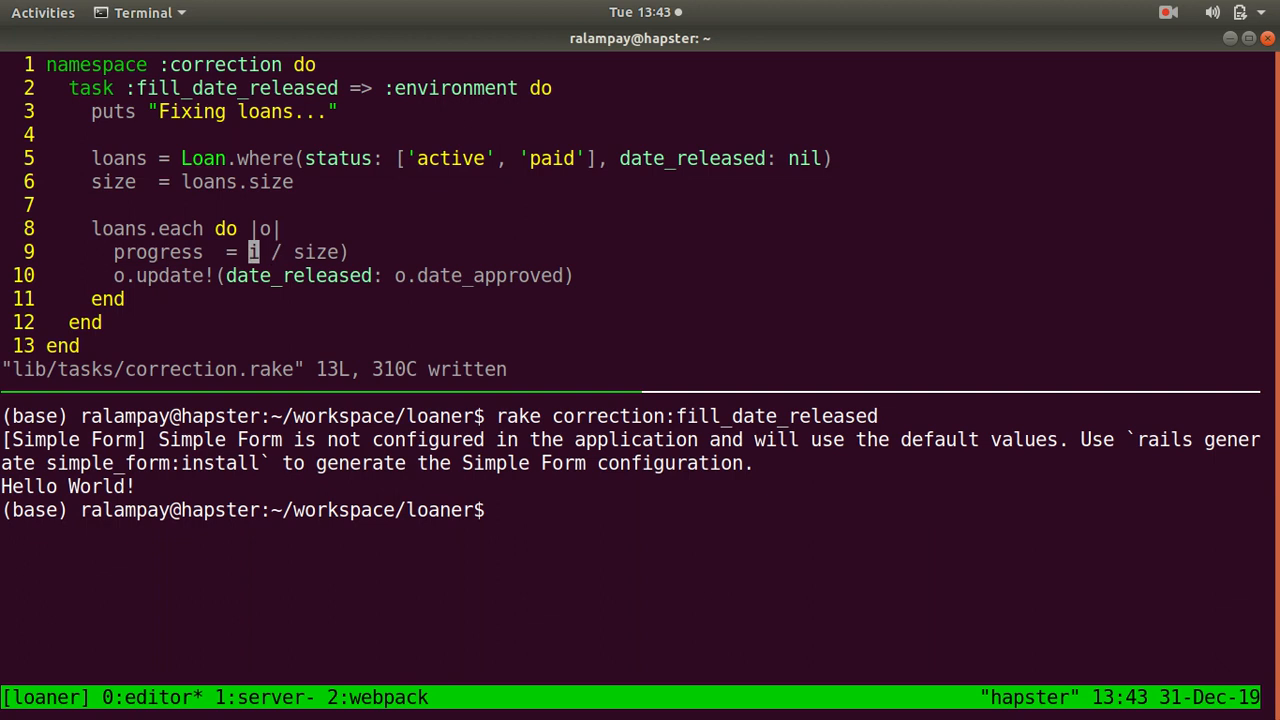
pyautogui.write('(i / size) * 100')
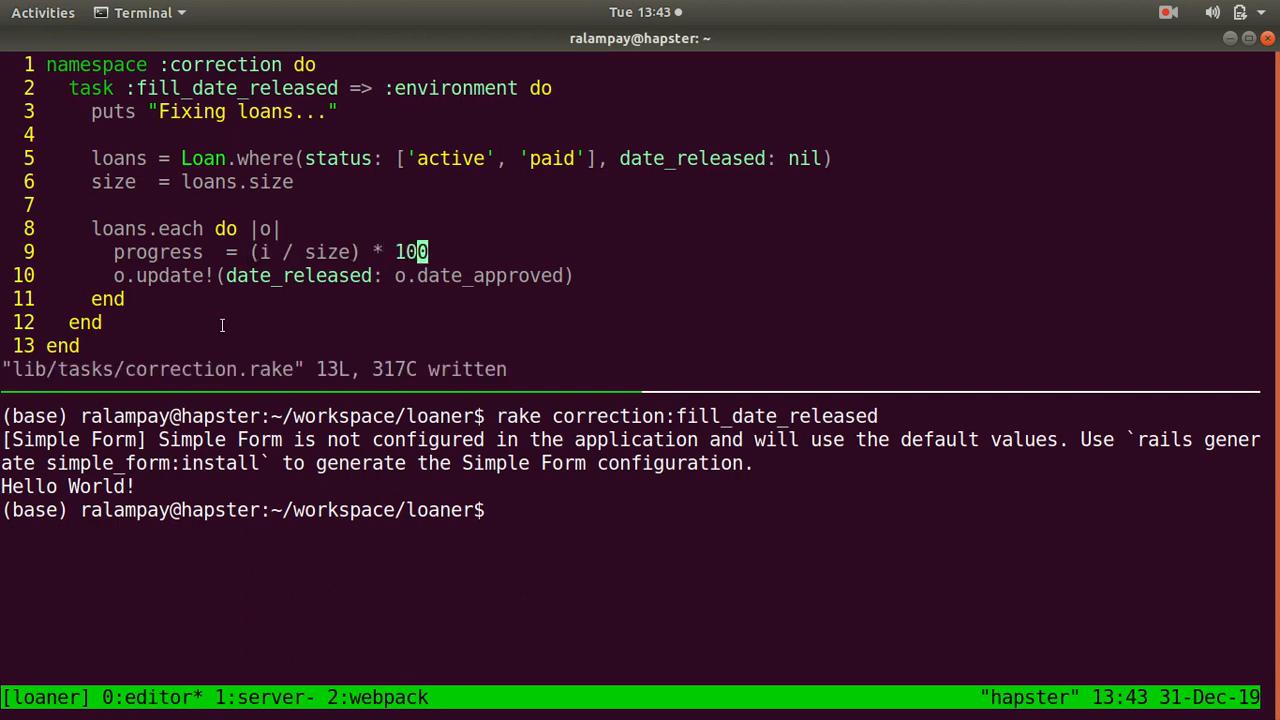
pyautogui.moveTo(310, 510)
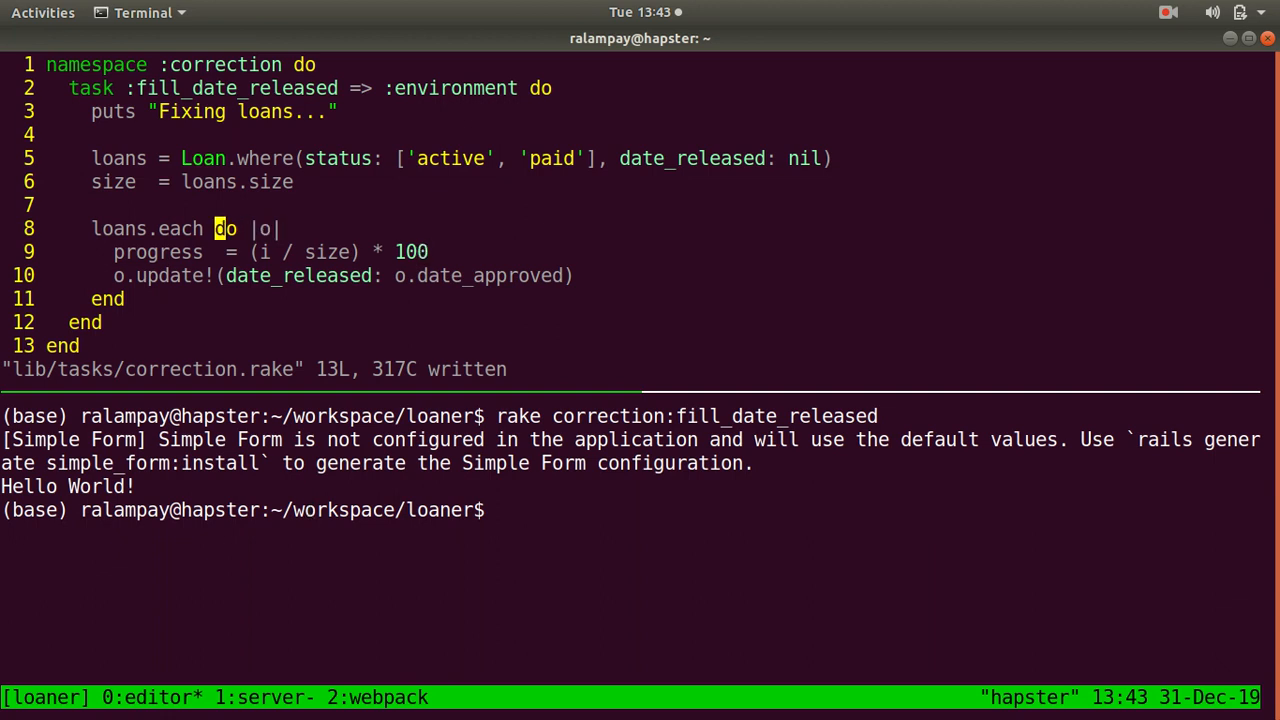
# - Switch to each_with_index with |o, i|, use (i + 1).to_f / size, save, and start .round
pyautogui.press('i')
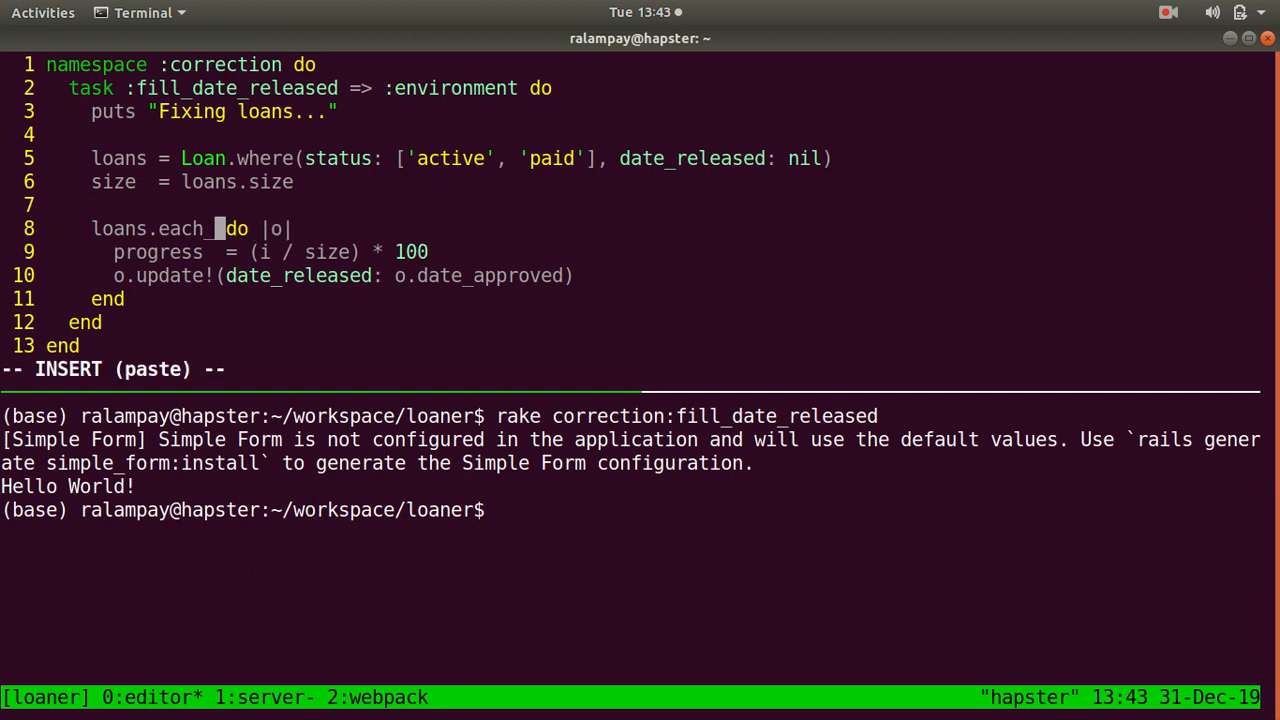
pyautogui.write('with_index')
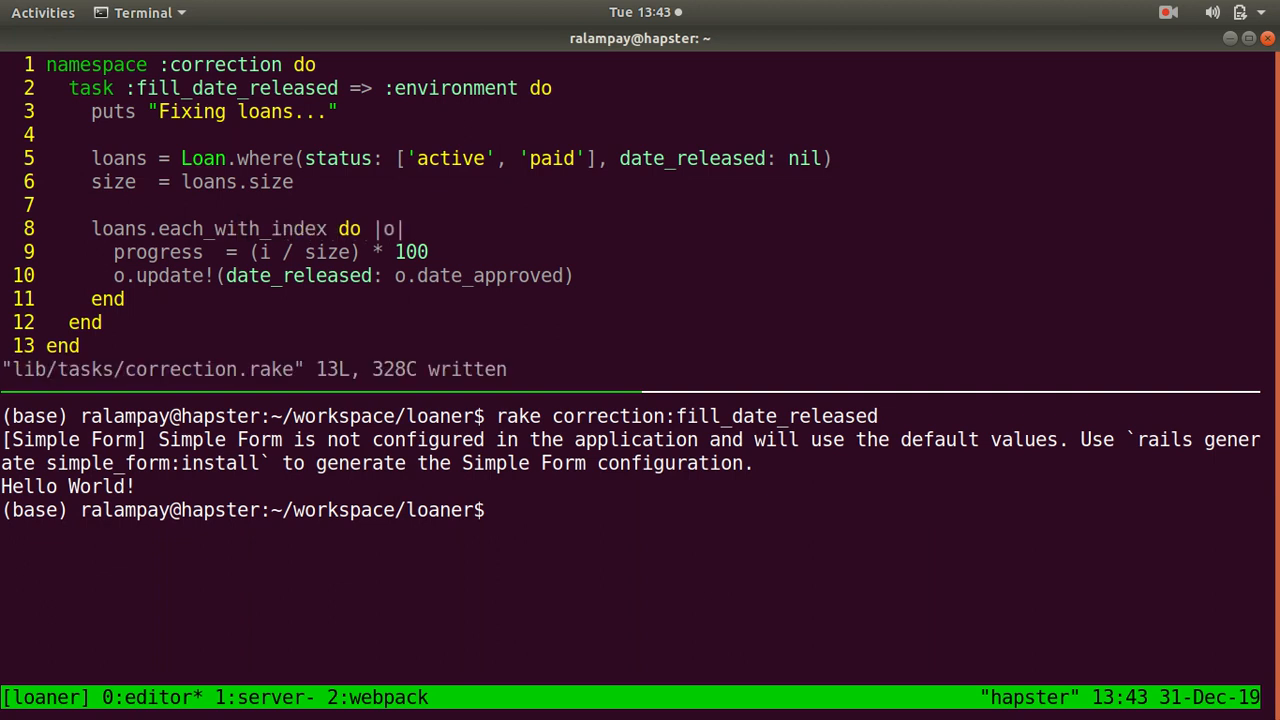
pyautogui.write(', i')
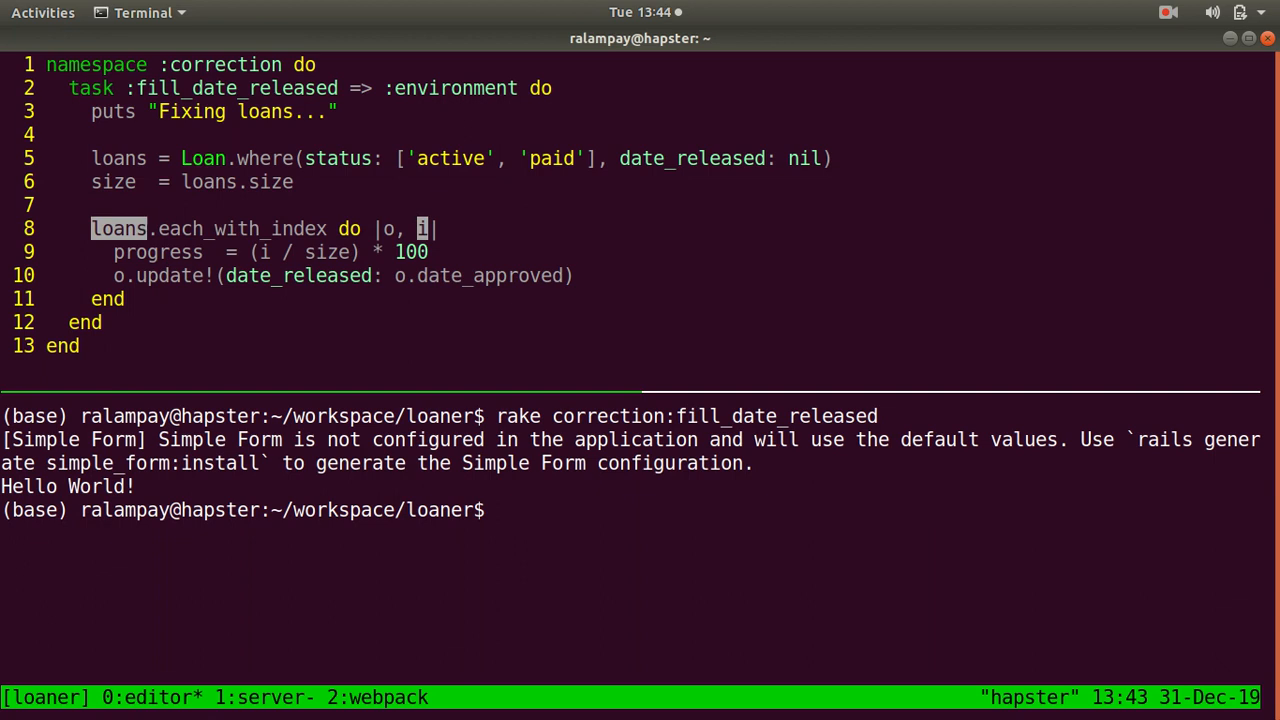
pyautogui.press('i')
pyautogui.write(':w')
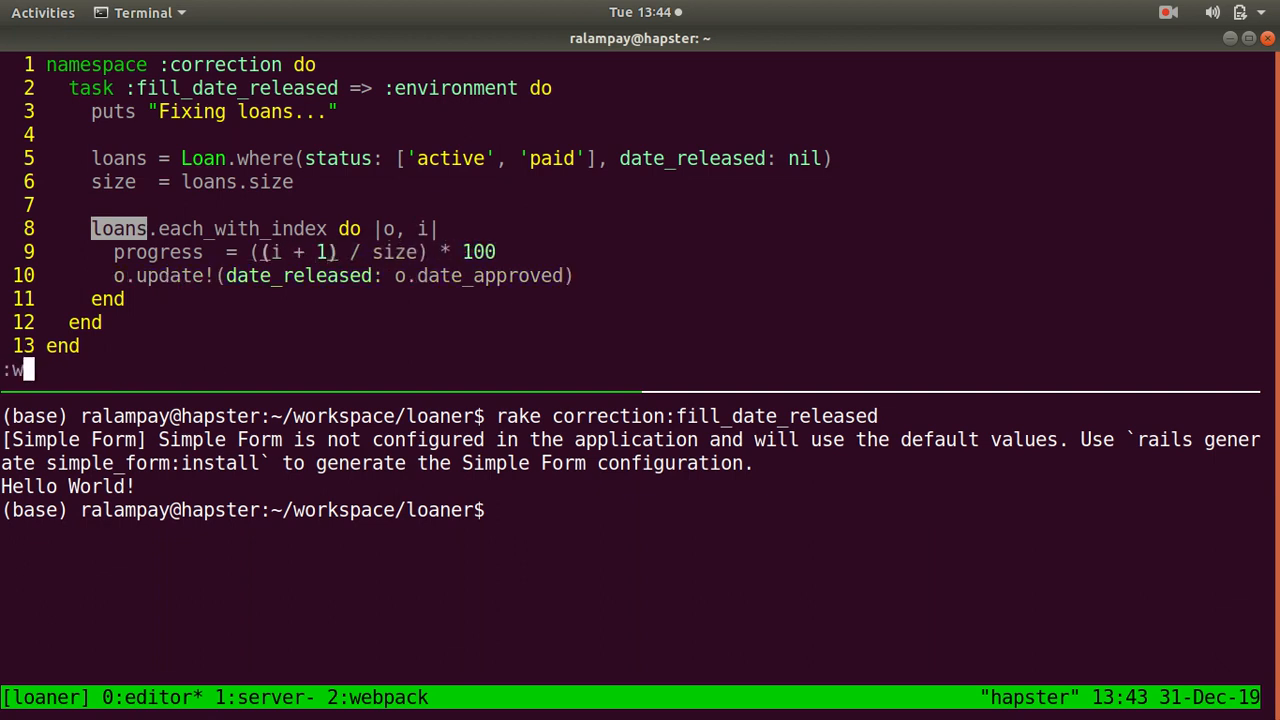
pyautogui.press('Return')
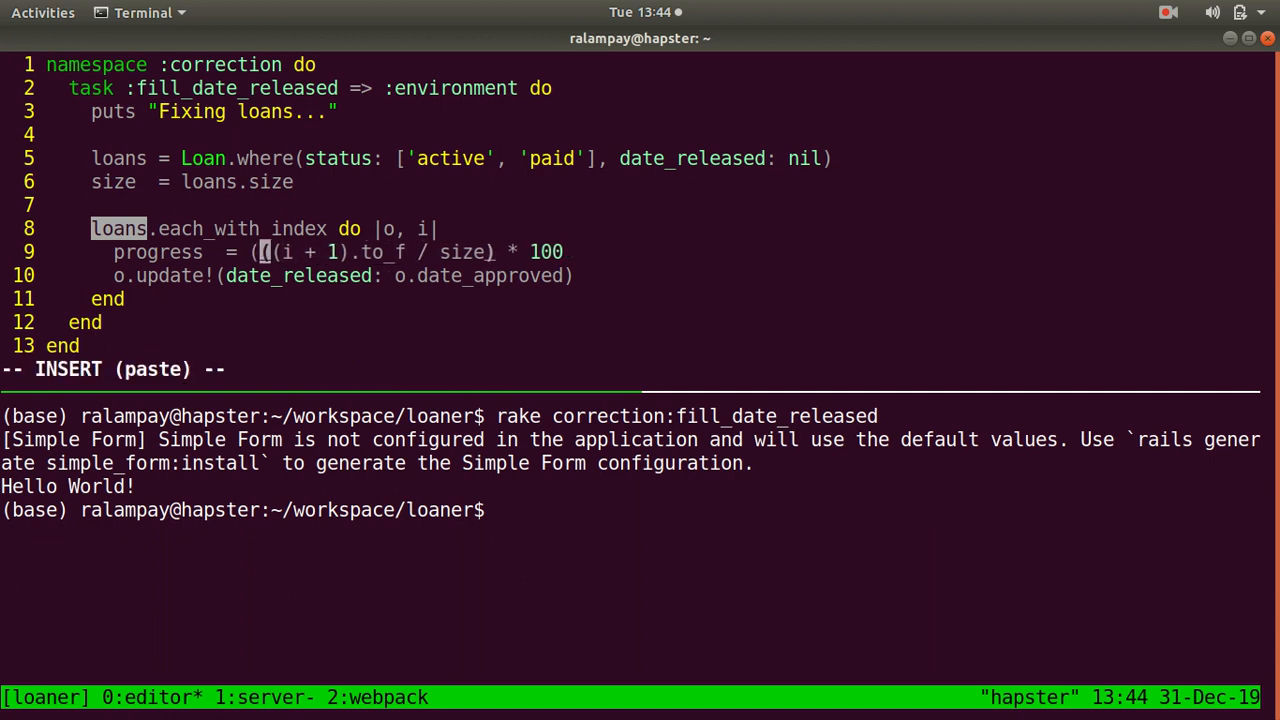
pyautogui.write('.round(2')
pyautogui.write('printf')
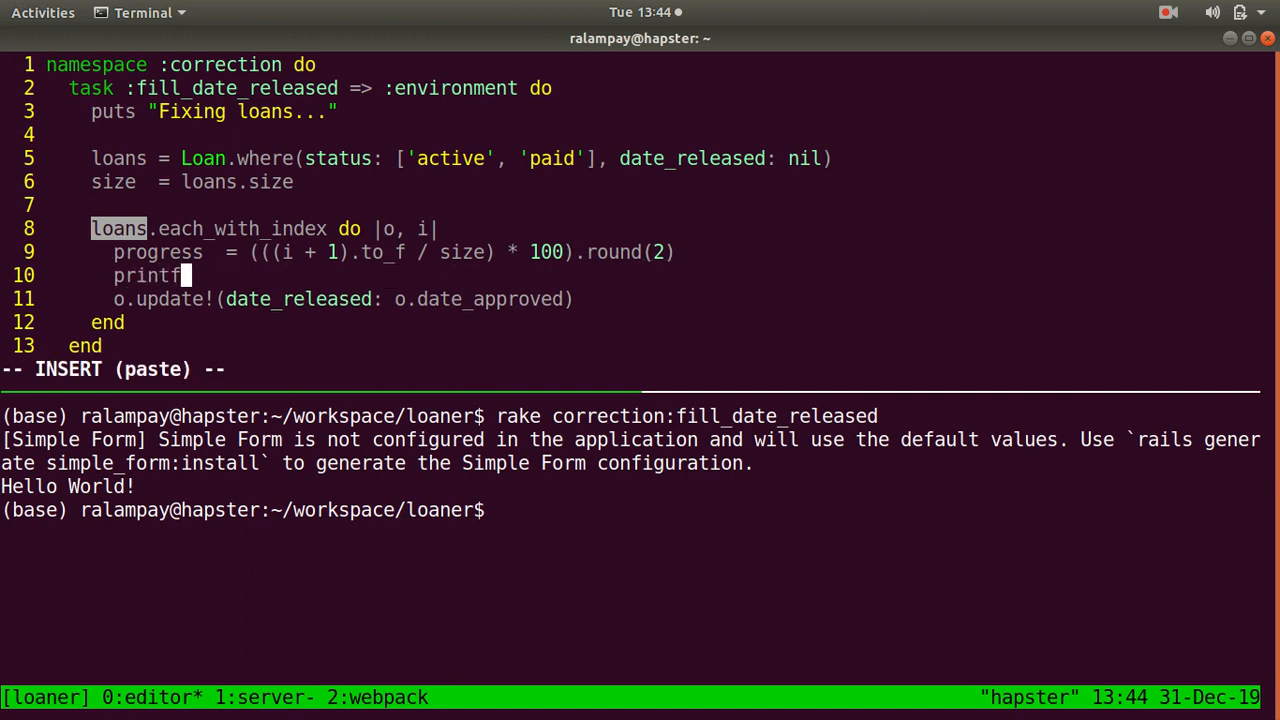
# - Round progress to 2 decimals and printf "Progress: #{progress}%%" for each loan
pyautogui.write('("')
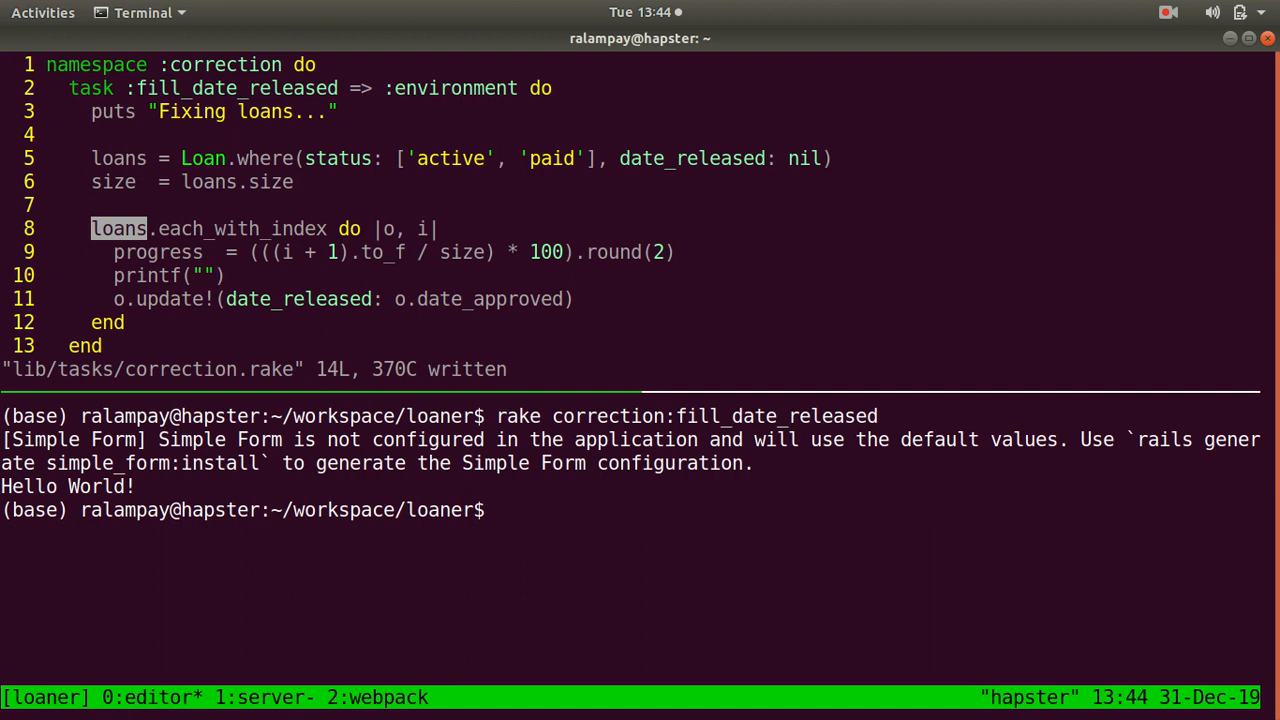
pyautogui.write('Pro')
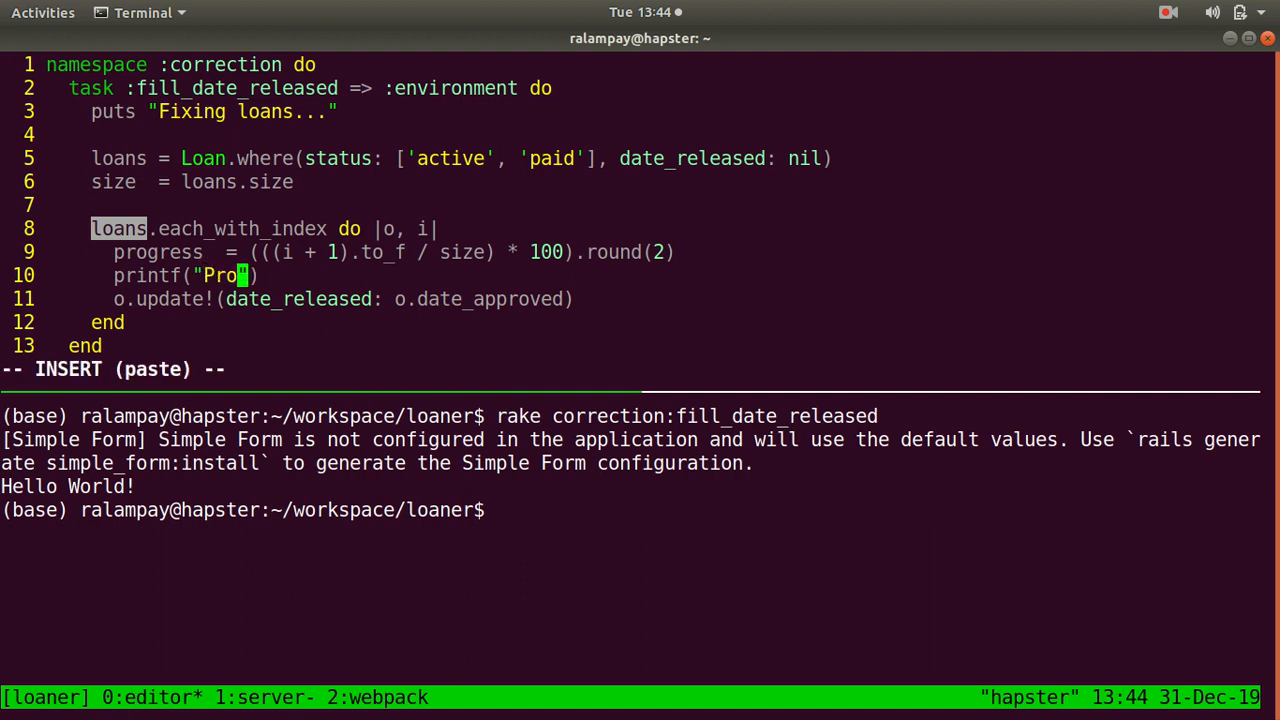
pyautogui.write('gress: #{}')
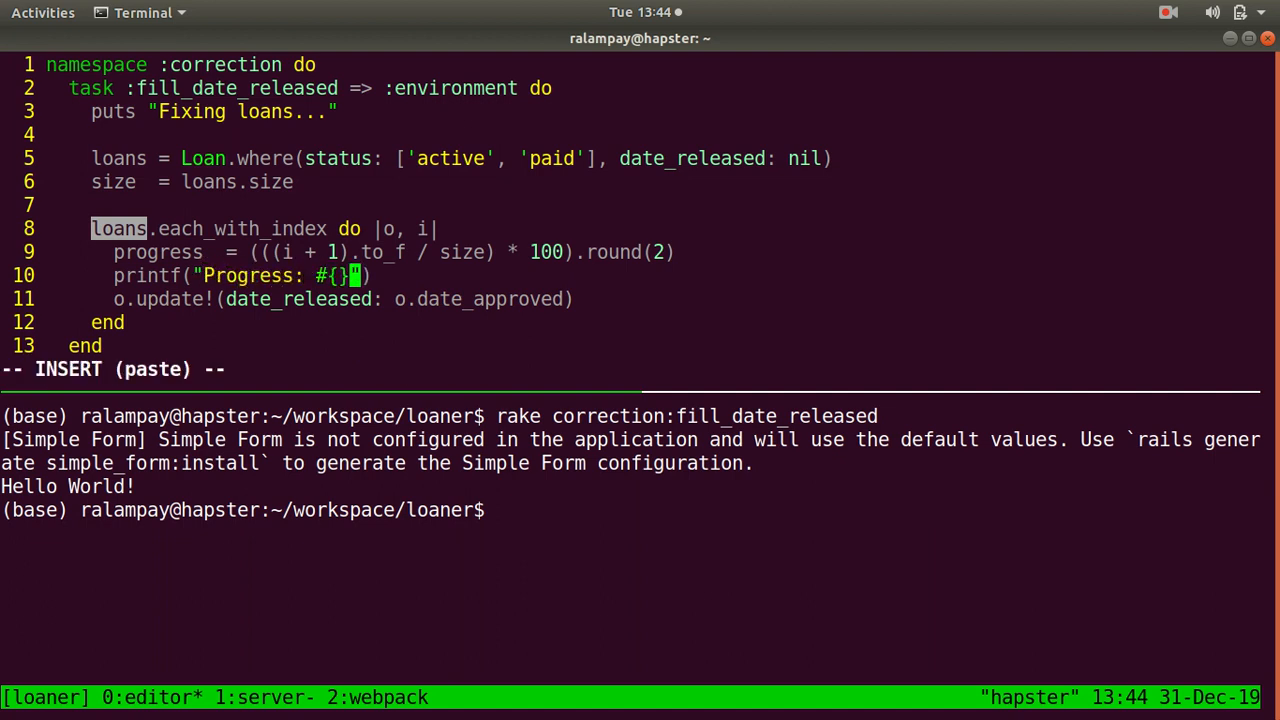
pyautogui.write('progress}%')
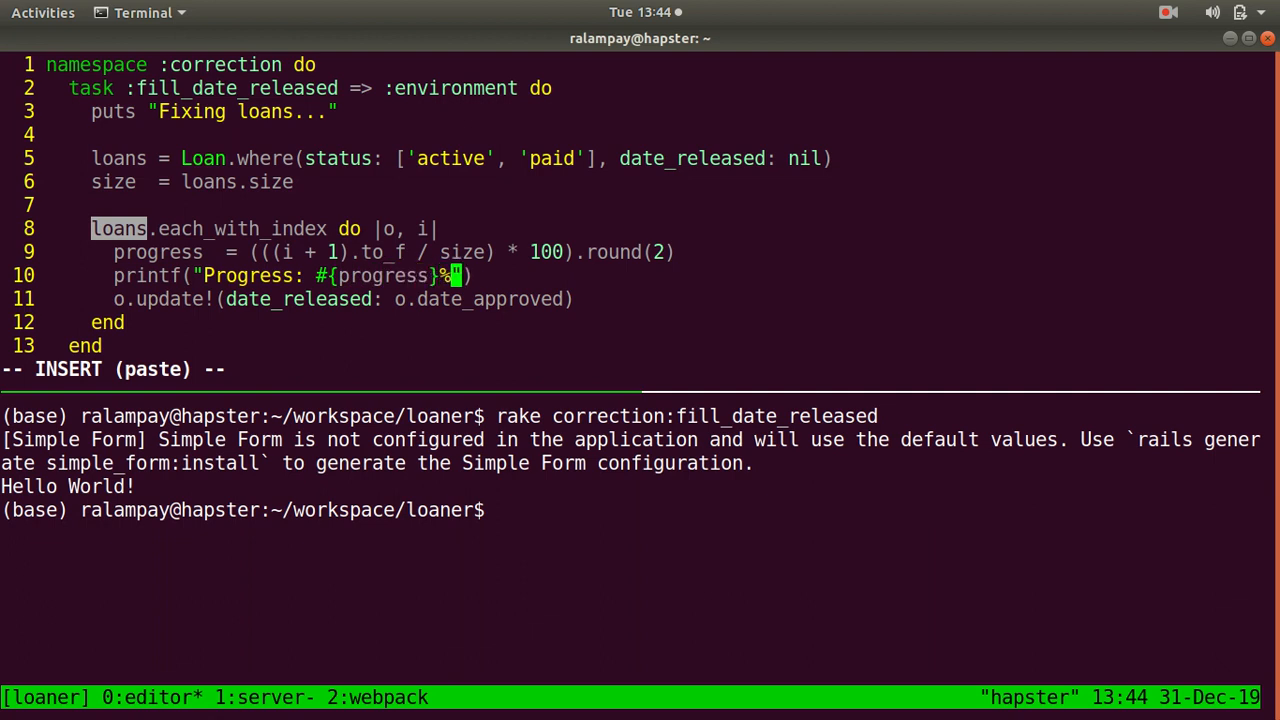
pyautogui.press('Escape')
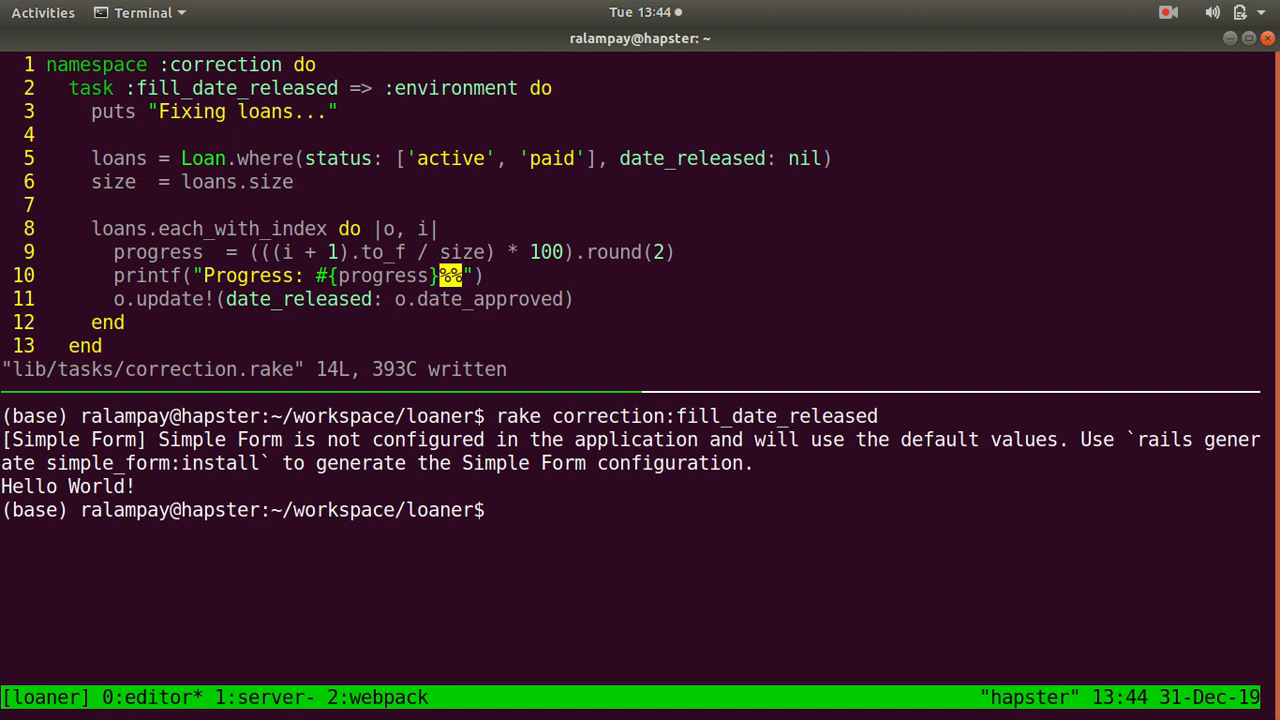
pyautogui.press('V')
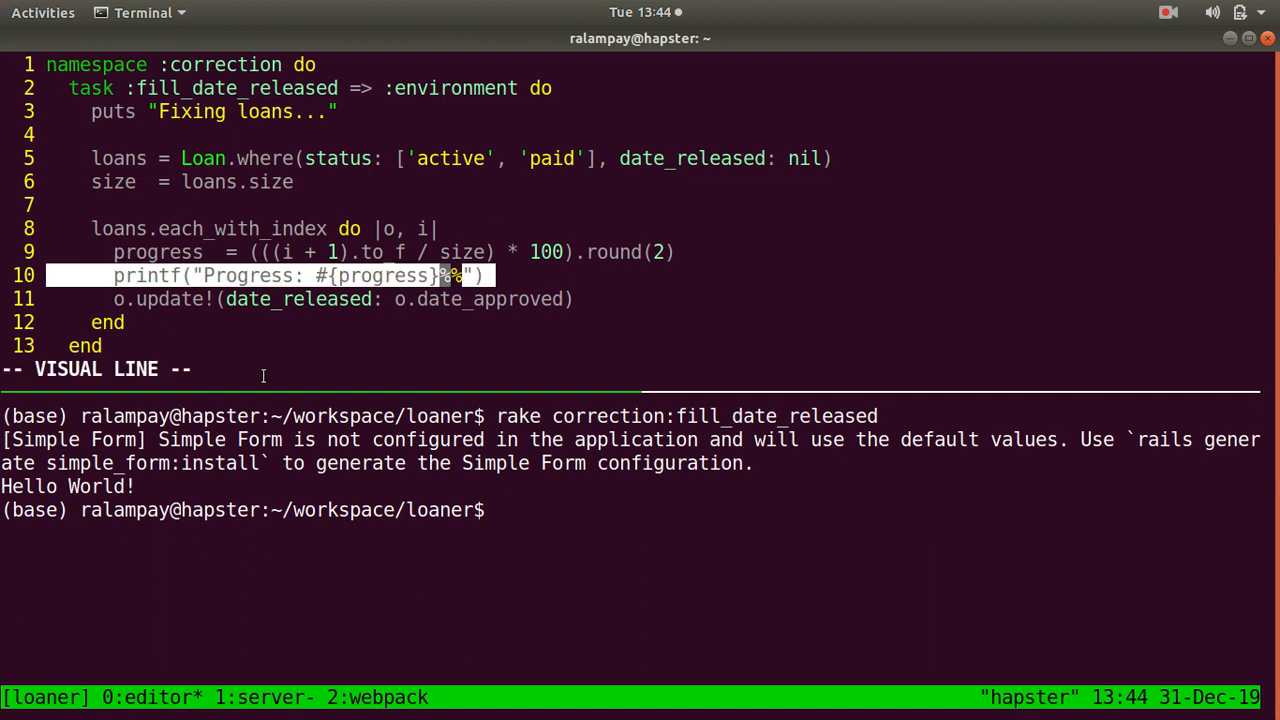
pyautogui.press('Escape')
pyautogui.write('pr')
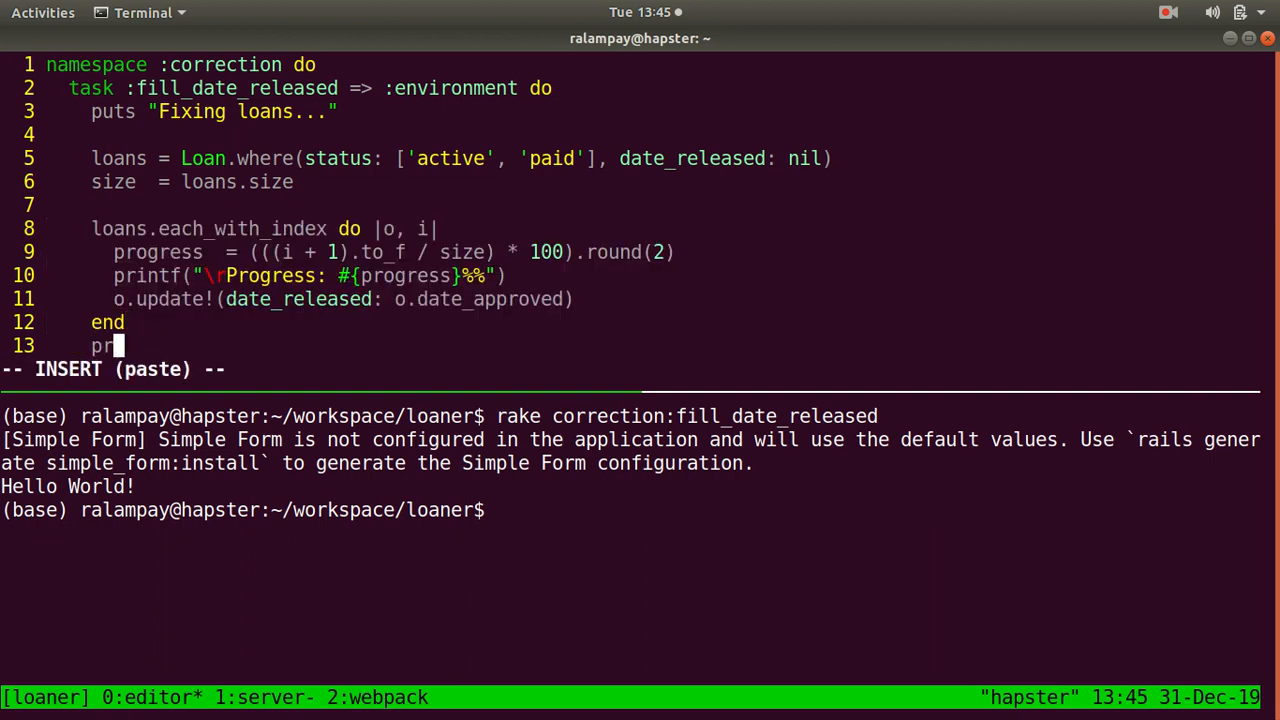
# - Add printf("\n") and begin puts "Done." below the loop's end
pyautogui.write('intf("\\n"')
pyautogui.write('pu')
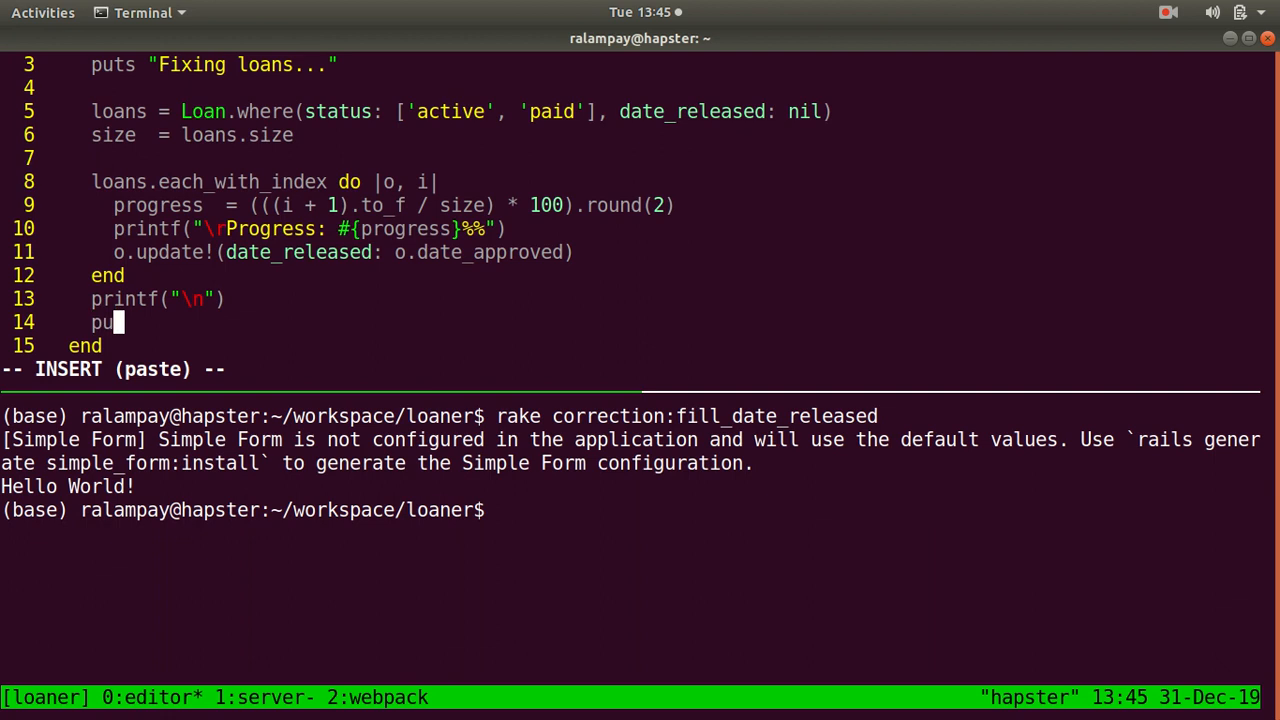
pyautogui.write('ts "Don')
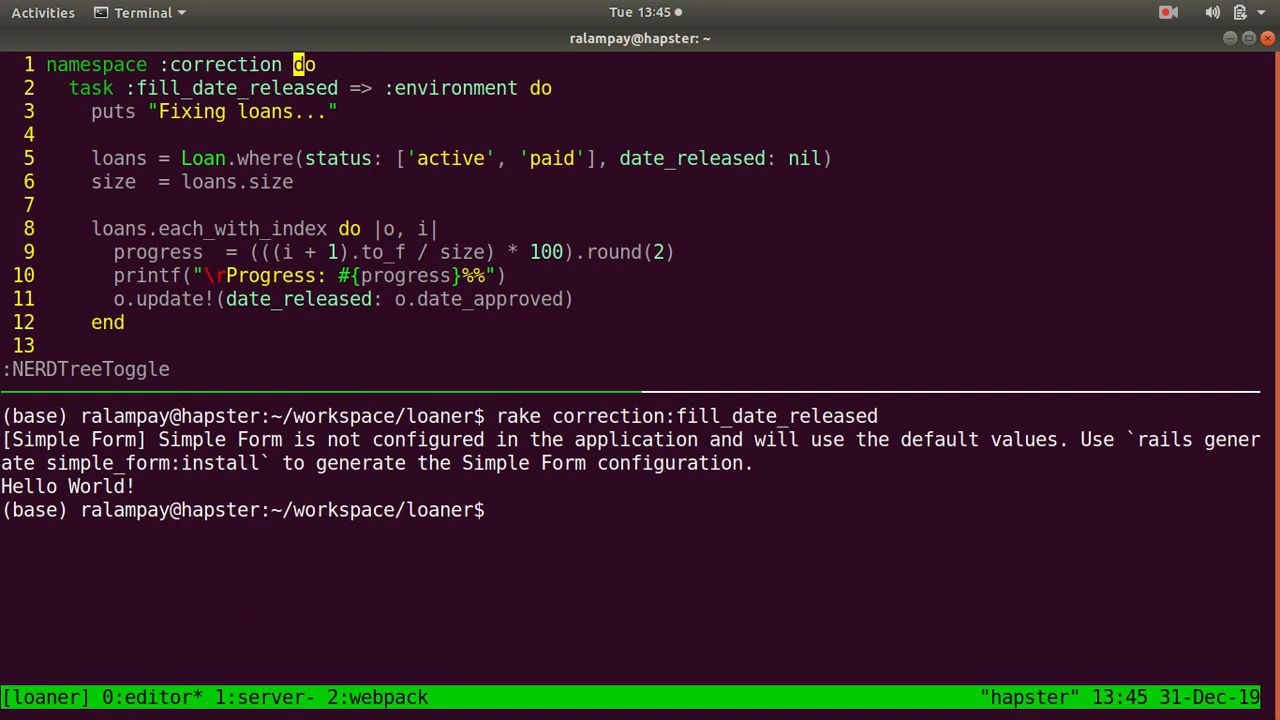
# - Toggle the NERDTree sidebar to review the finished task, then clear the shell
pyautogui.press('V')
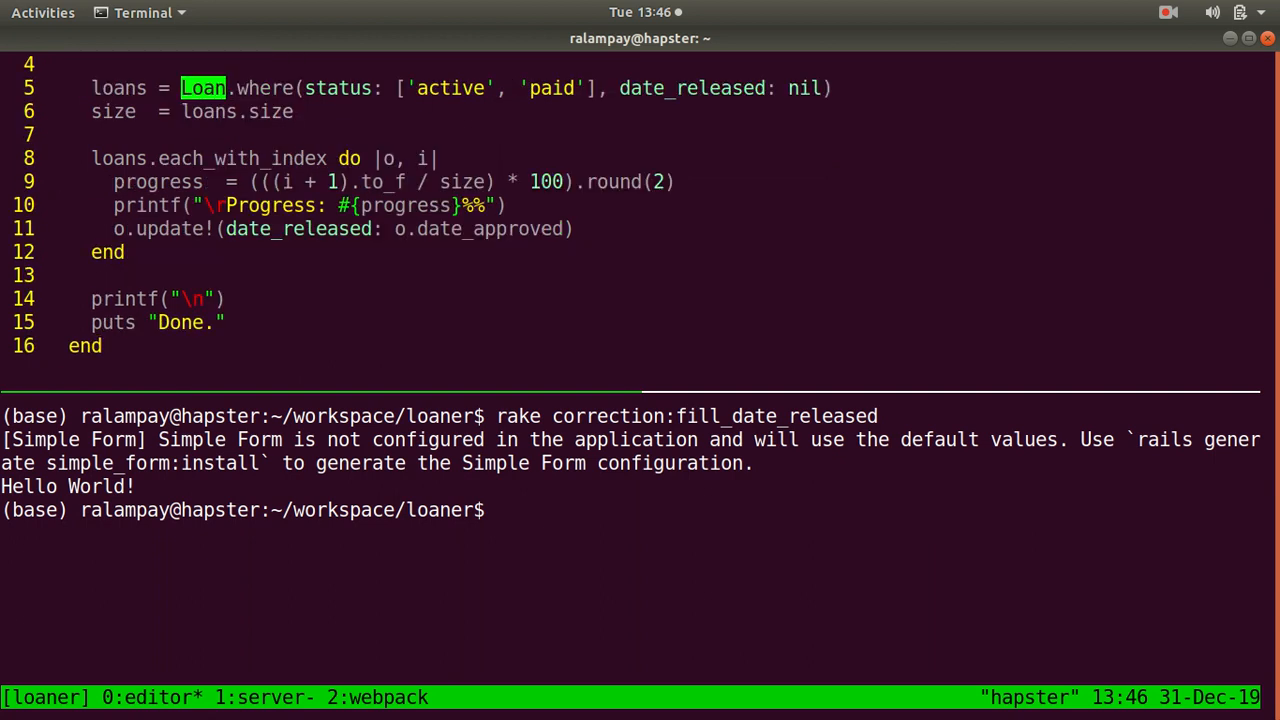
pyautogui.write('clear')
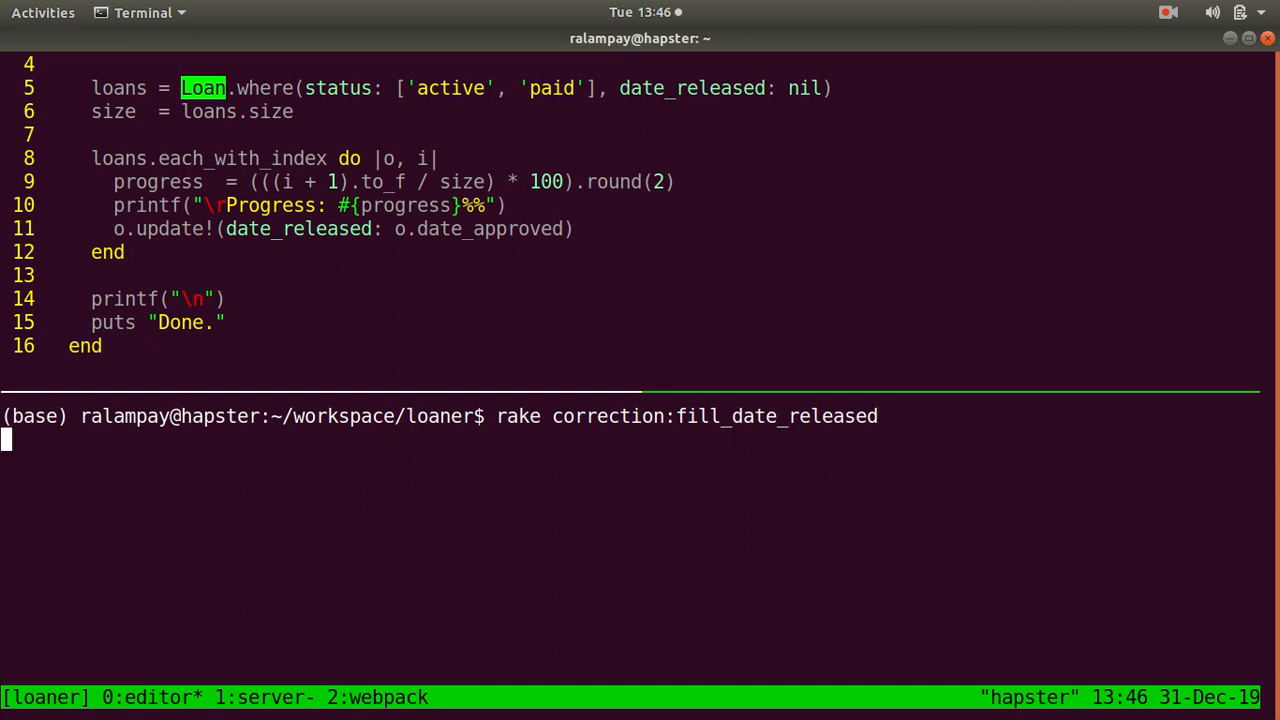
# - Run rake correction:fill_date_released, printing Progress 100.0% and Done
pyautogui.press('Return')
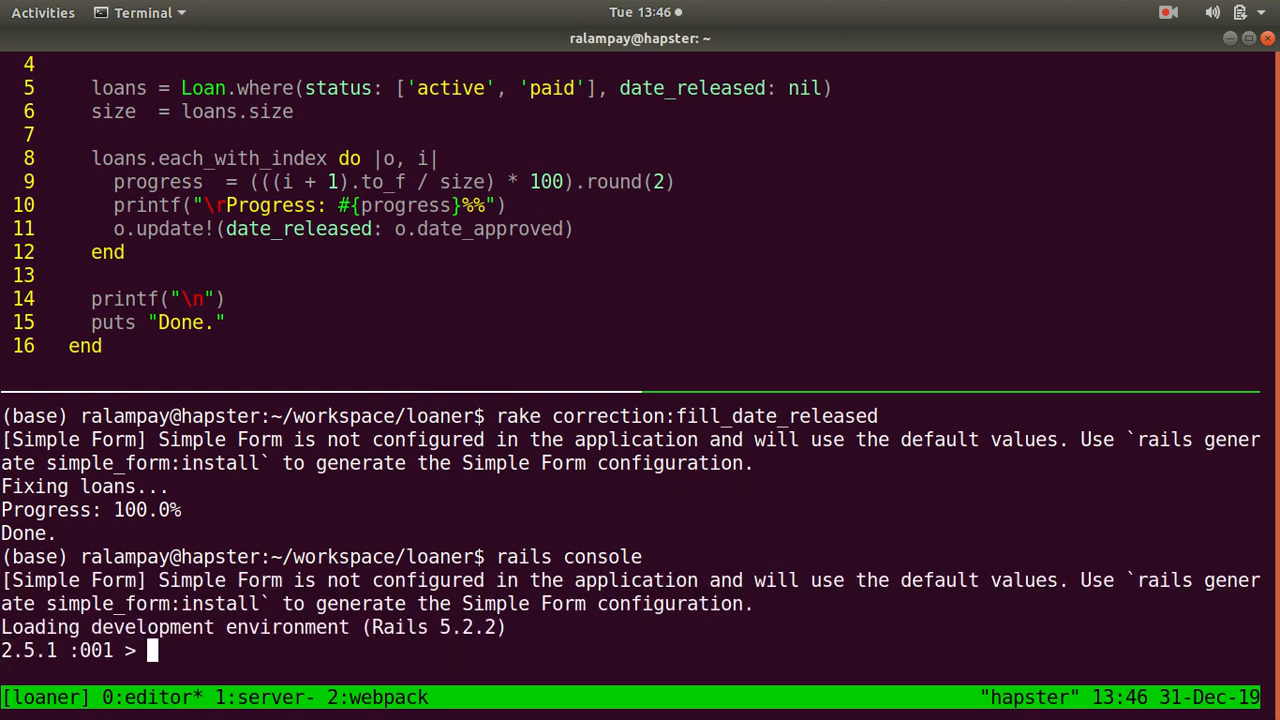
# - Count active or paid loans with nil date_released in rails console (returns 0), then exit
pyautogui.write("Loan.where(status: ['active', 'paid'], date_released: nil).each")
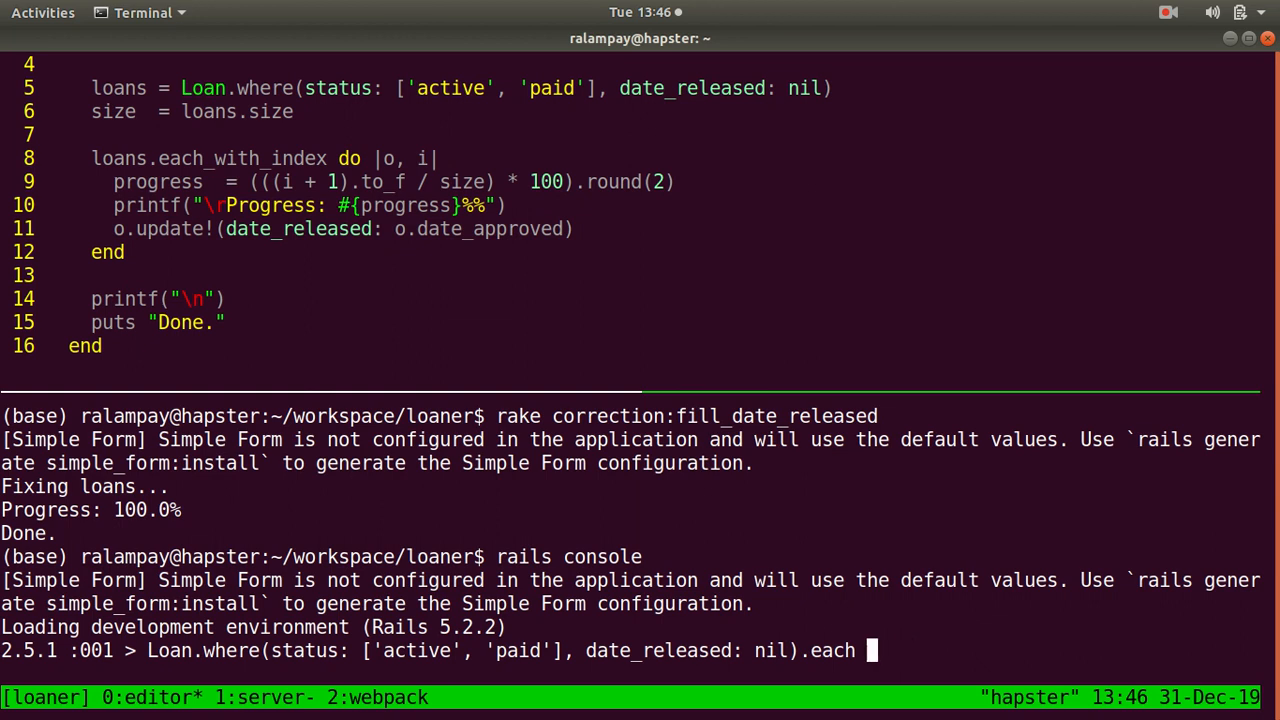
pyautogui.write('count')
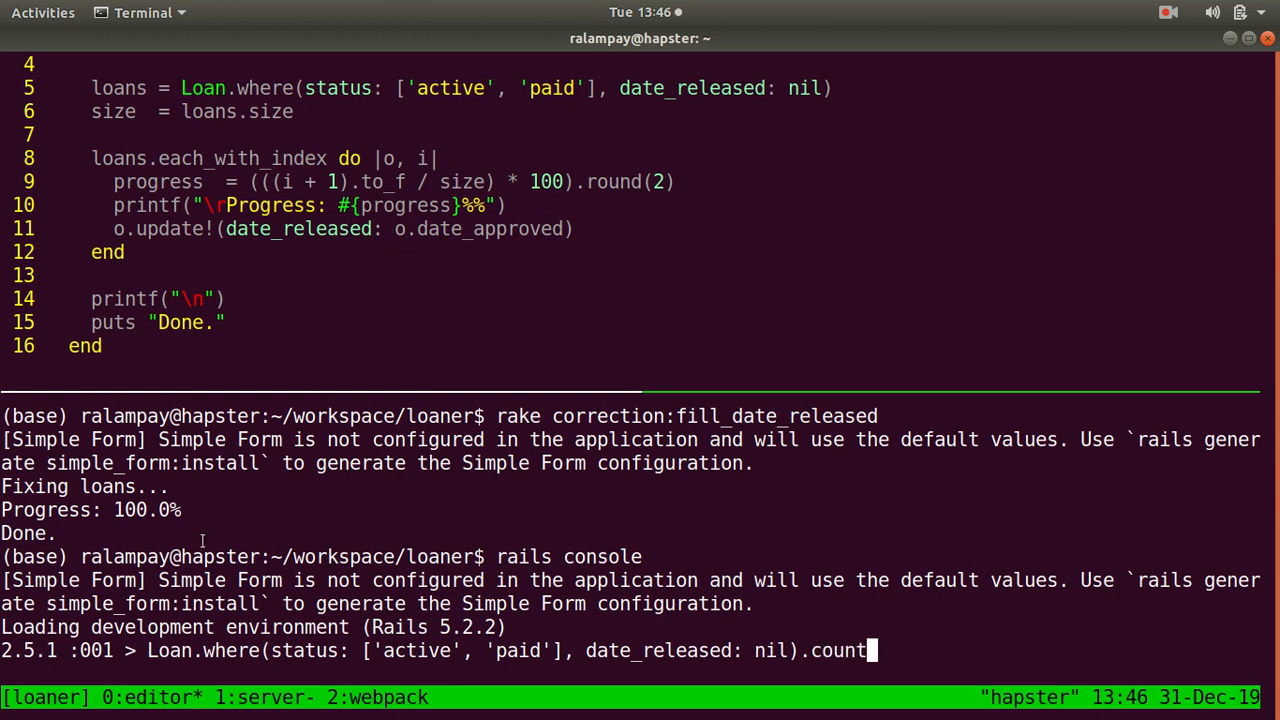
pyautogui.doubleClick(656, 650)
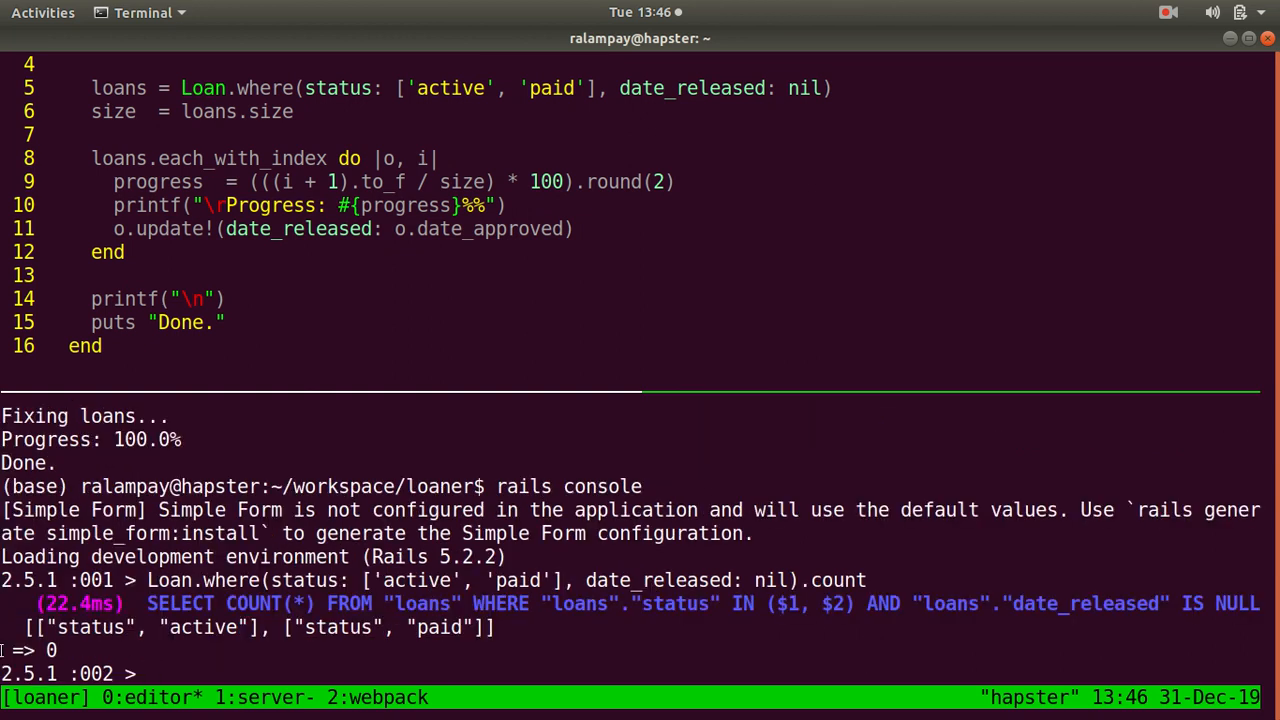
pyautogui.write('exit')
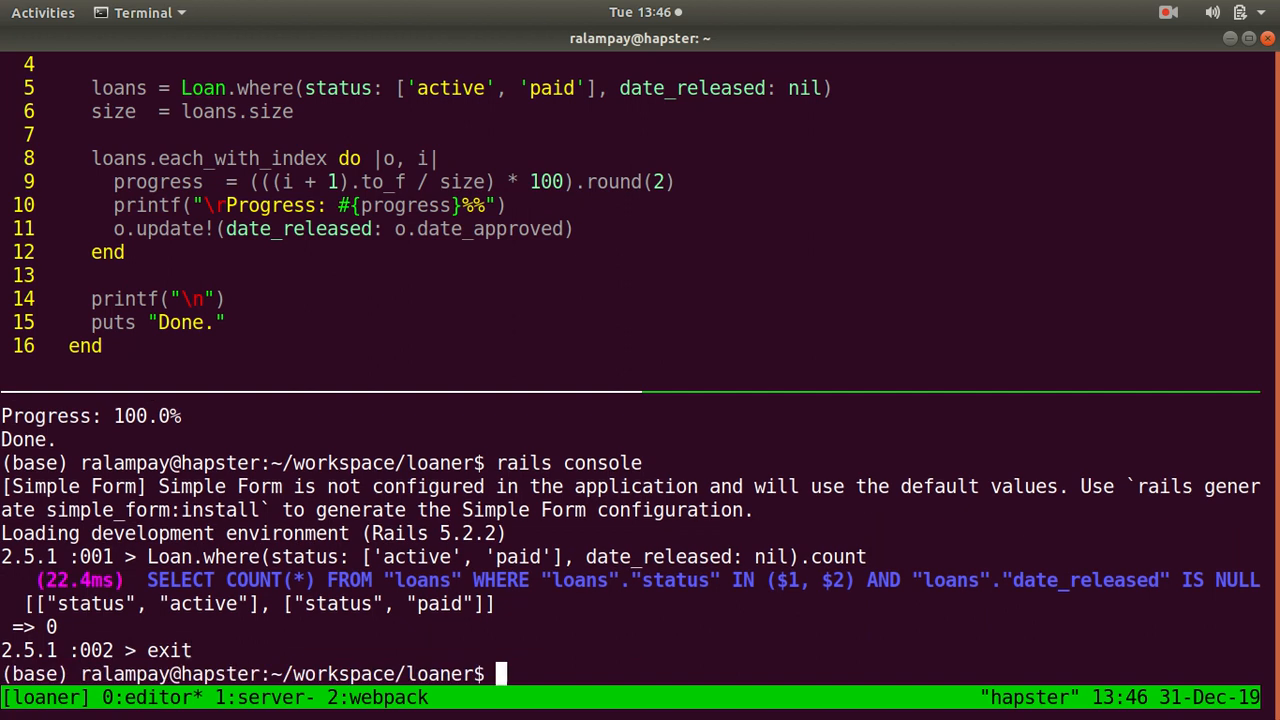